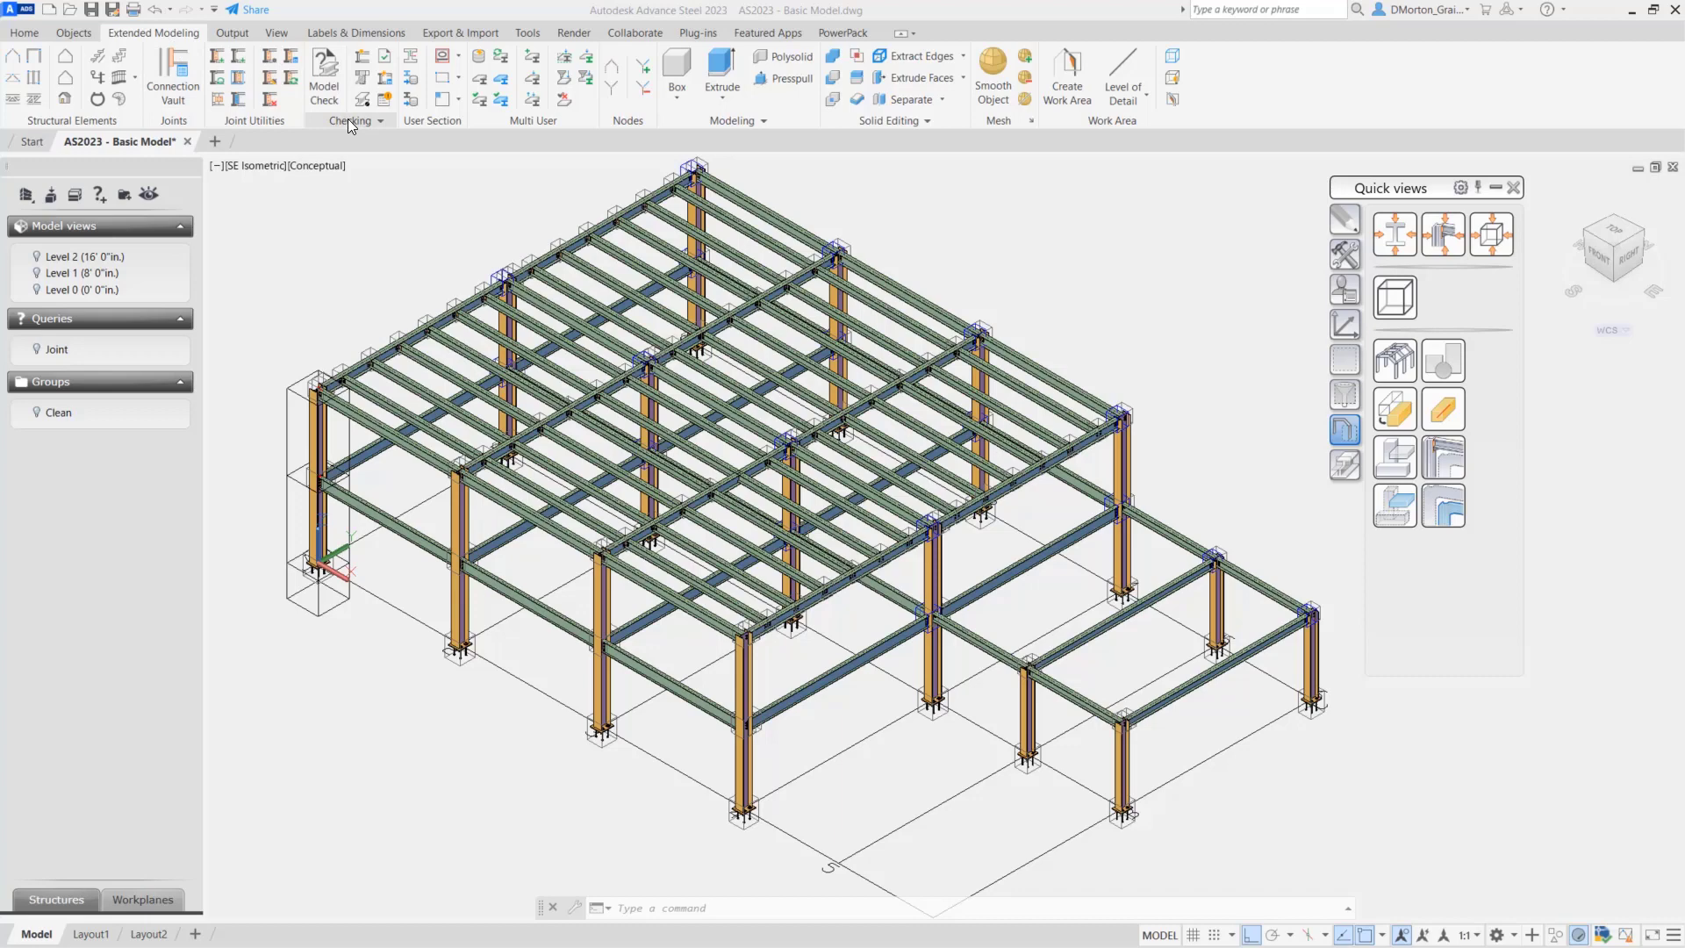
mouse_move(365, 59)
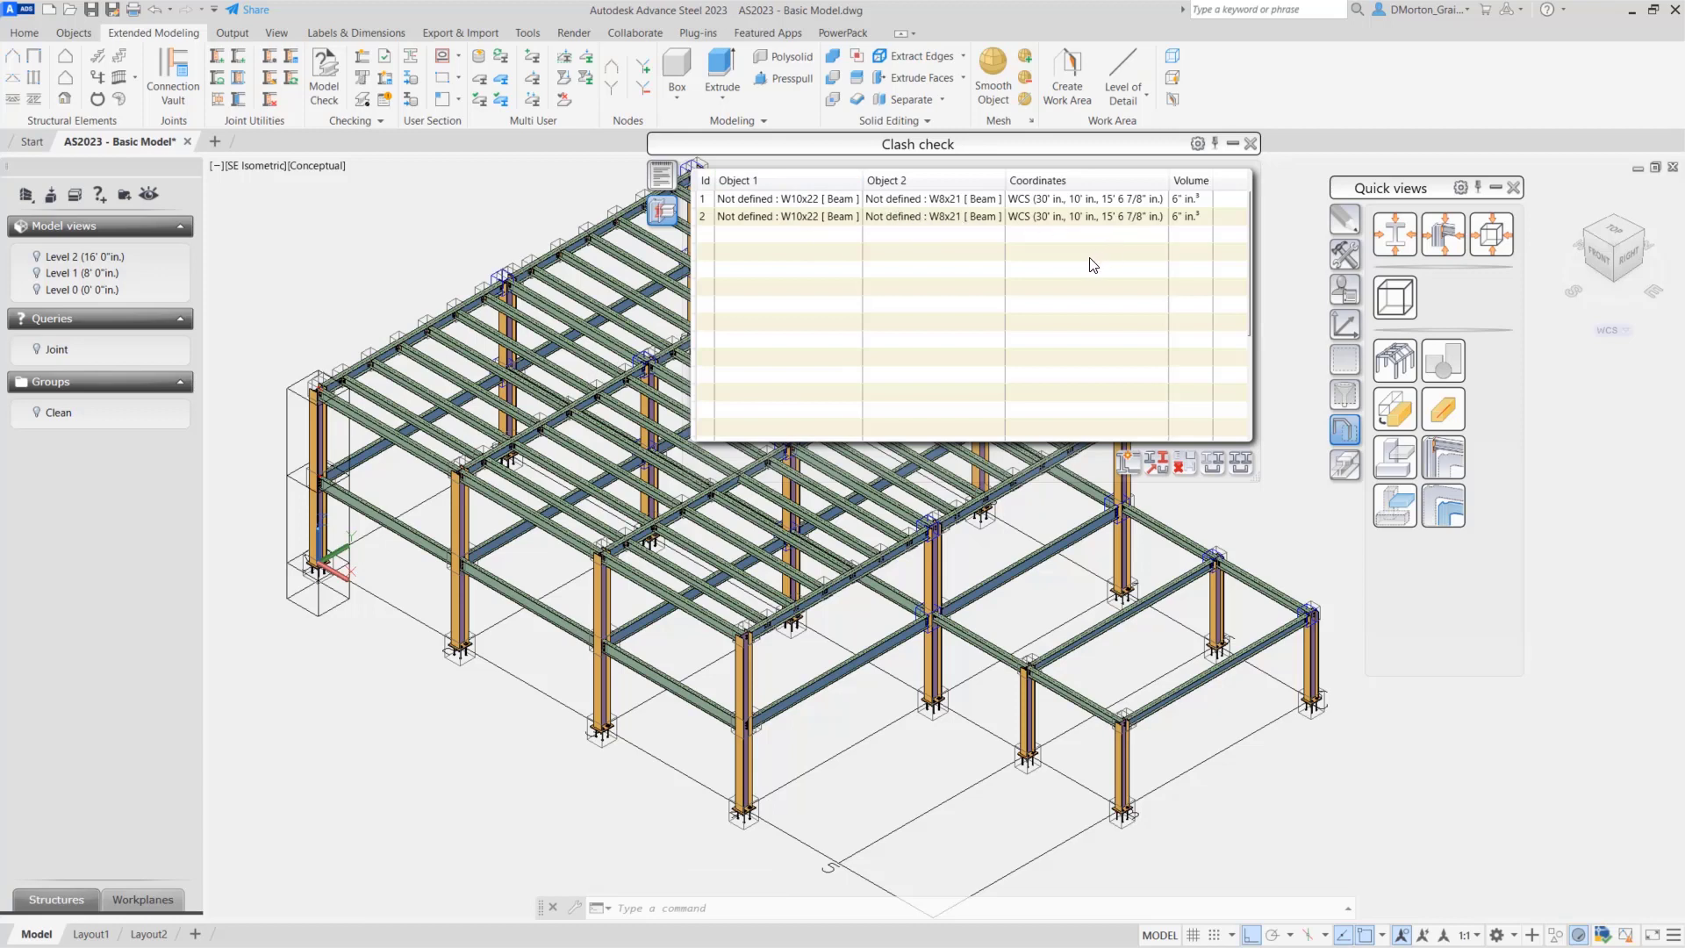
- Sort the clash check results by the Volume column so collision 2 leads
click(785, 180)
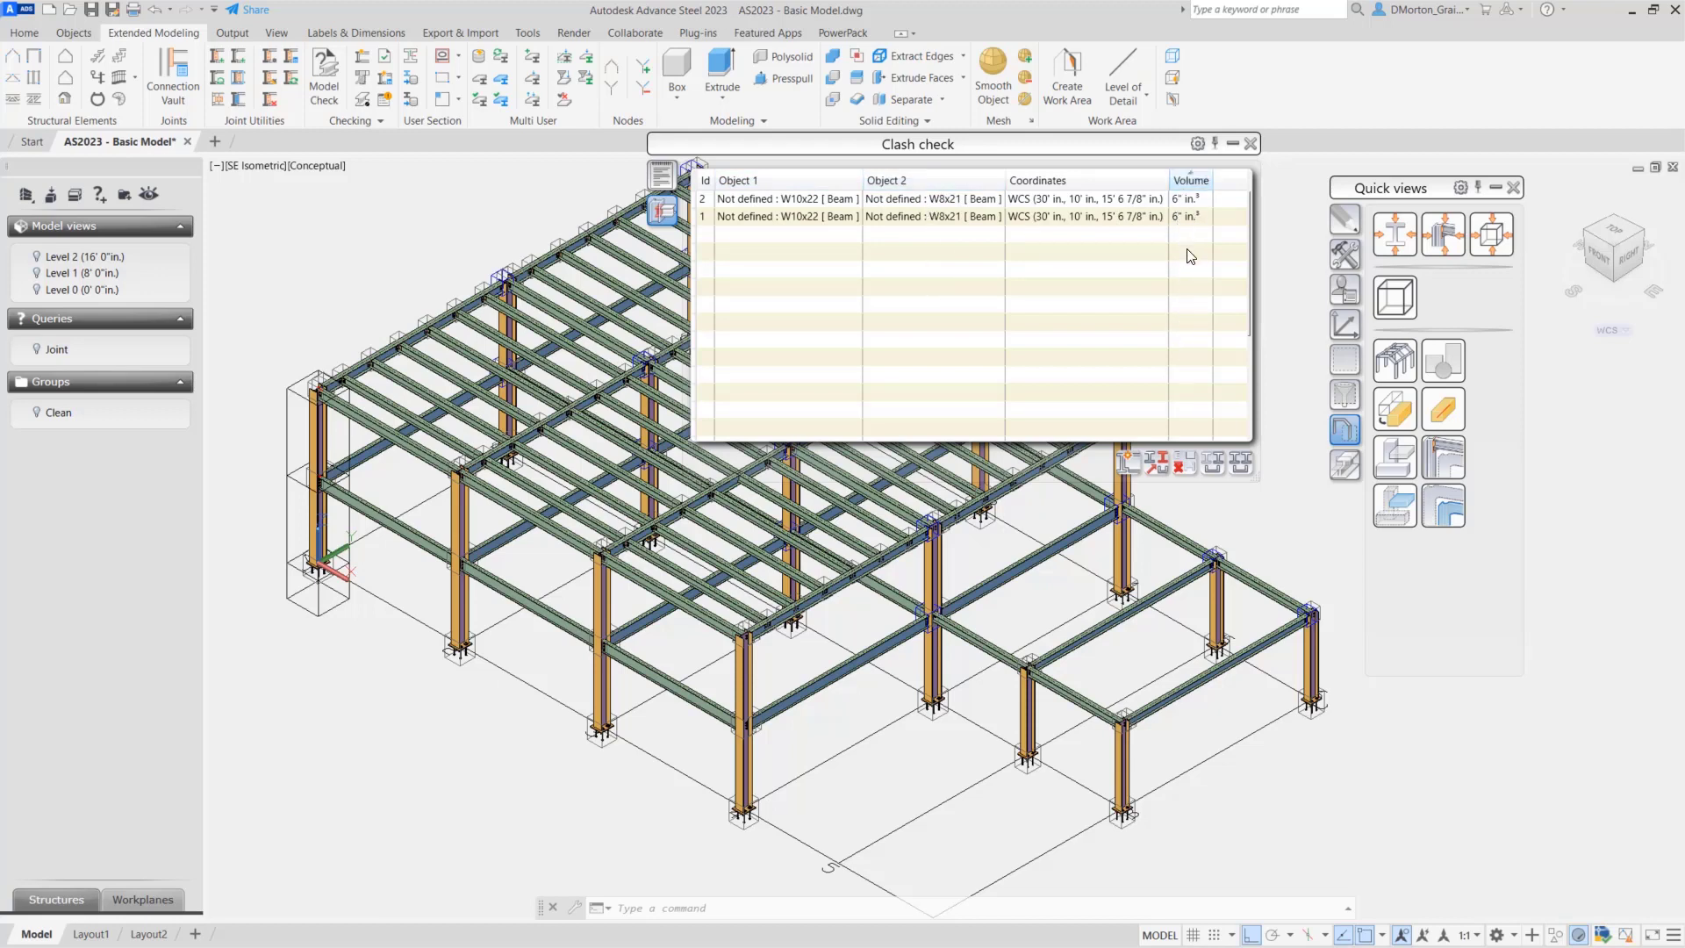
mouse_move(1191, 281)
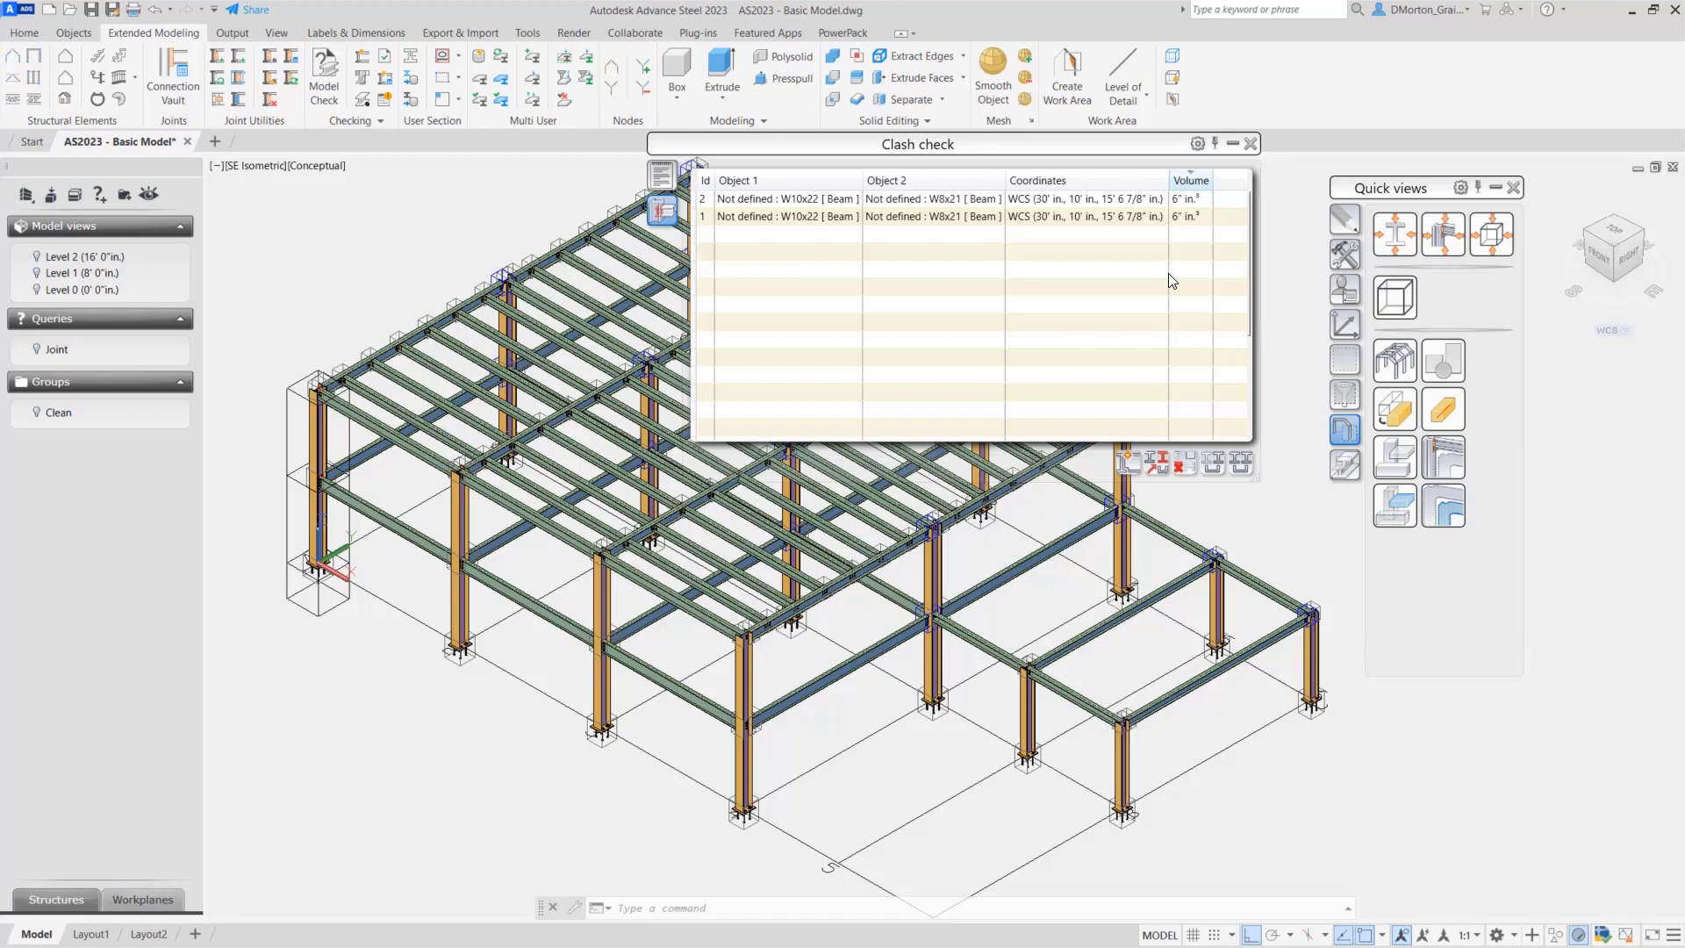
mouse_move(1136, 328)
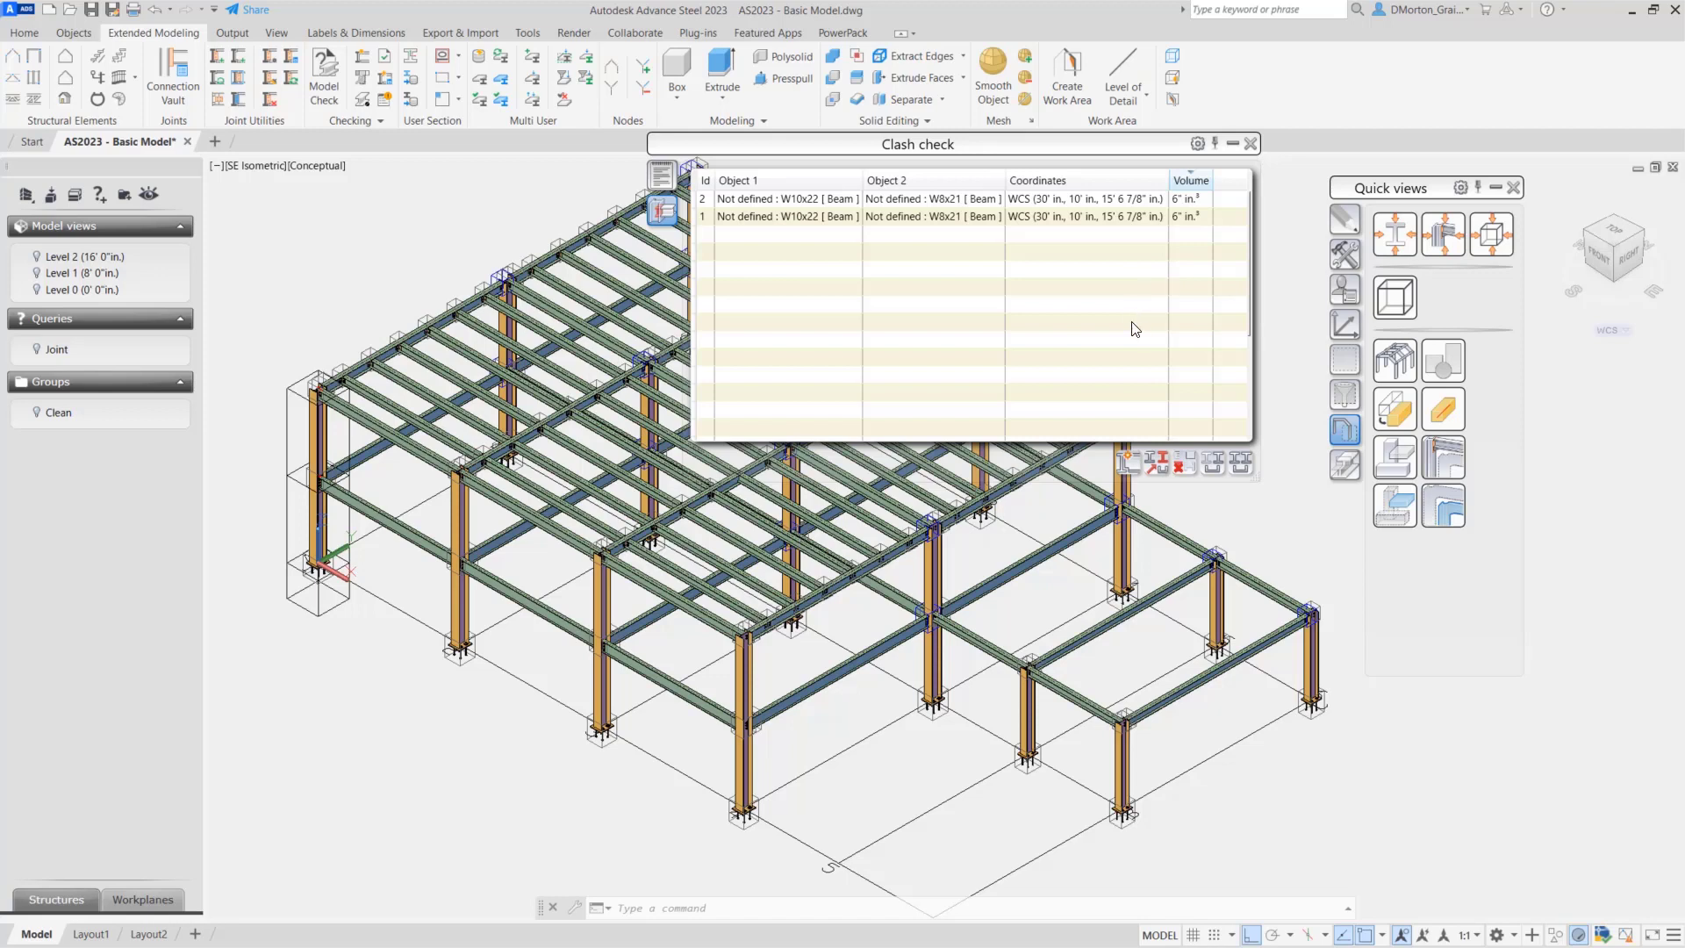
mouse_move(1129, 461)
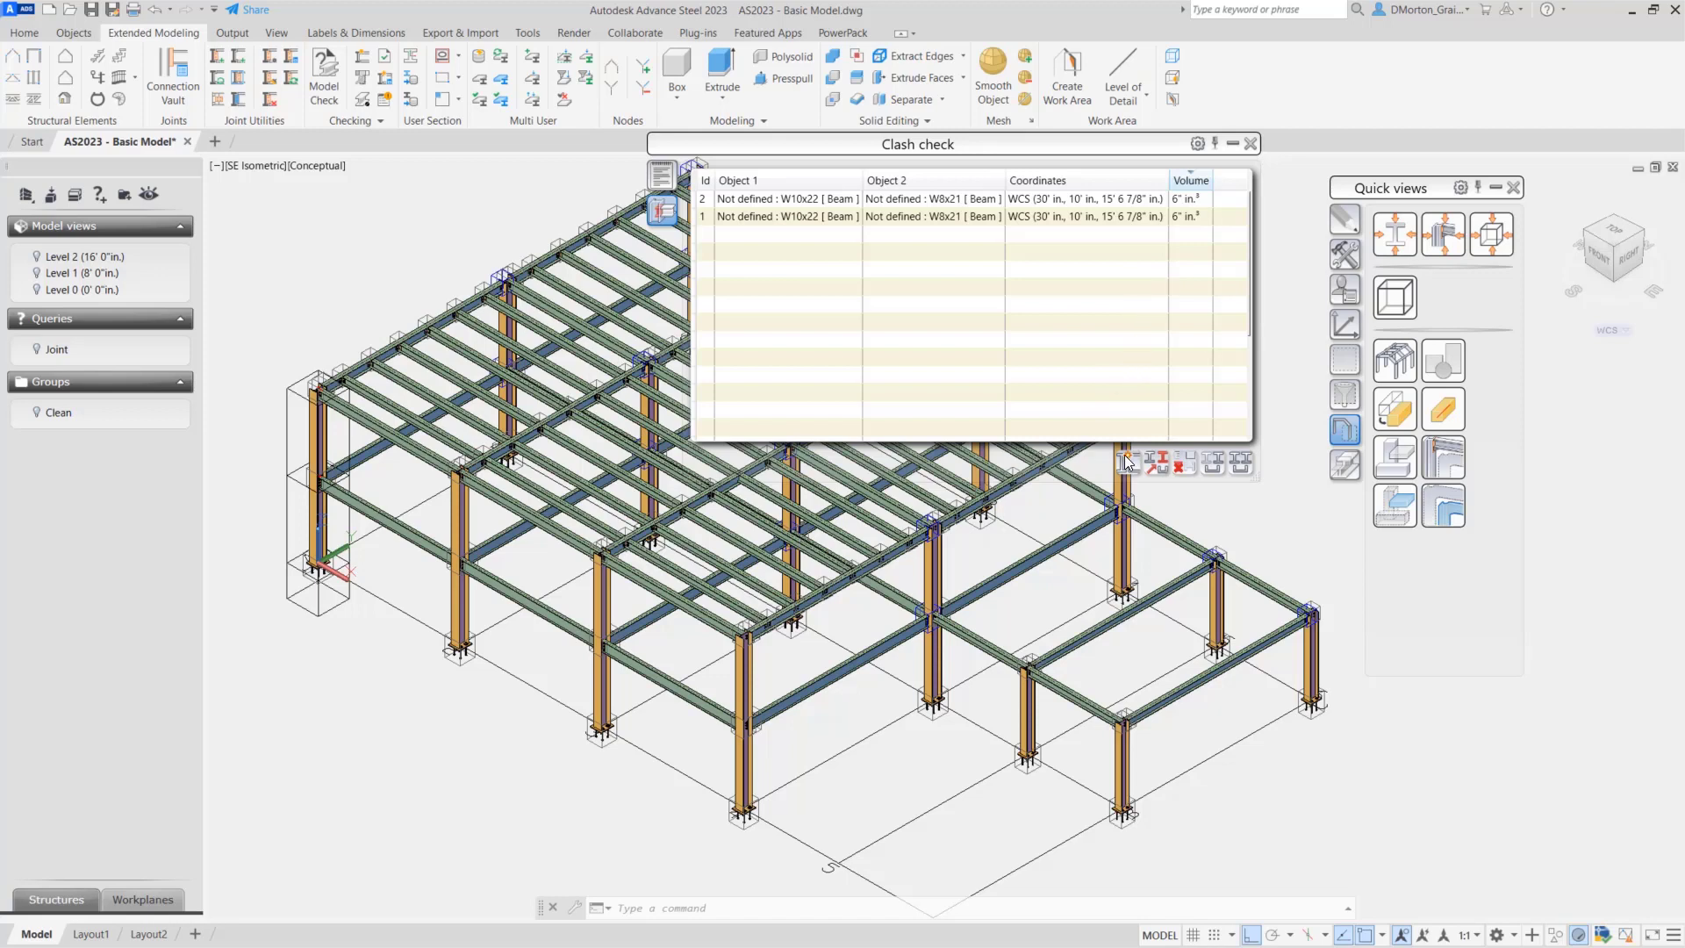
mouse_move(1160, 460)
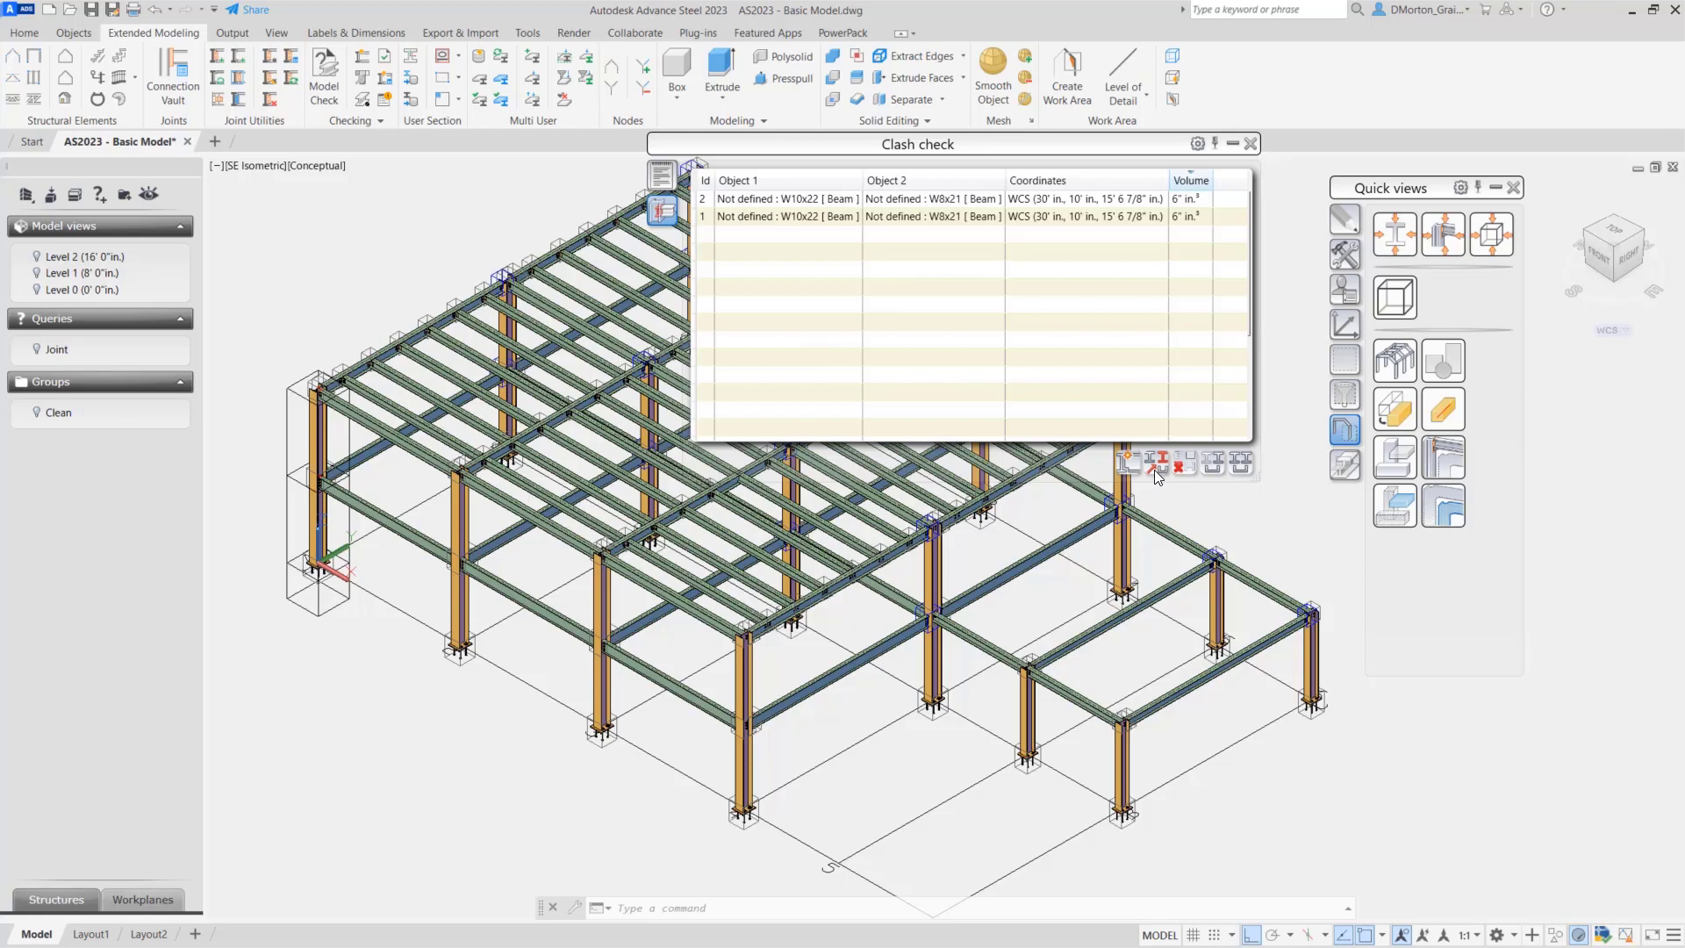
mouse_move(1162, 462)
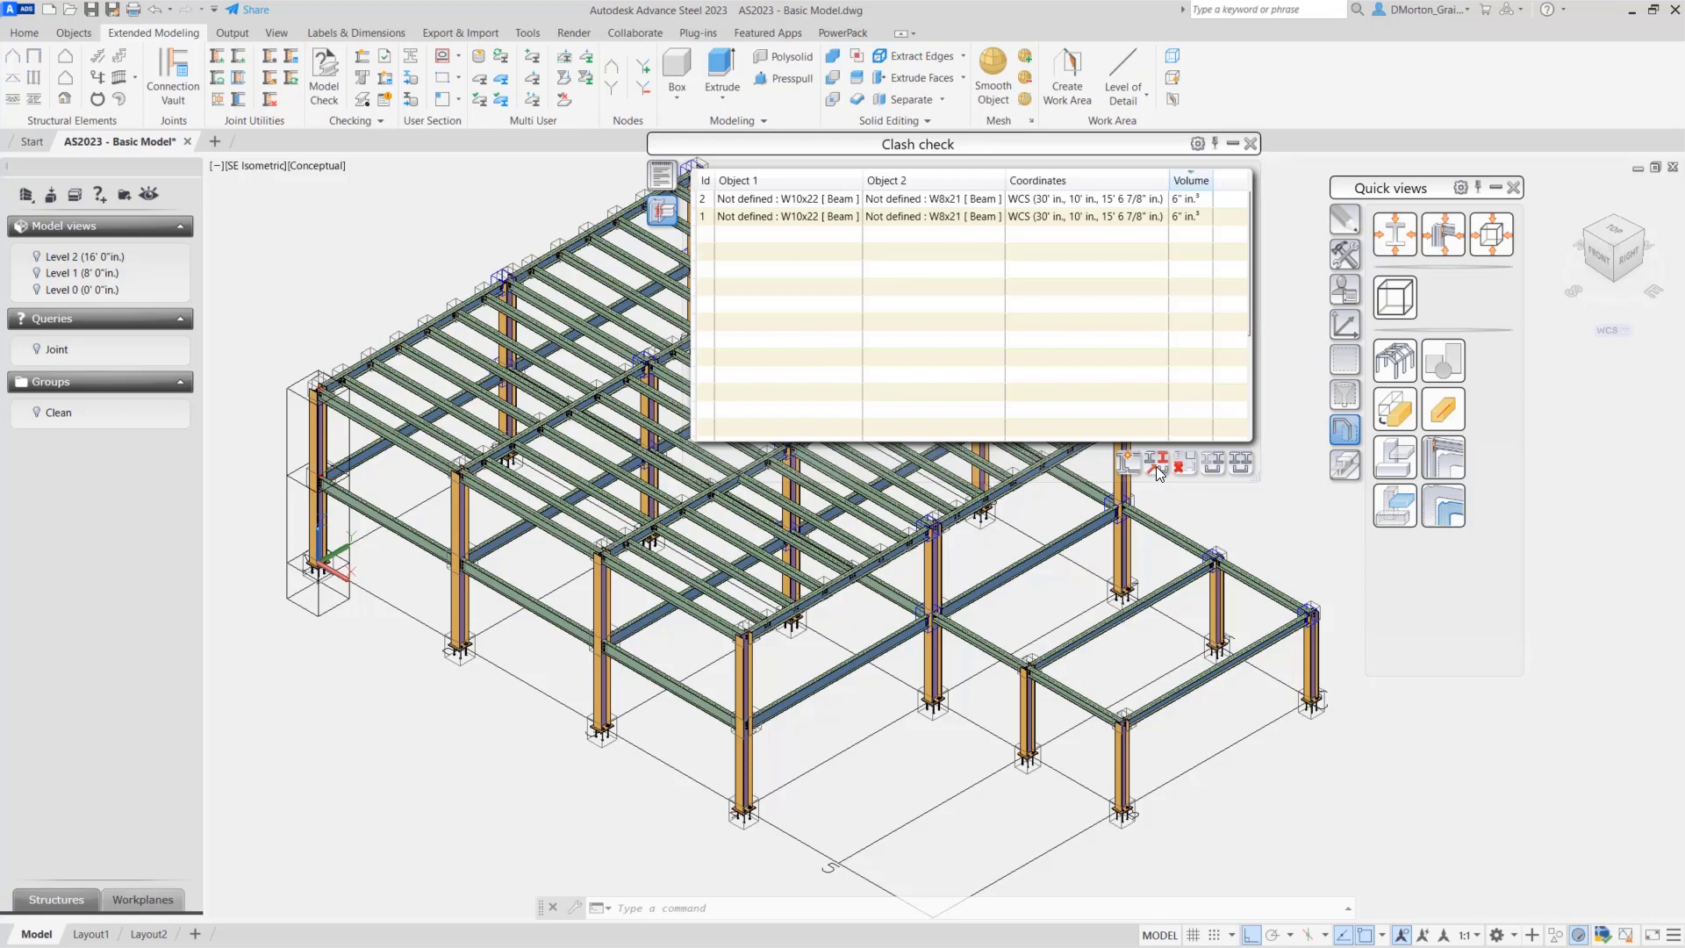
- Select collision 2 in the clash list and mark its beams in the model
click(788, 199)
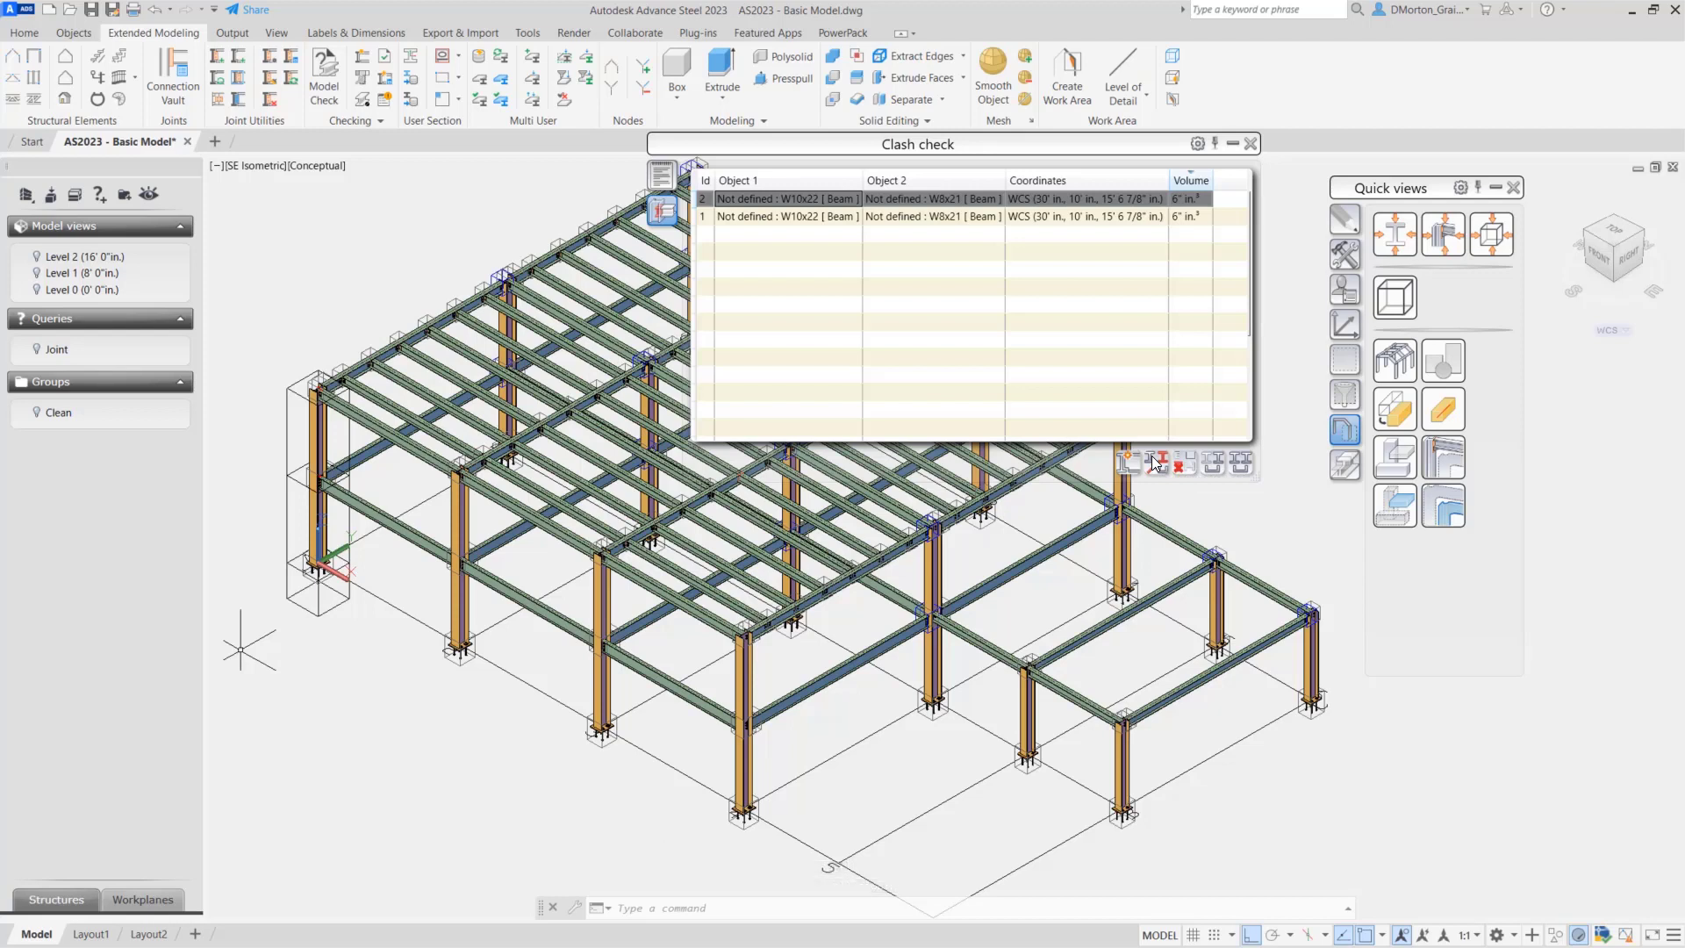
mouse_move(1188, 476)
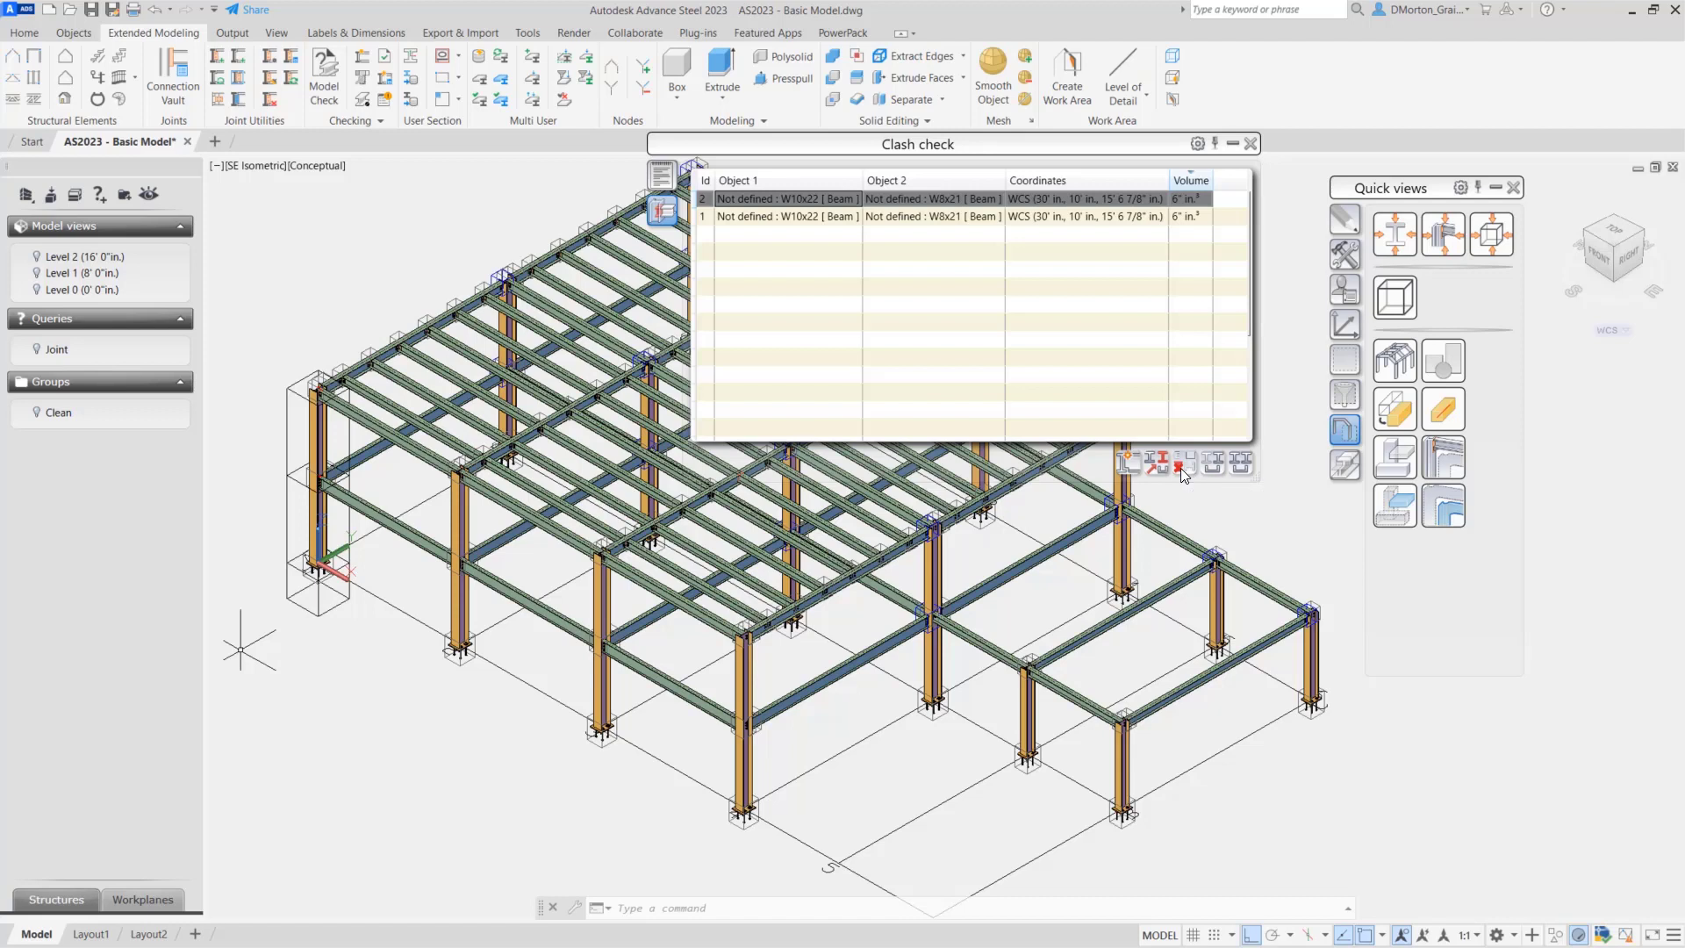
mouse_move(1216, 464)
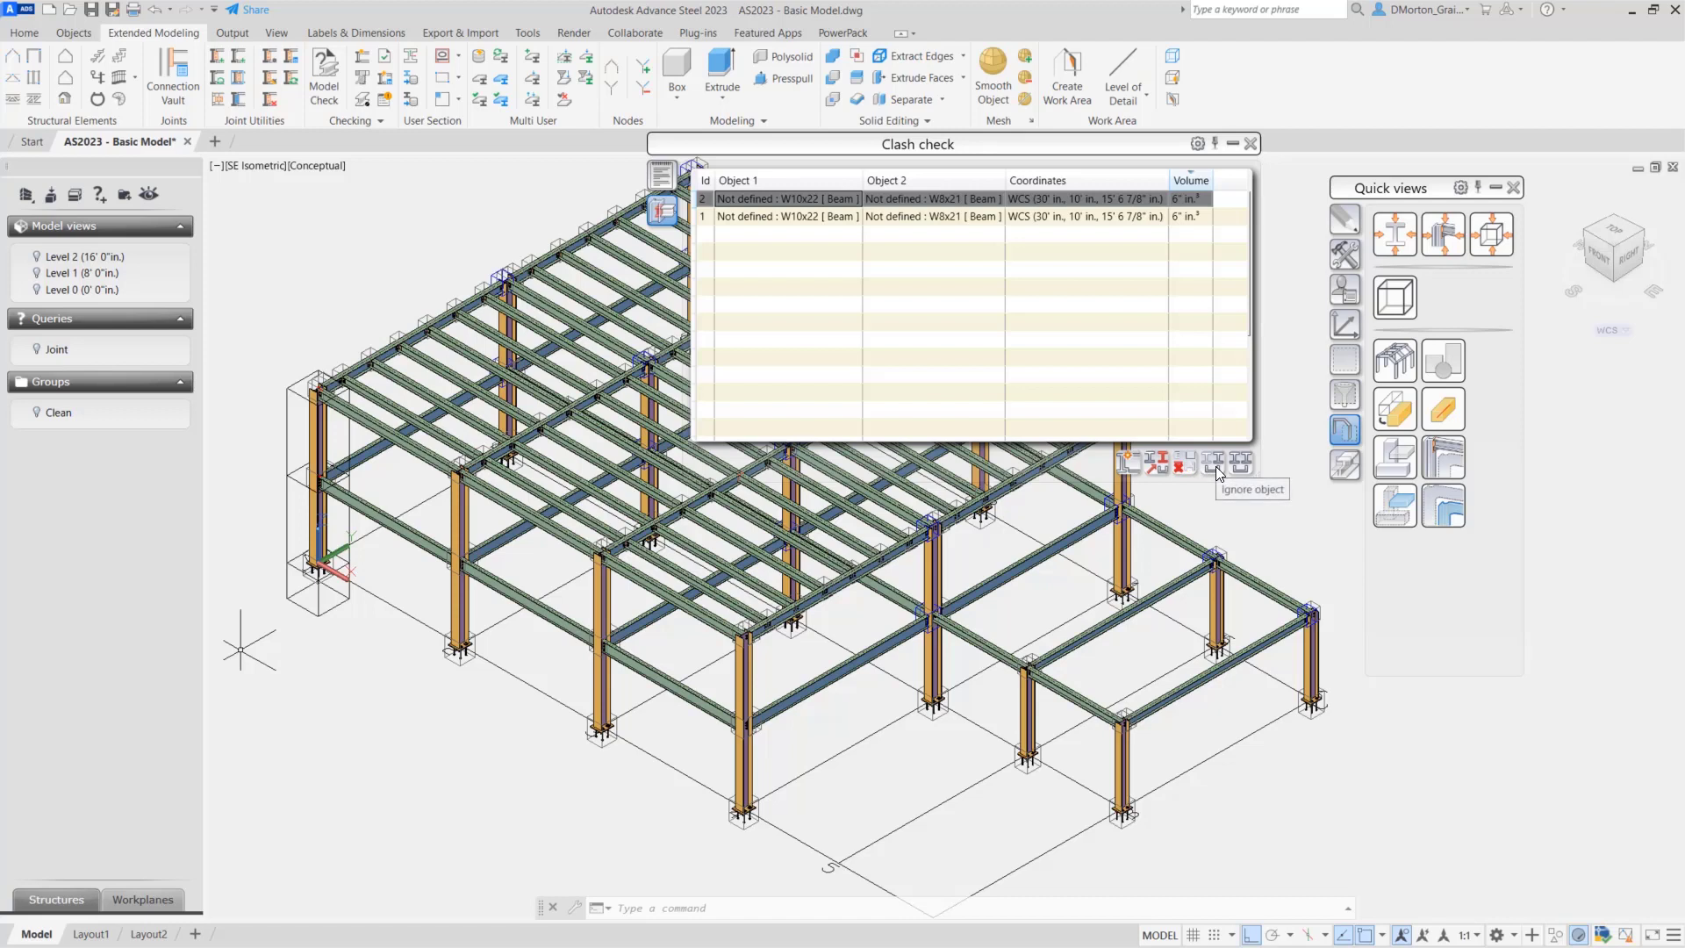
click(1213, 462)
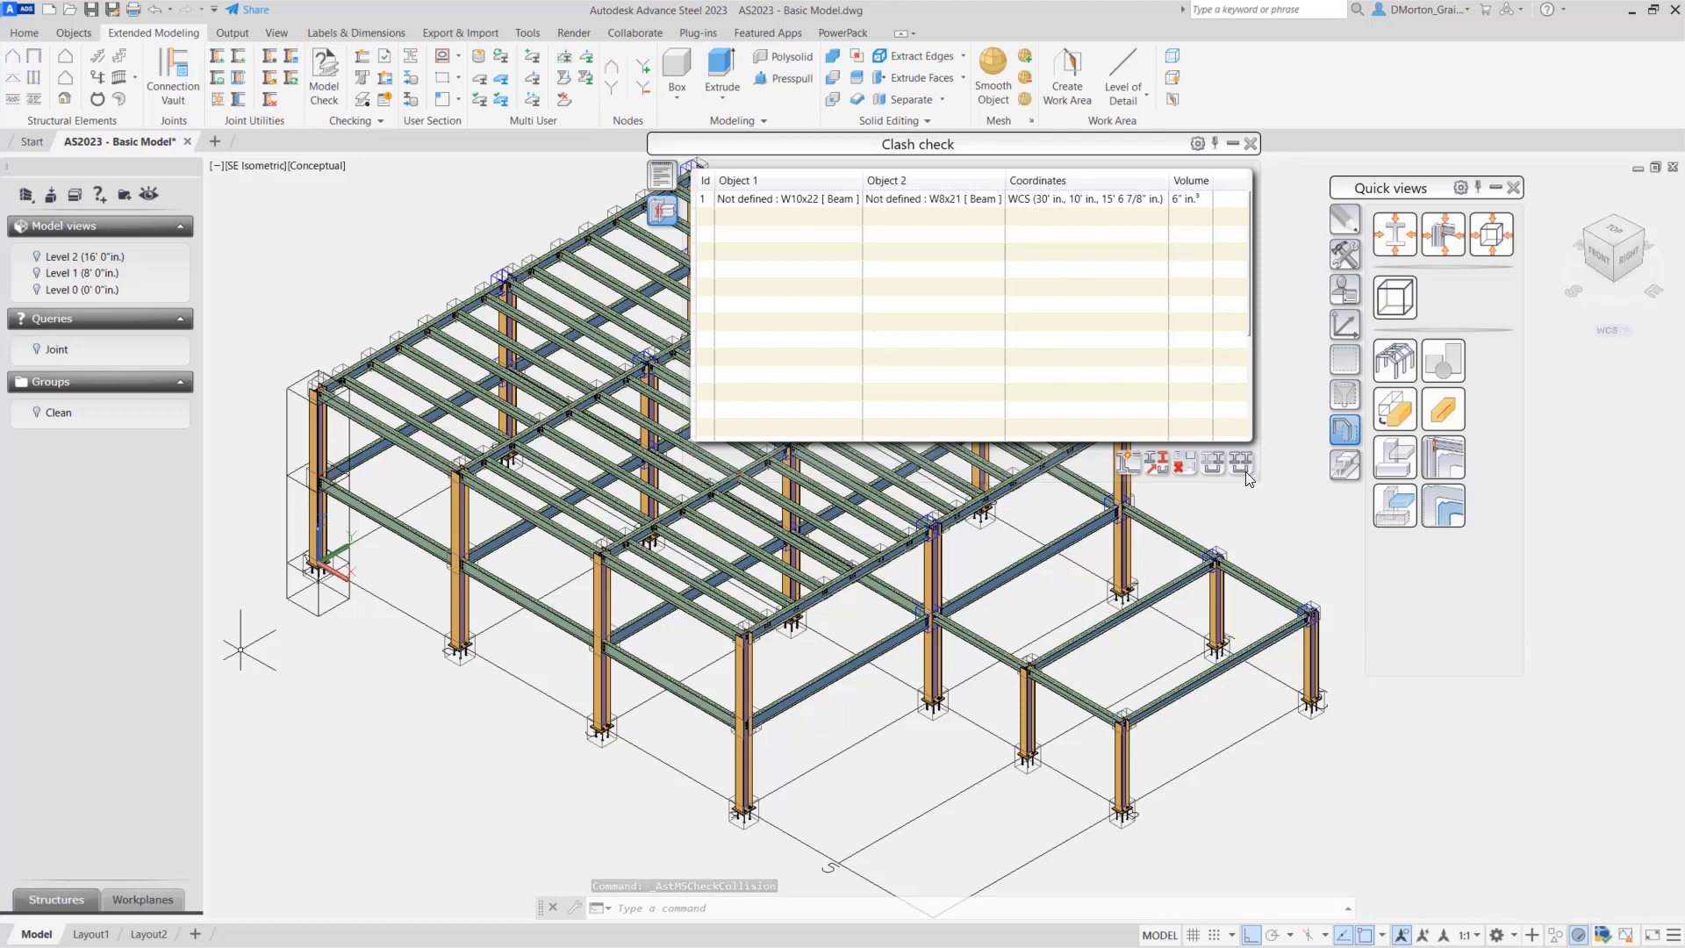
mouse_move(1242, 462)
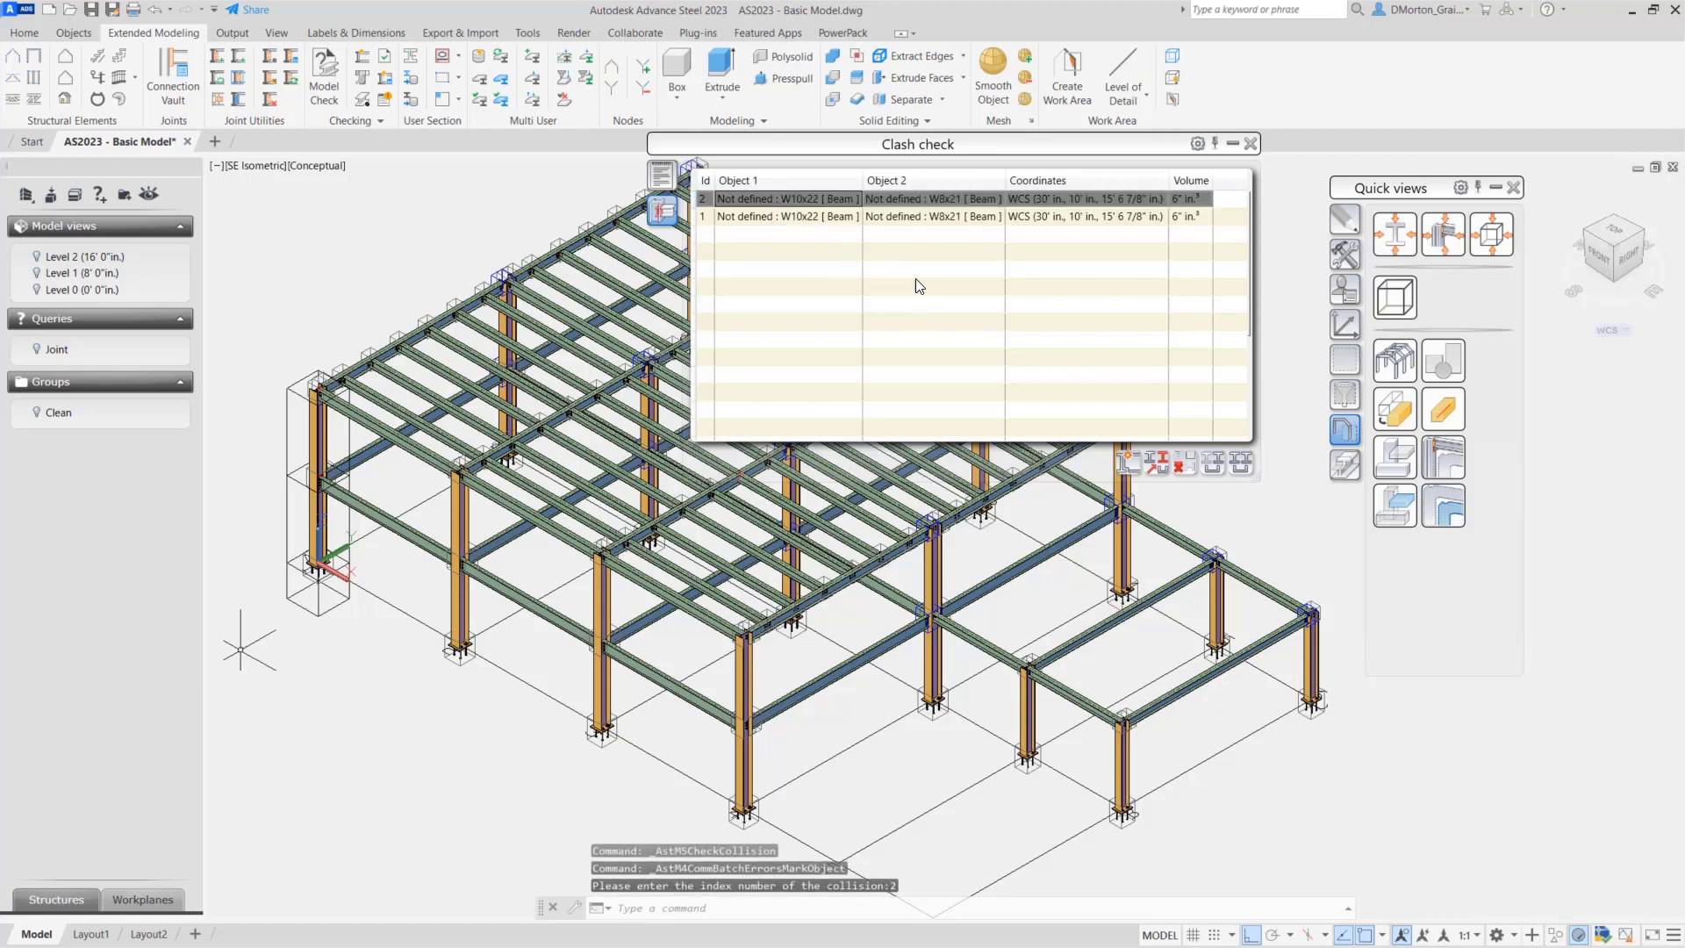
mouse_move(1125, 455)
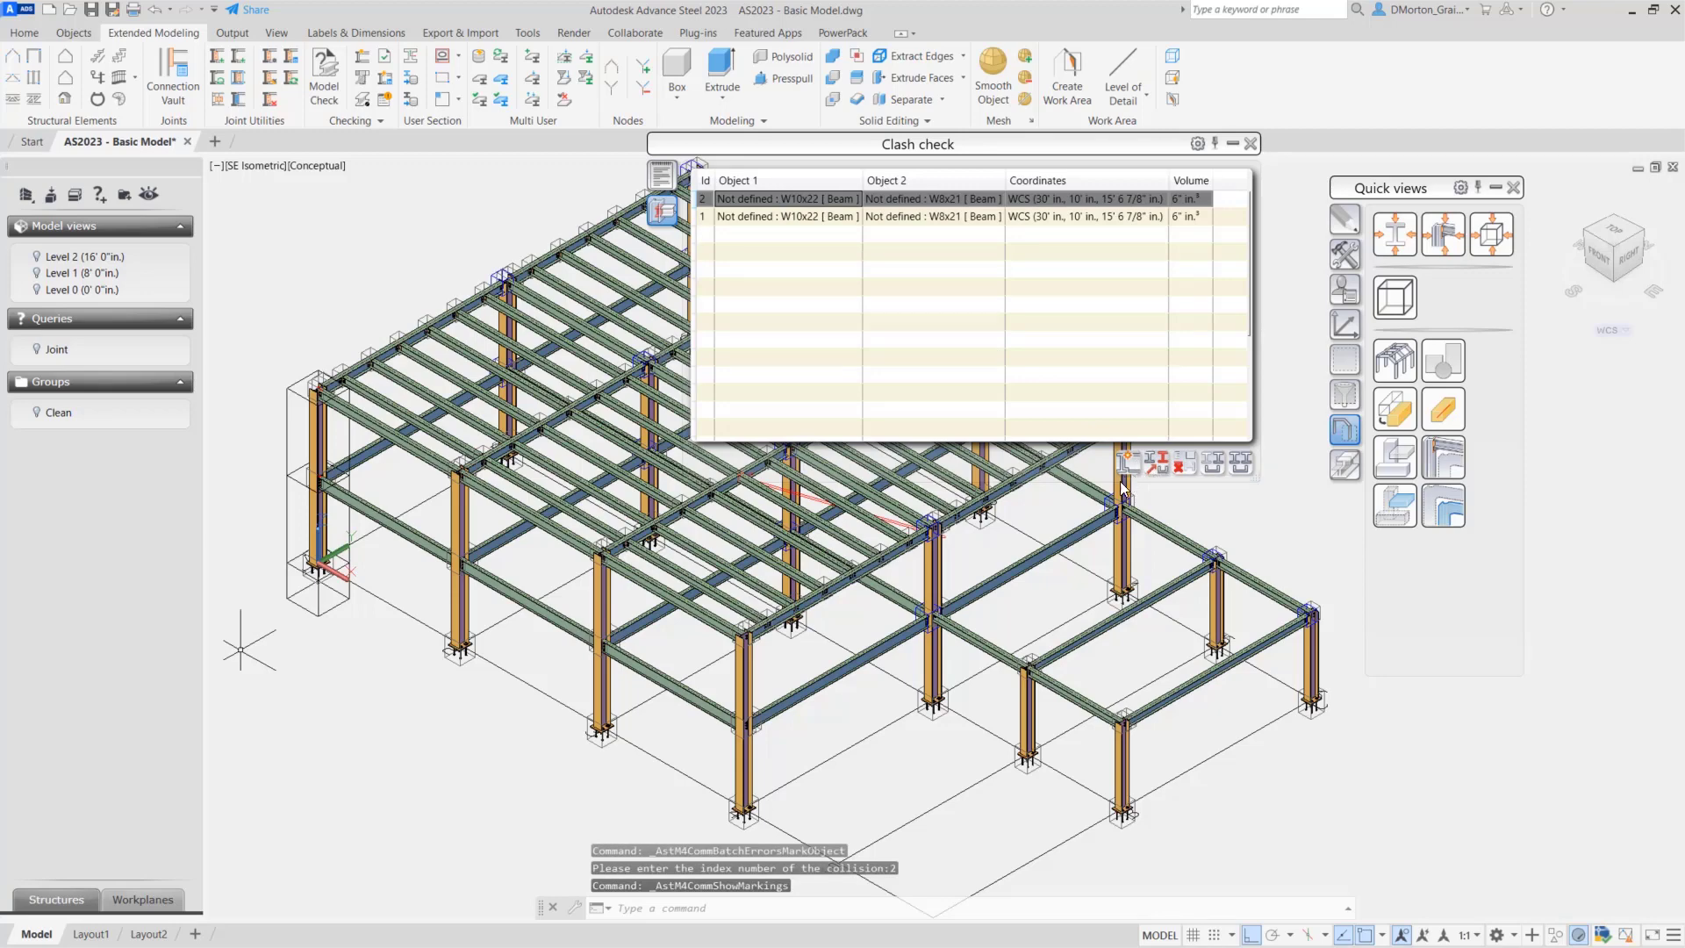
mouse_move(765, 487)
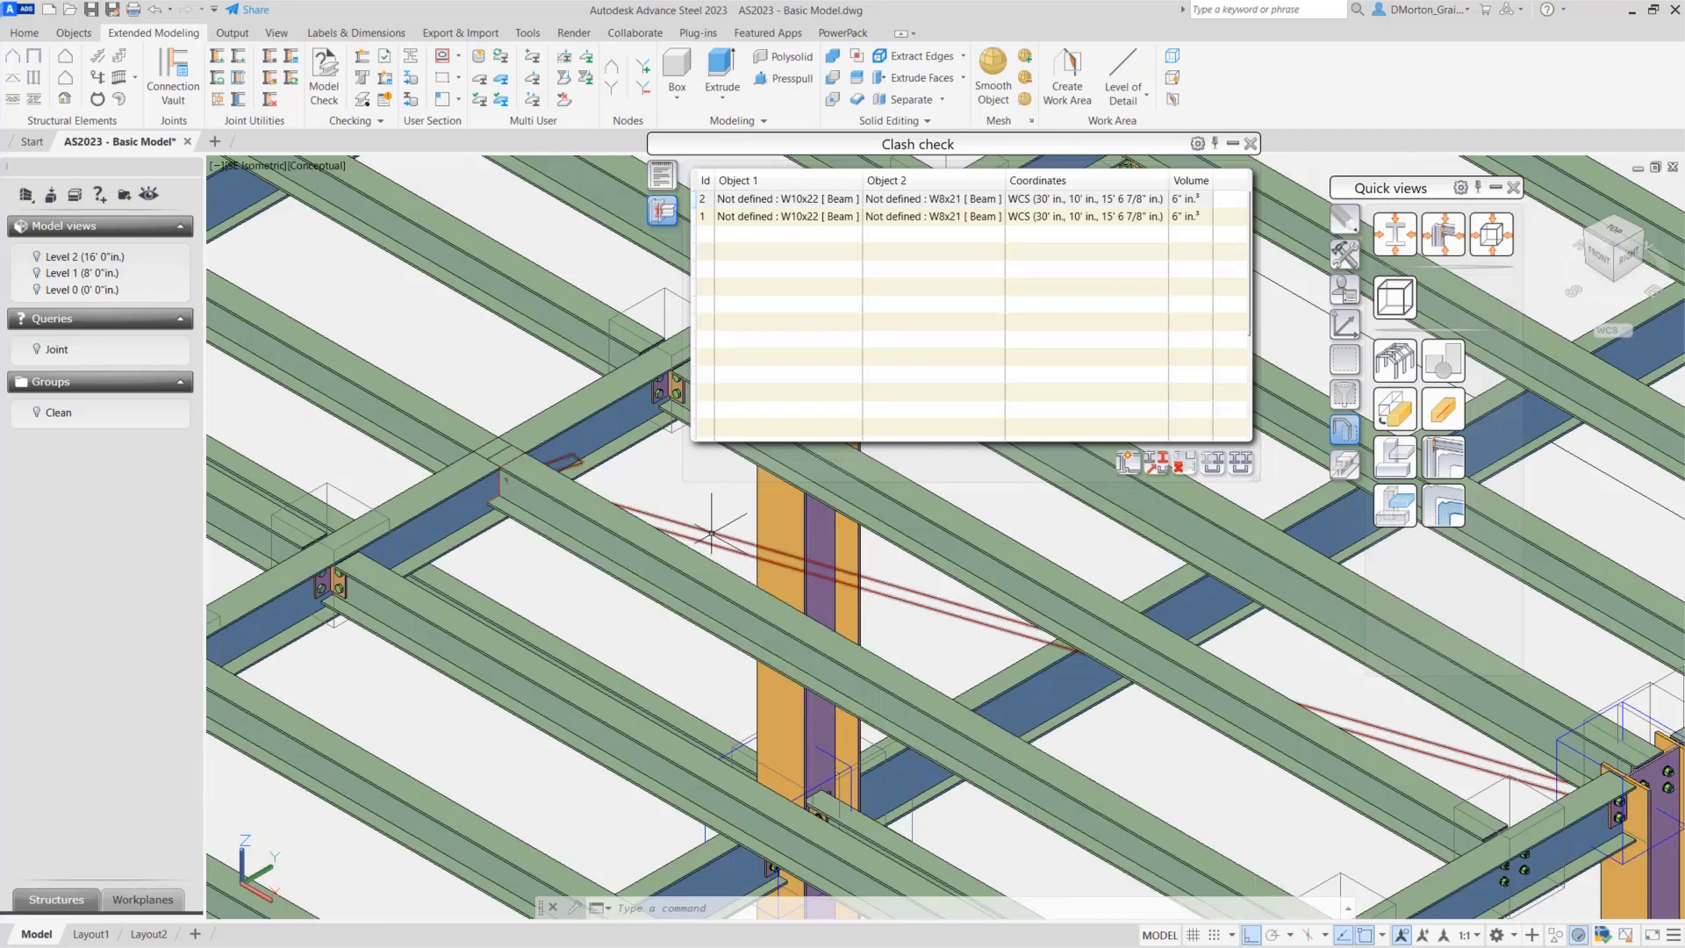
mouse_move(674, 504)
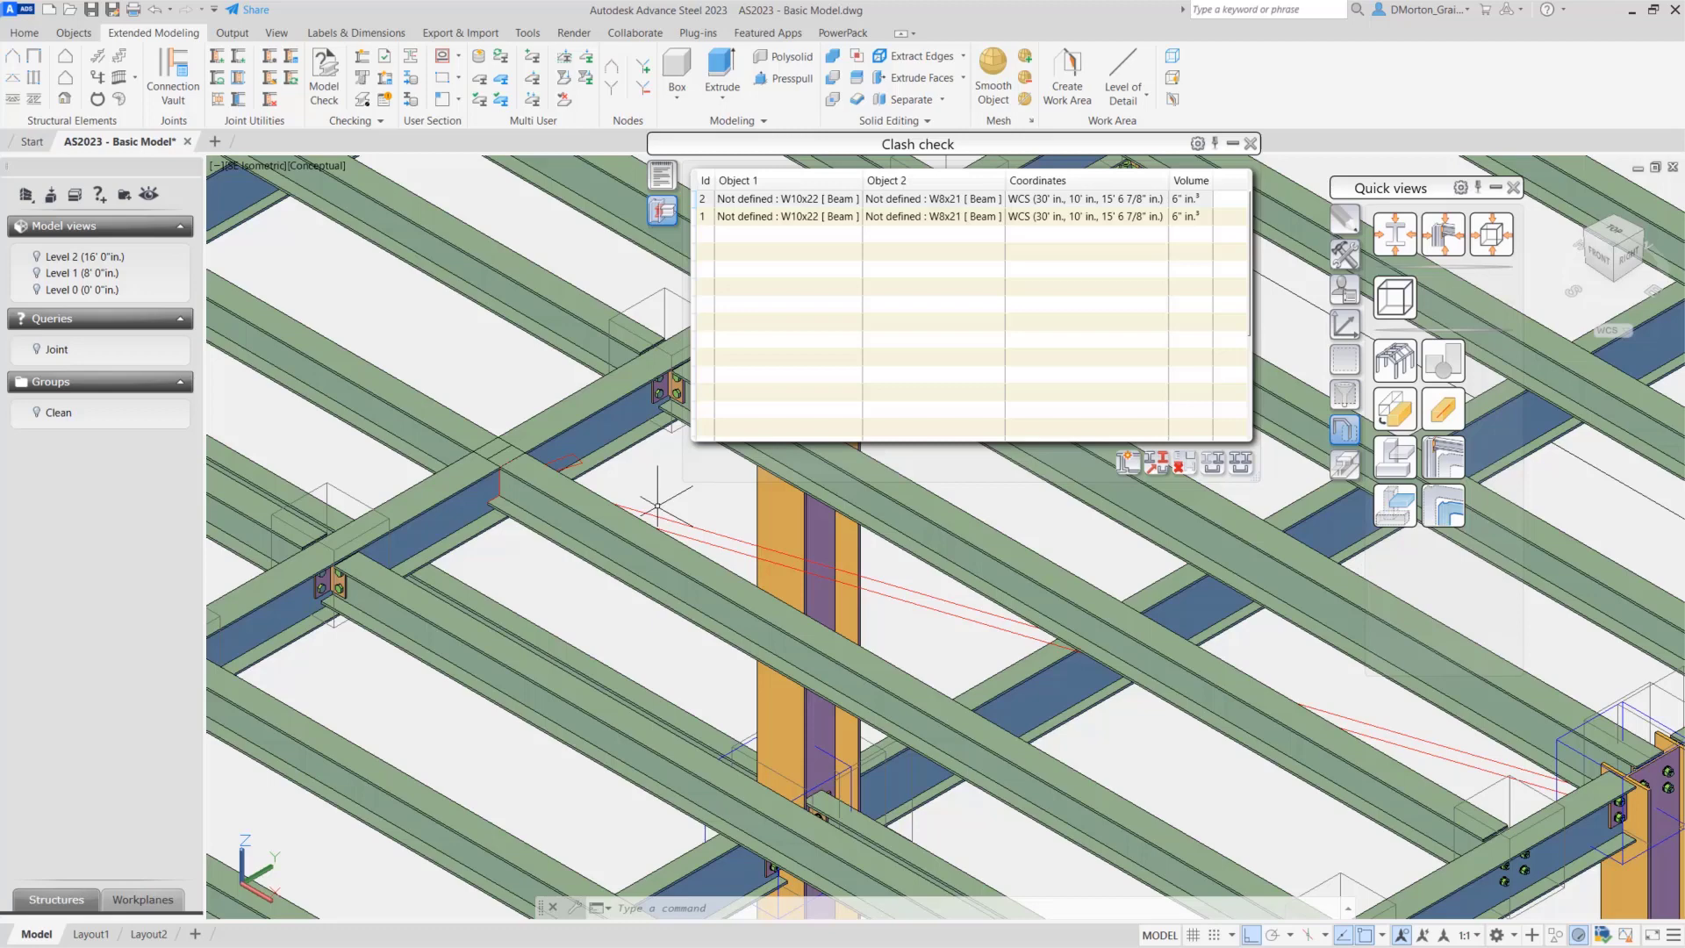
mouse_move(653, 506)
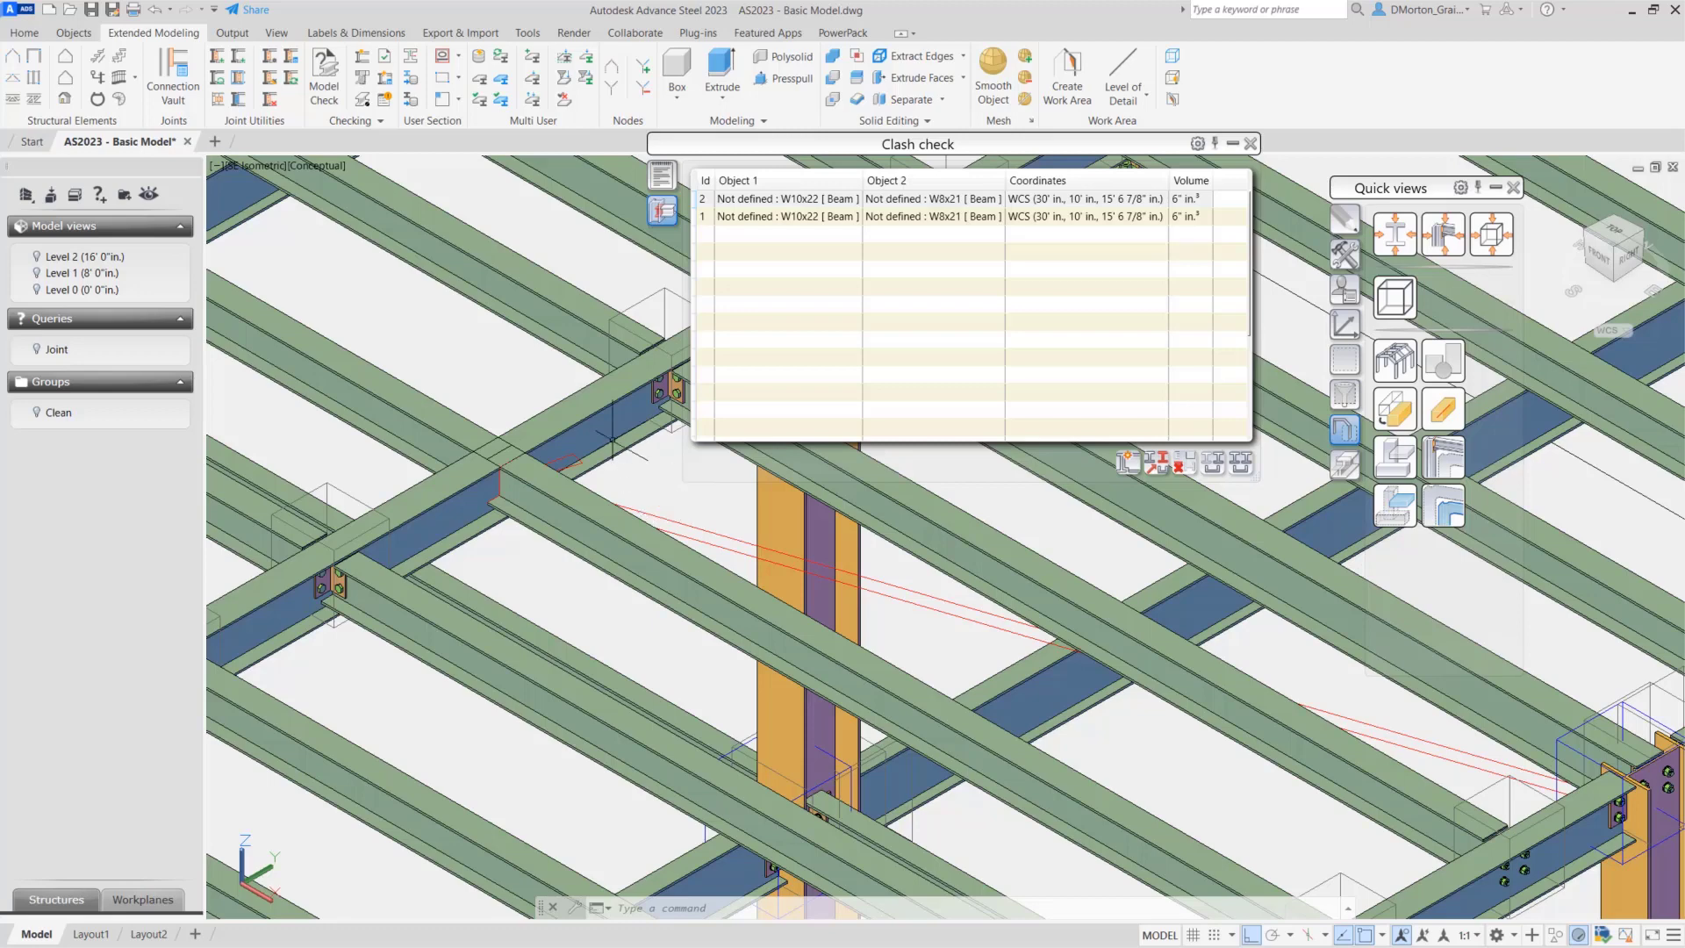
- Switch the viewport to 2D Wireframe and remove the markings from collision 2's beams
click(318, 165)
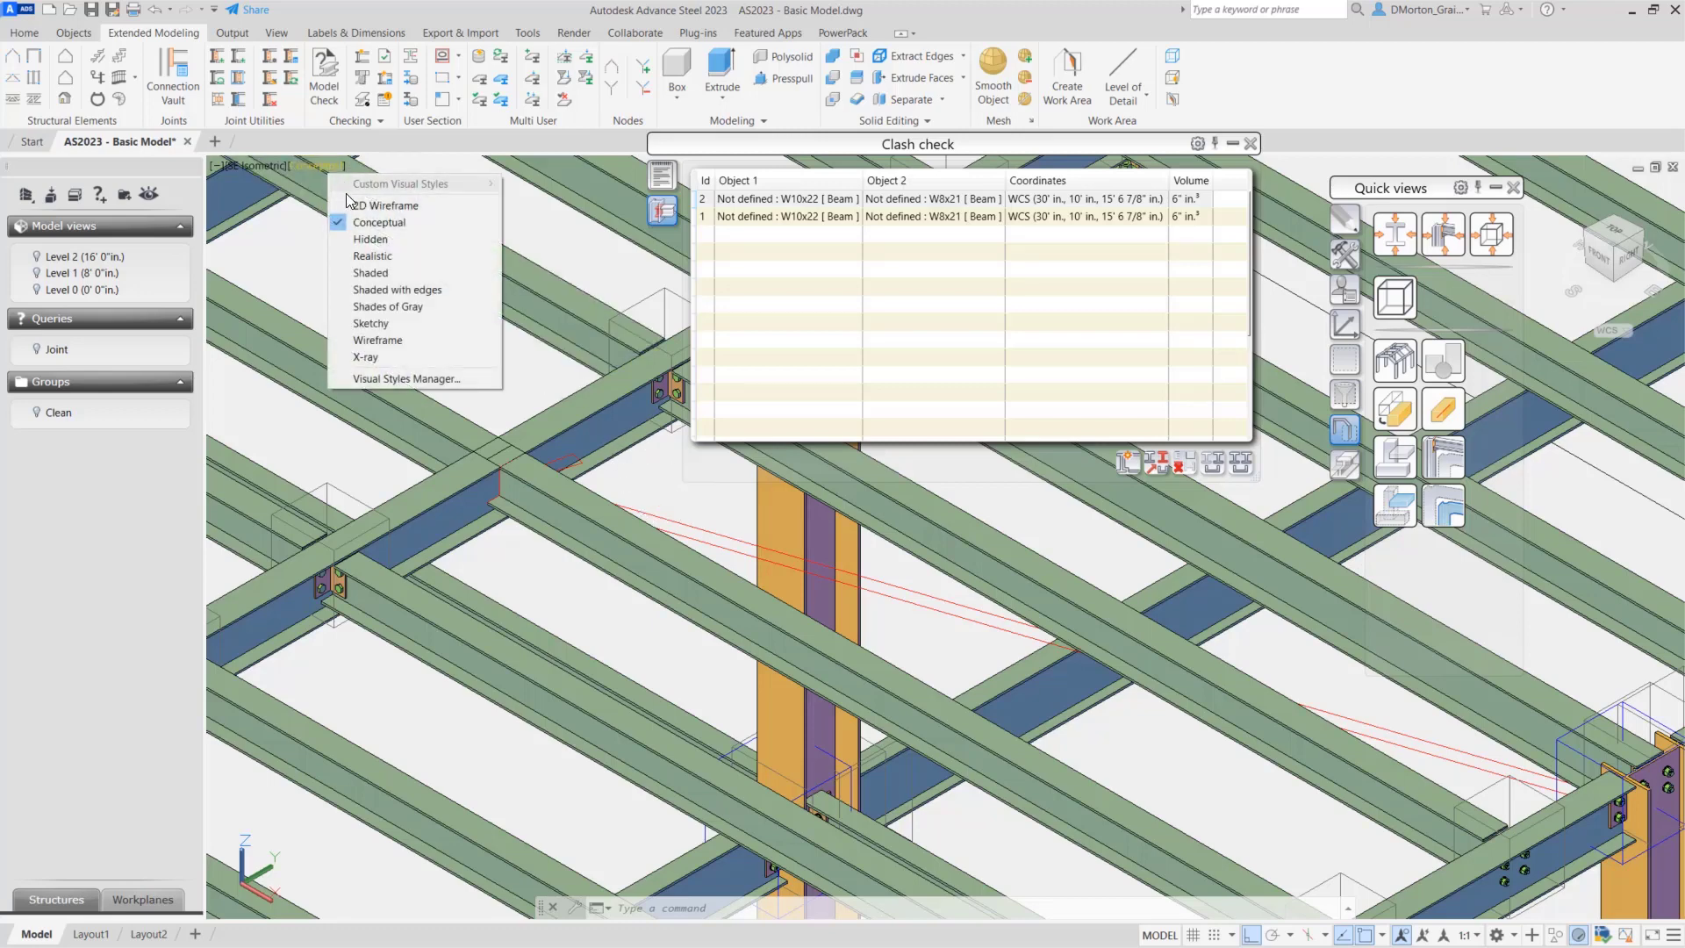
click(388, 205)
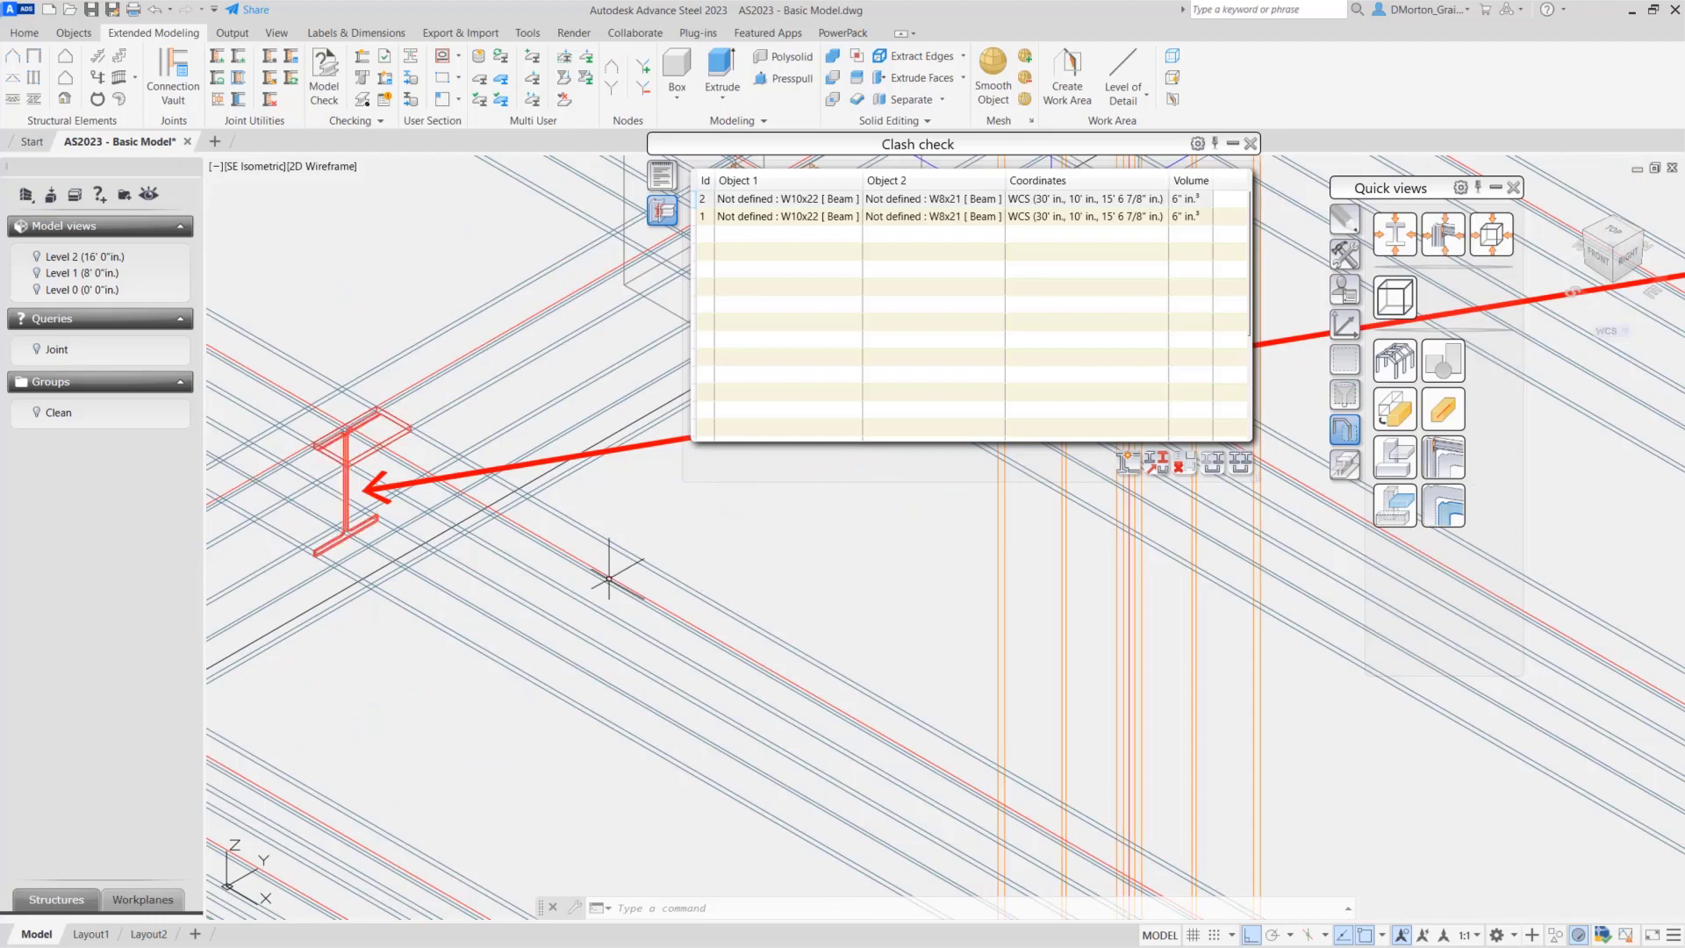
click(785, 199)
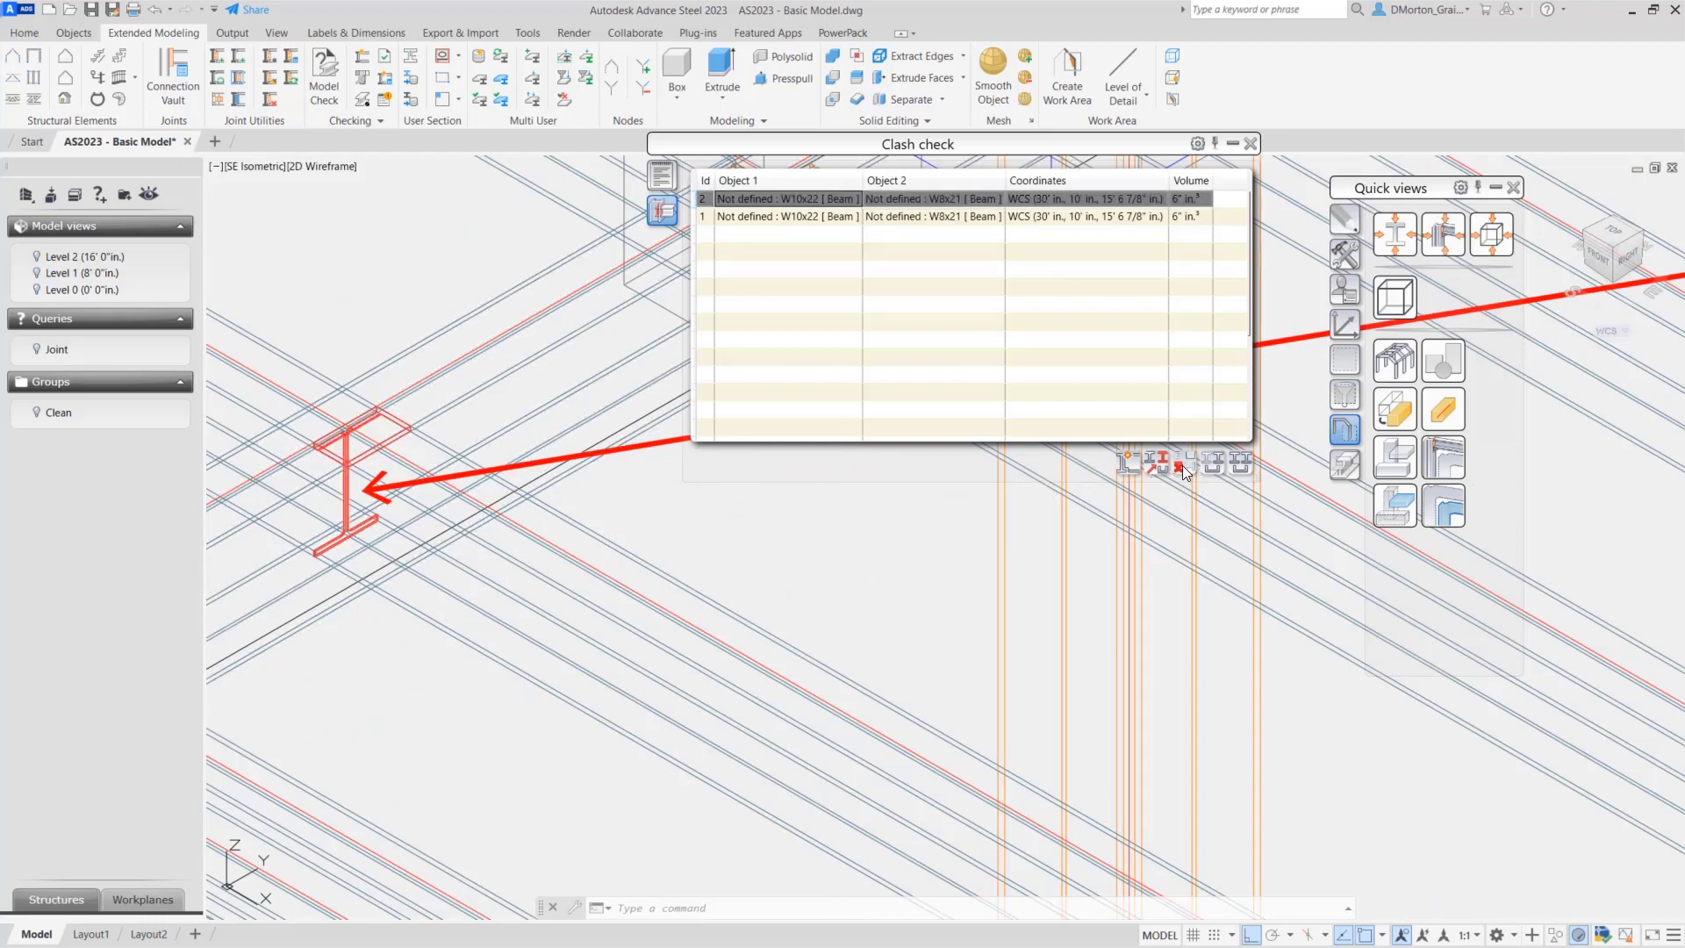
click(1178, 459)
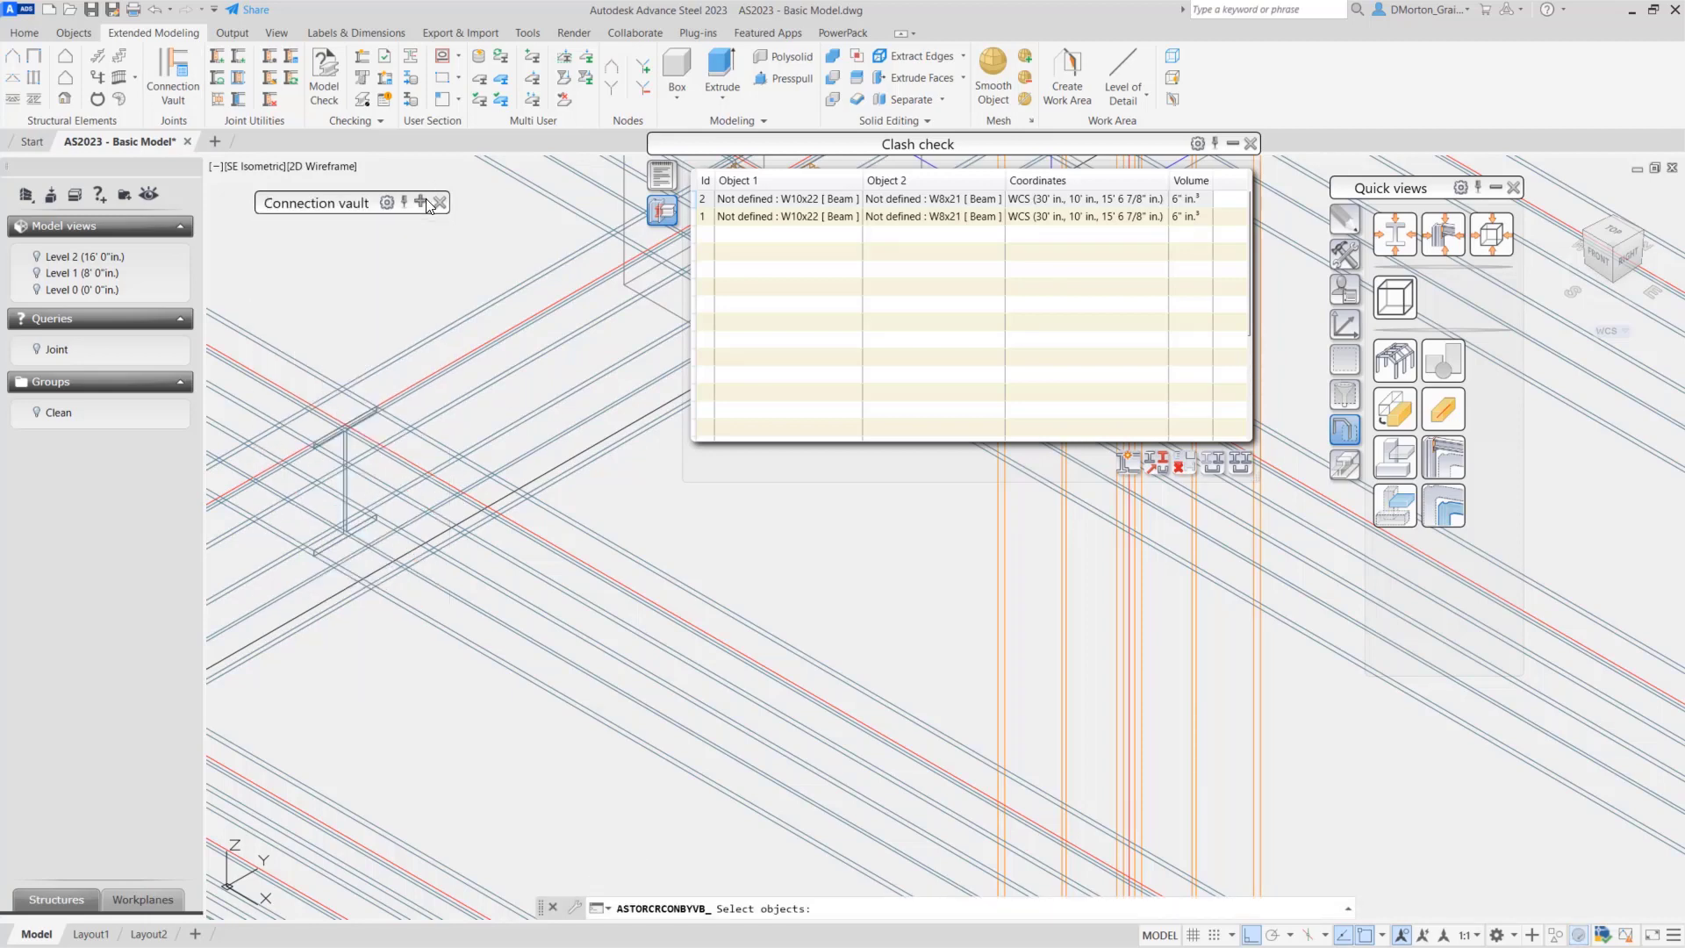
mouse_move(366, 313)
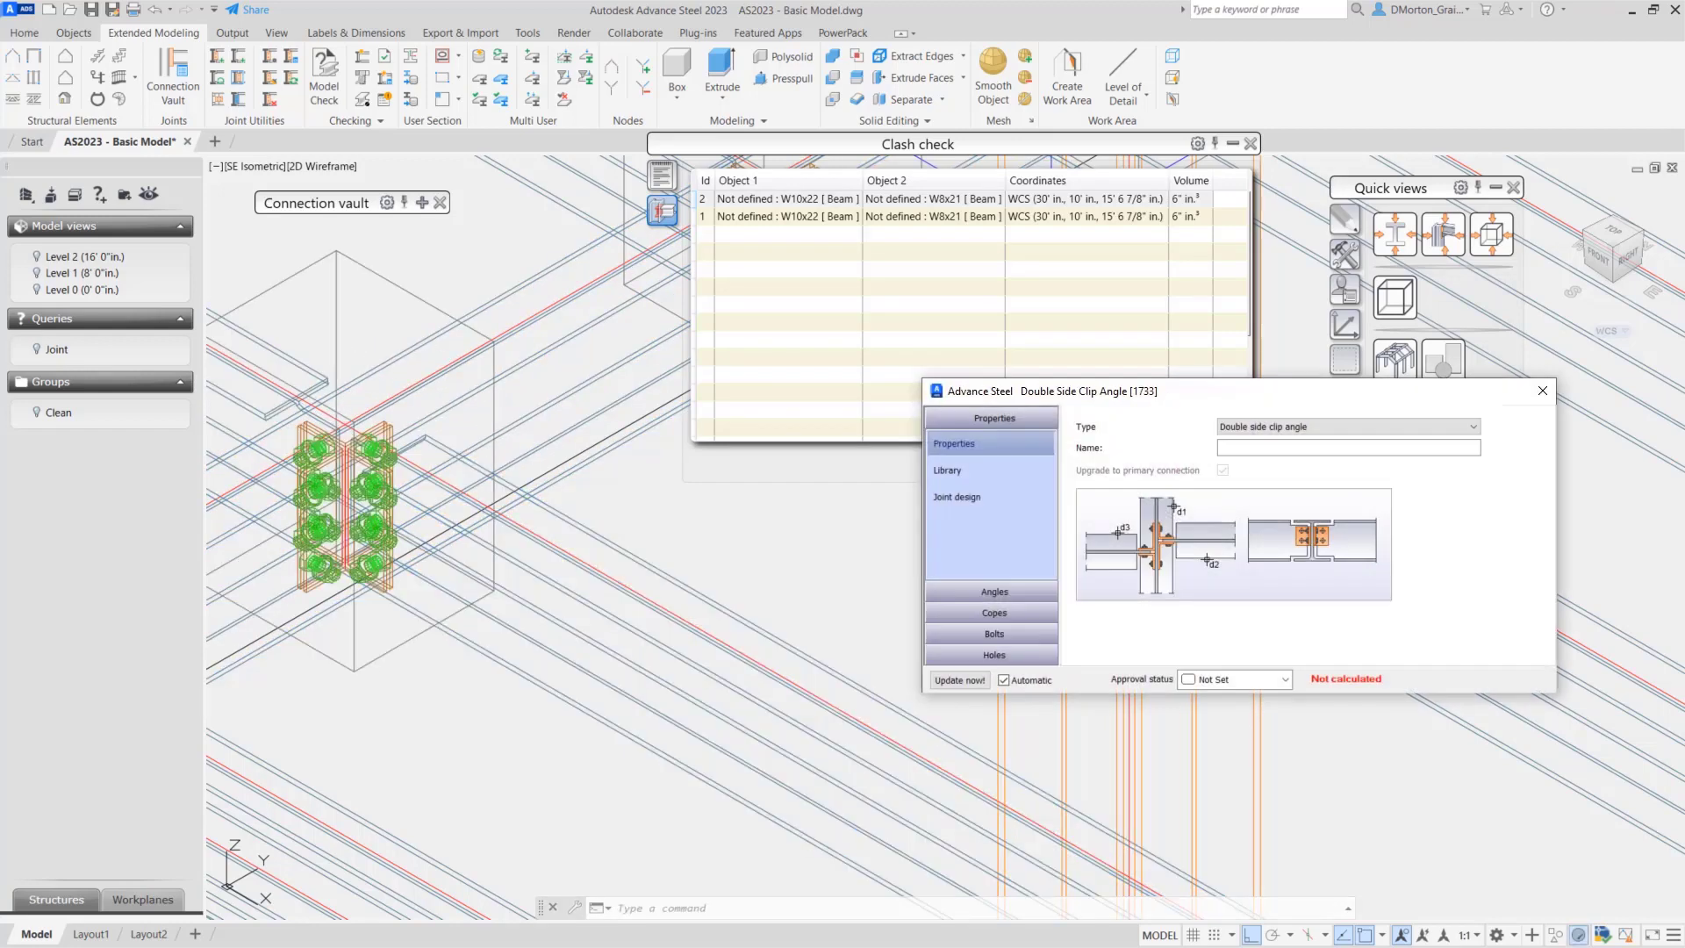
- Review the Double Side Clip Angle joint's vertical bolt distances, then close its properties
click(991, 481)
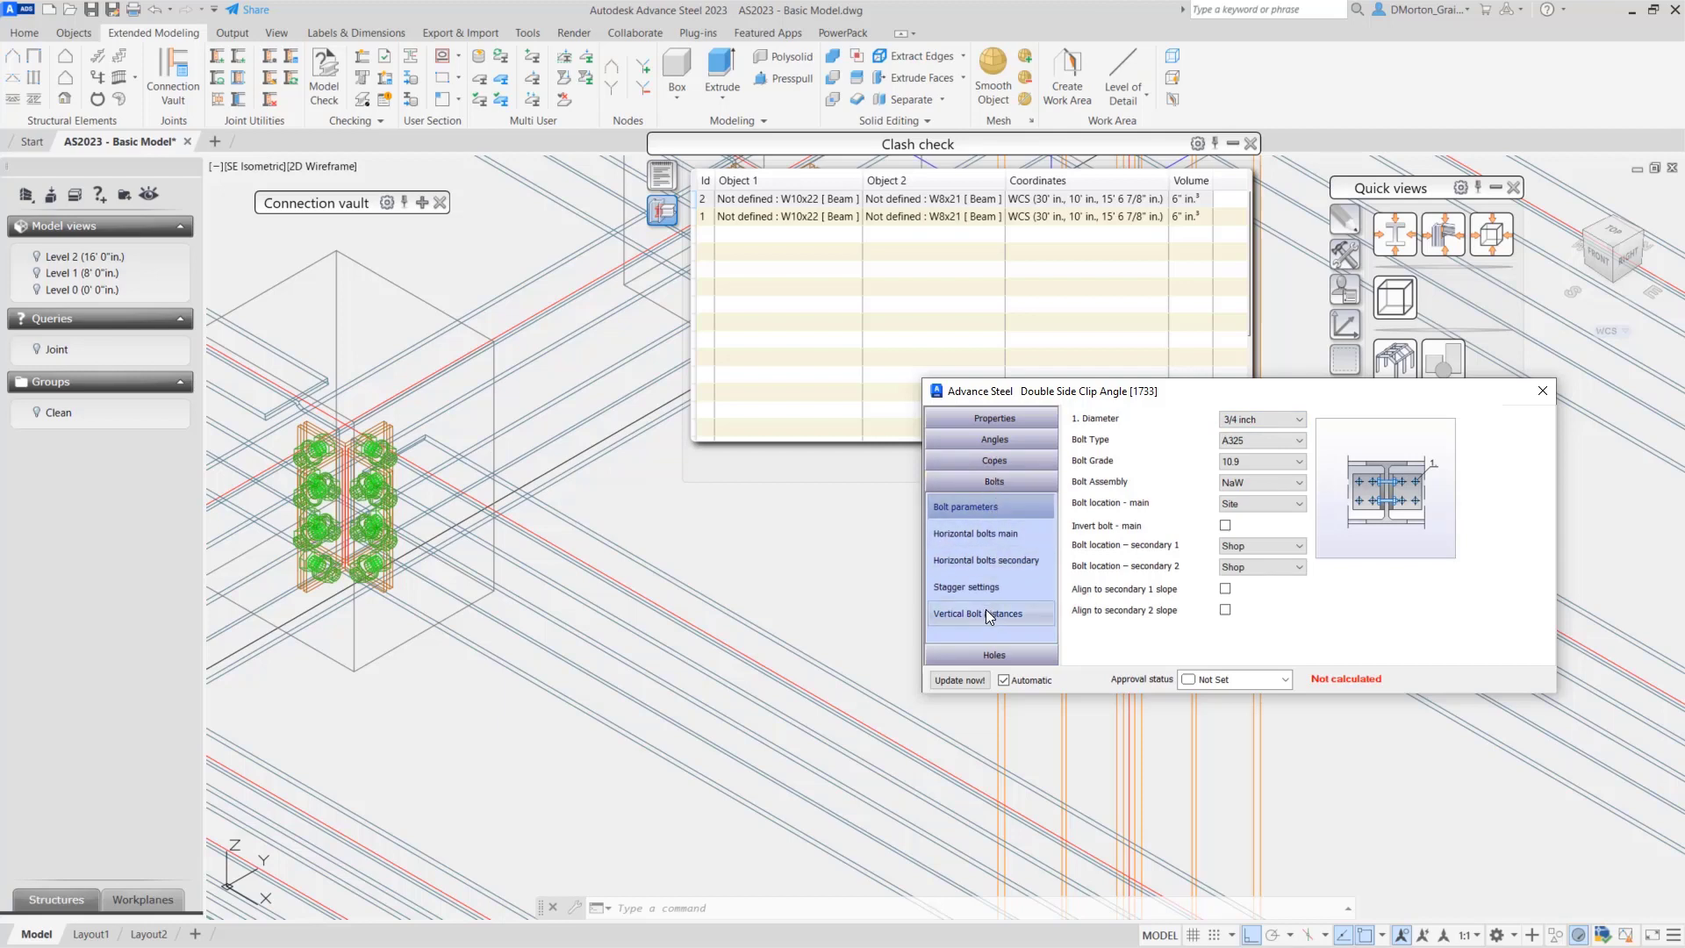
click(978, 615)
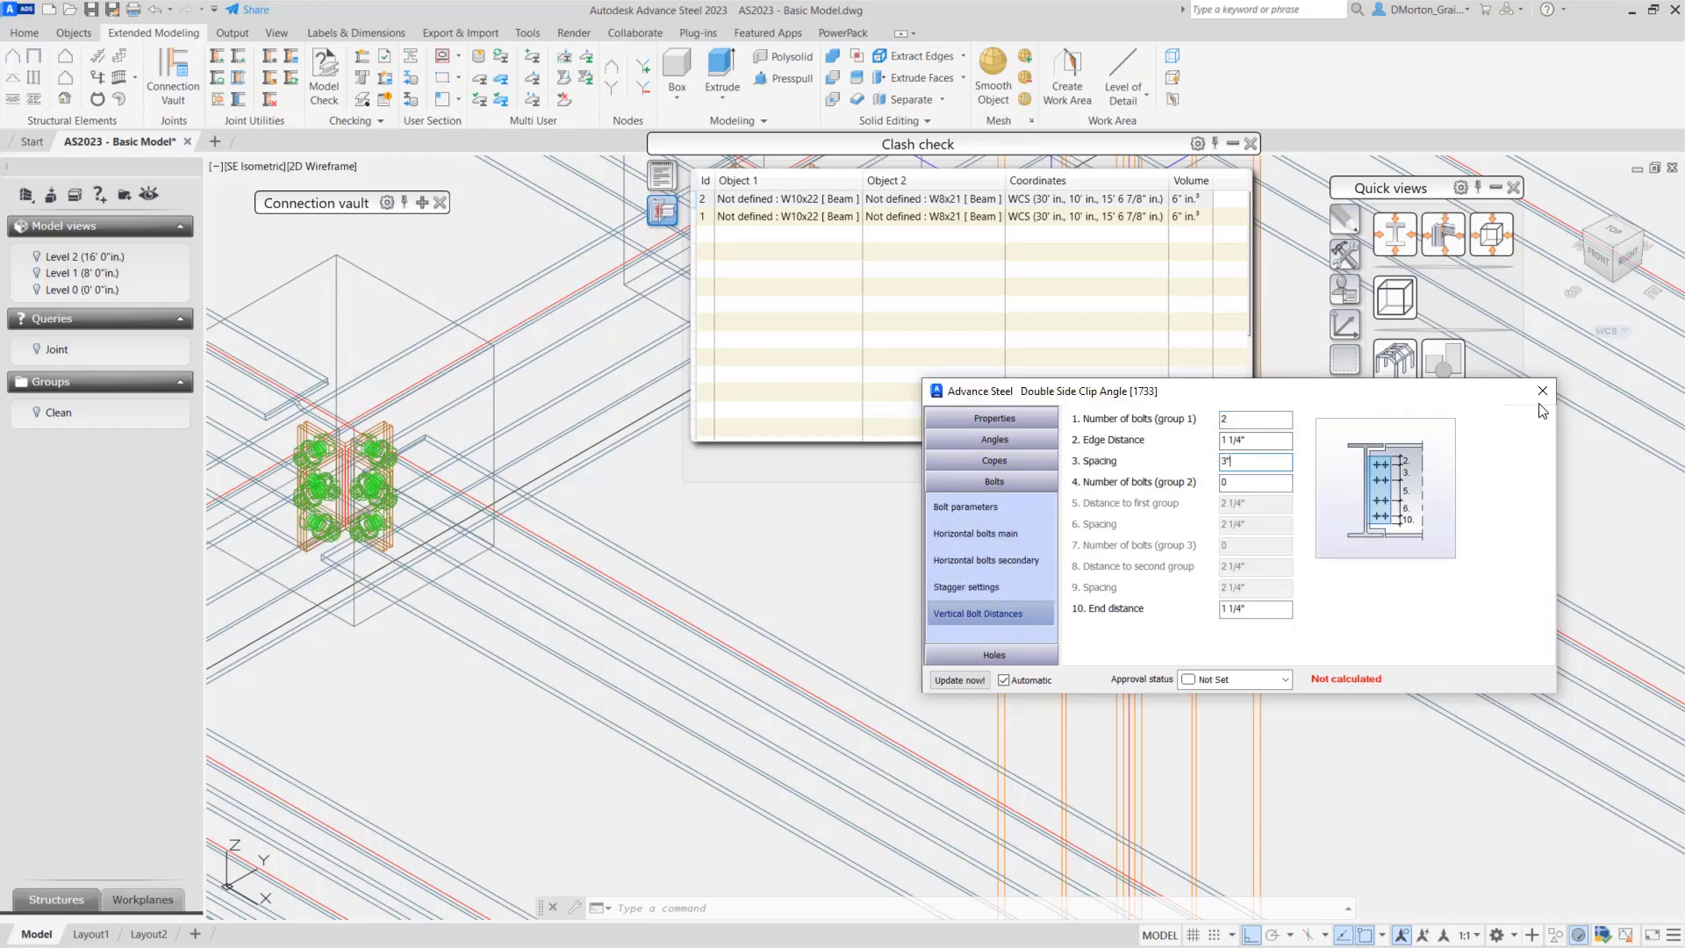
click(1541, 389)
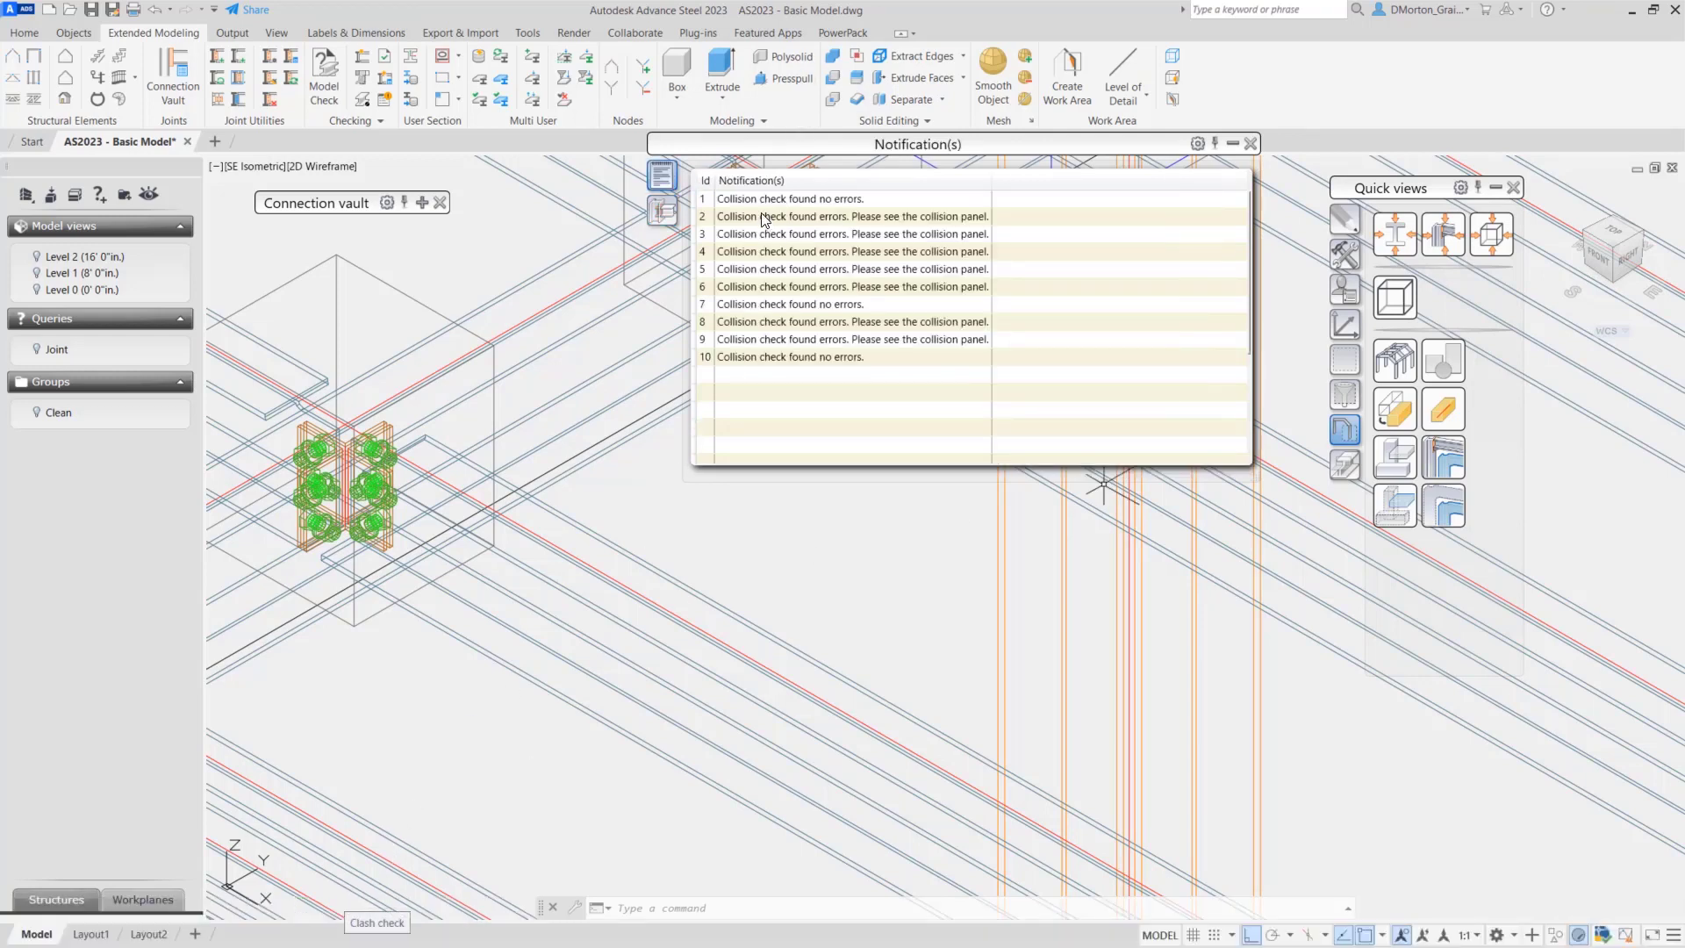
mouse_move(839, 207)
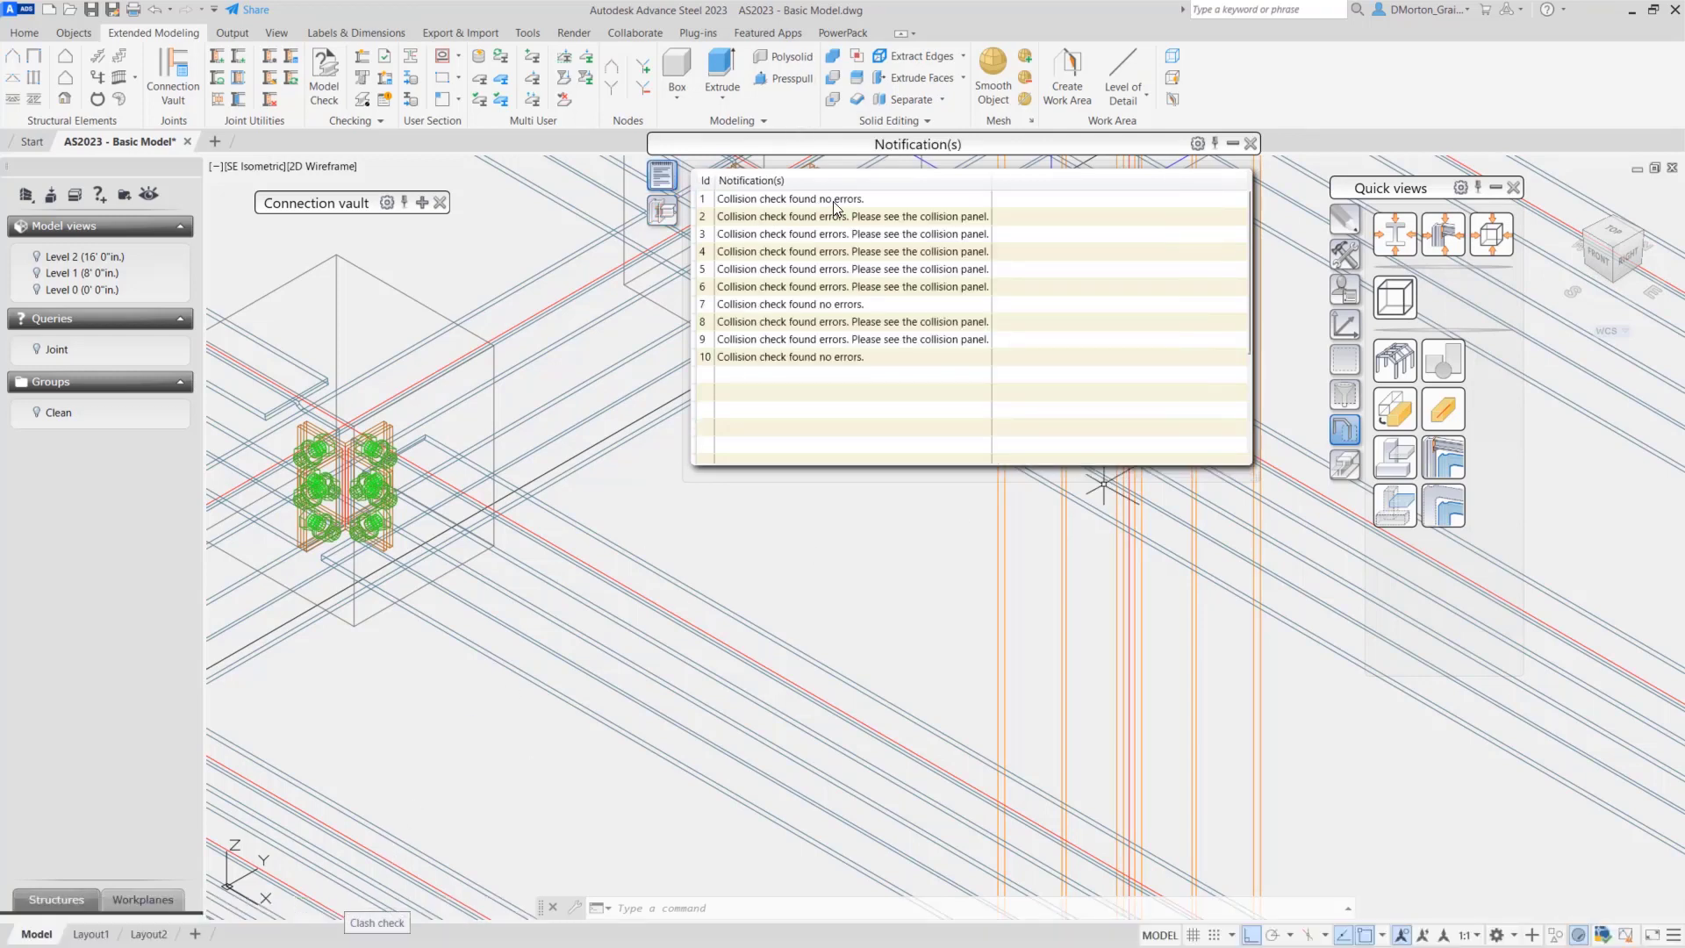
mouse_move(956, 200)
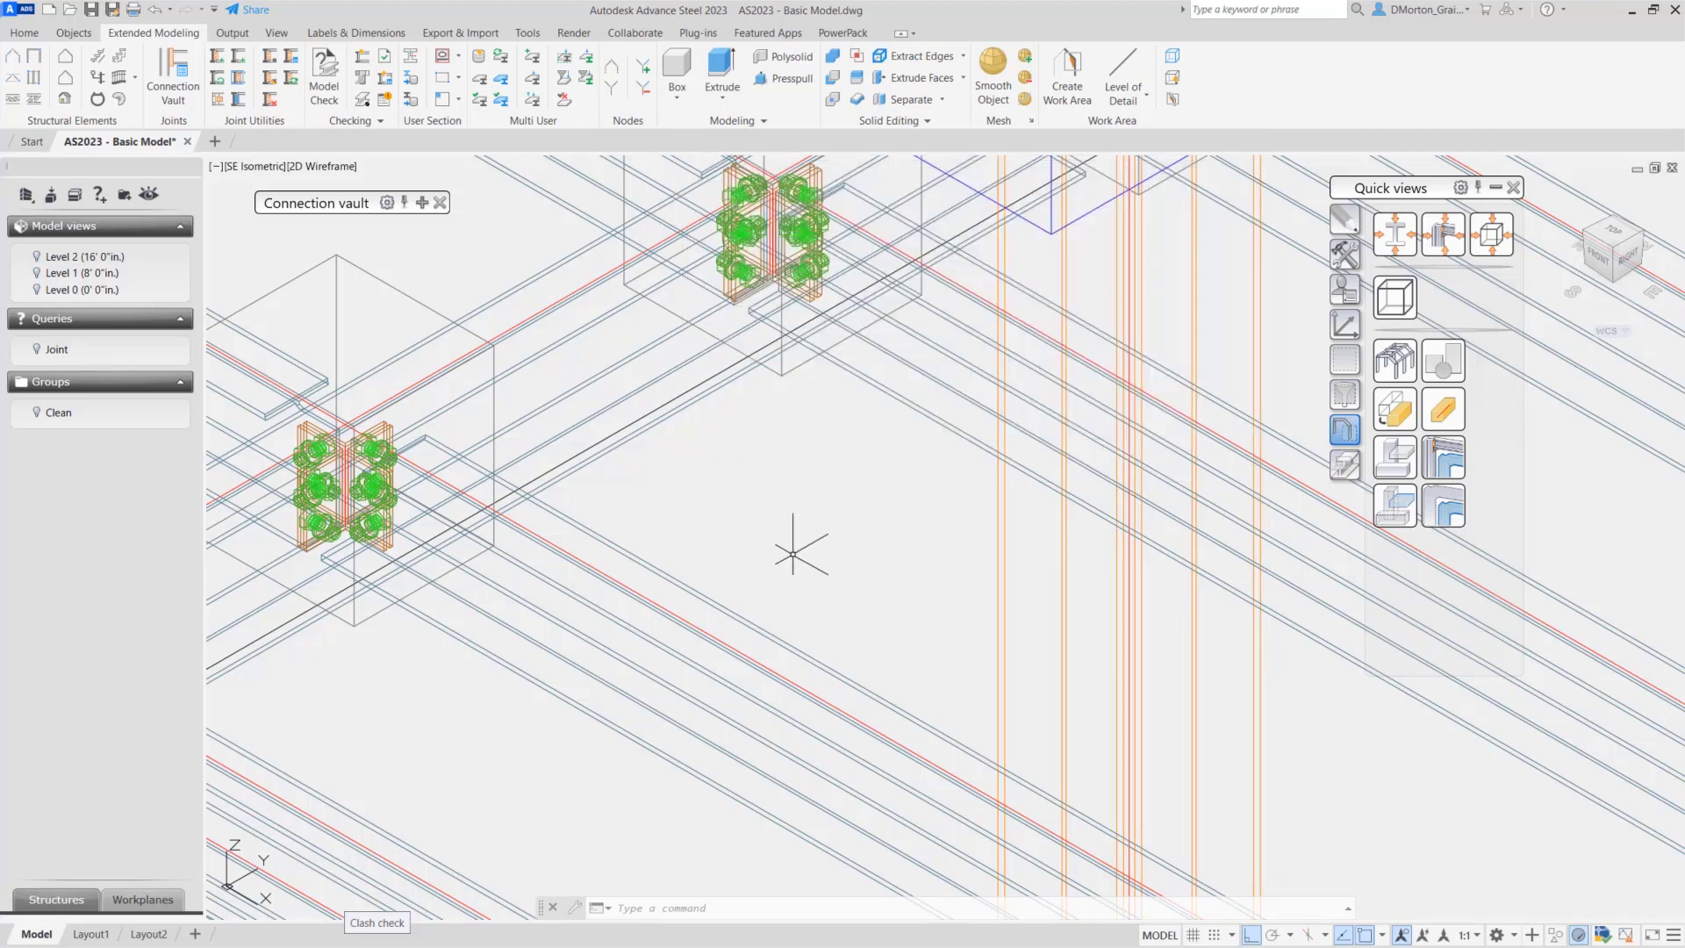
mouse_move(772, 567)
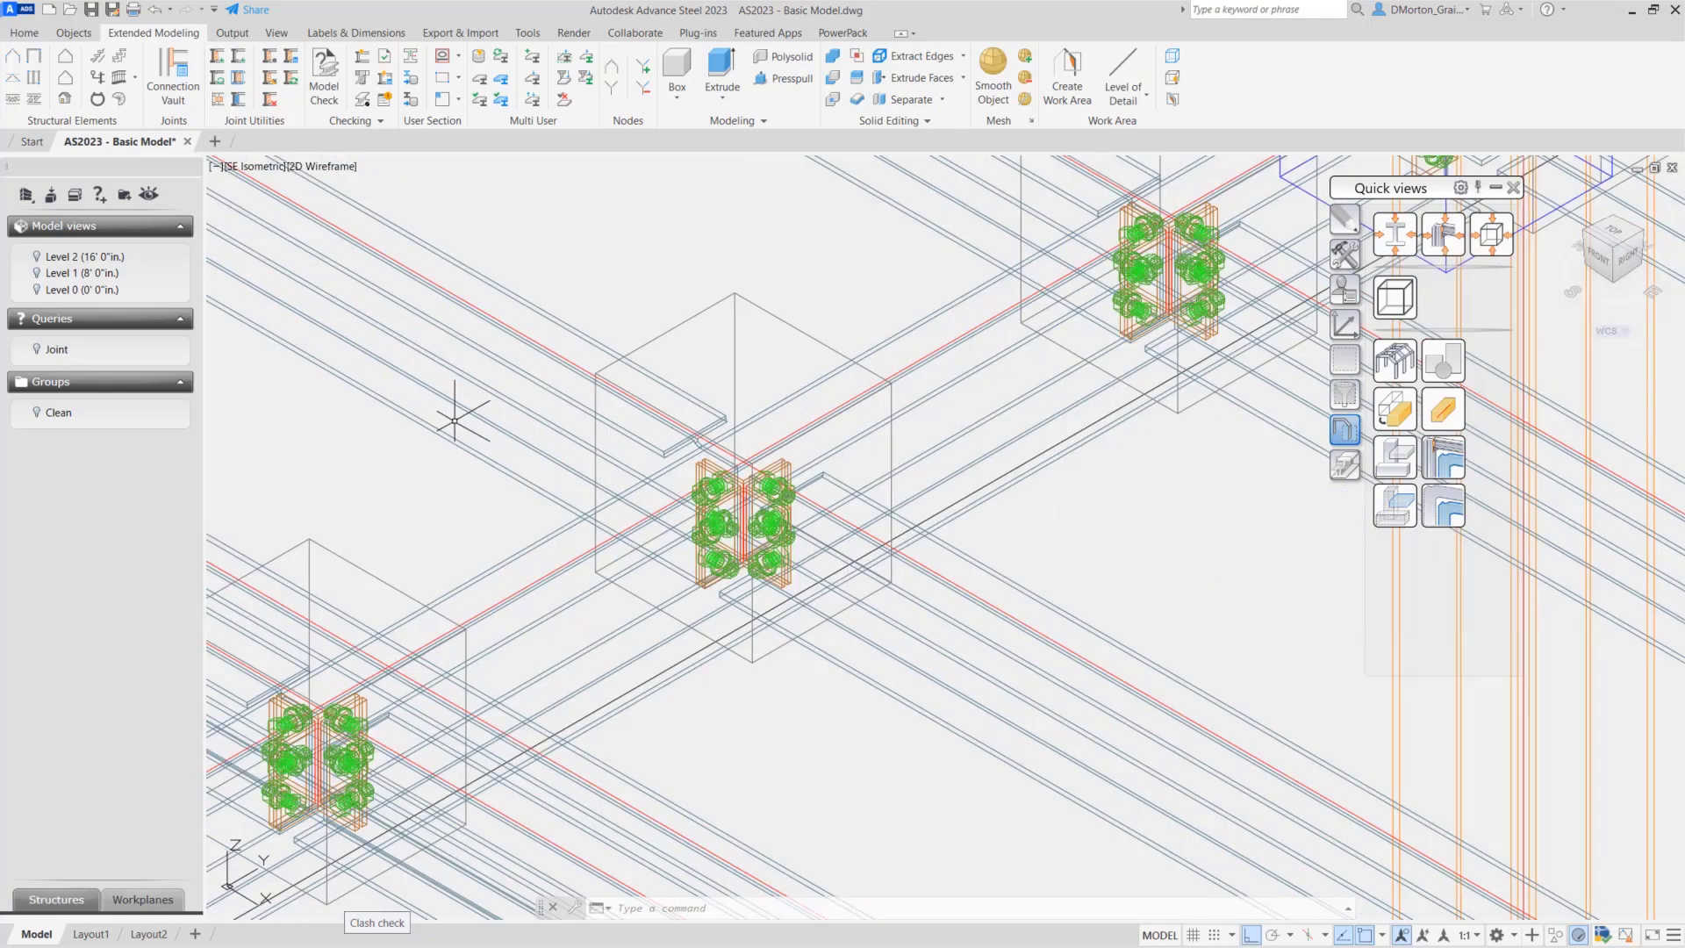
- Switch the ribbon to the Home tab for the general project commands
click(23, 32)
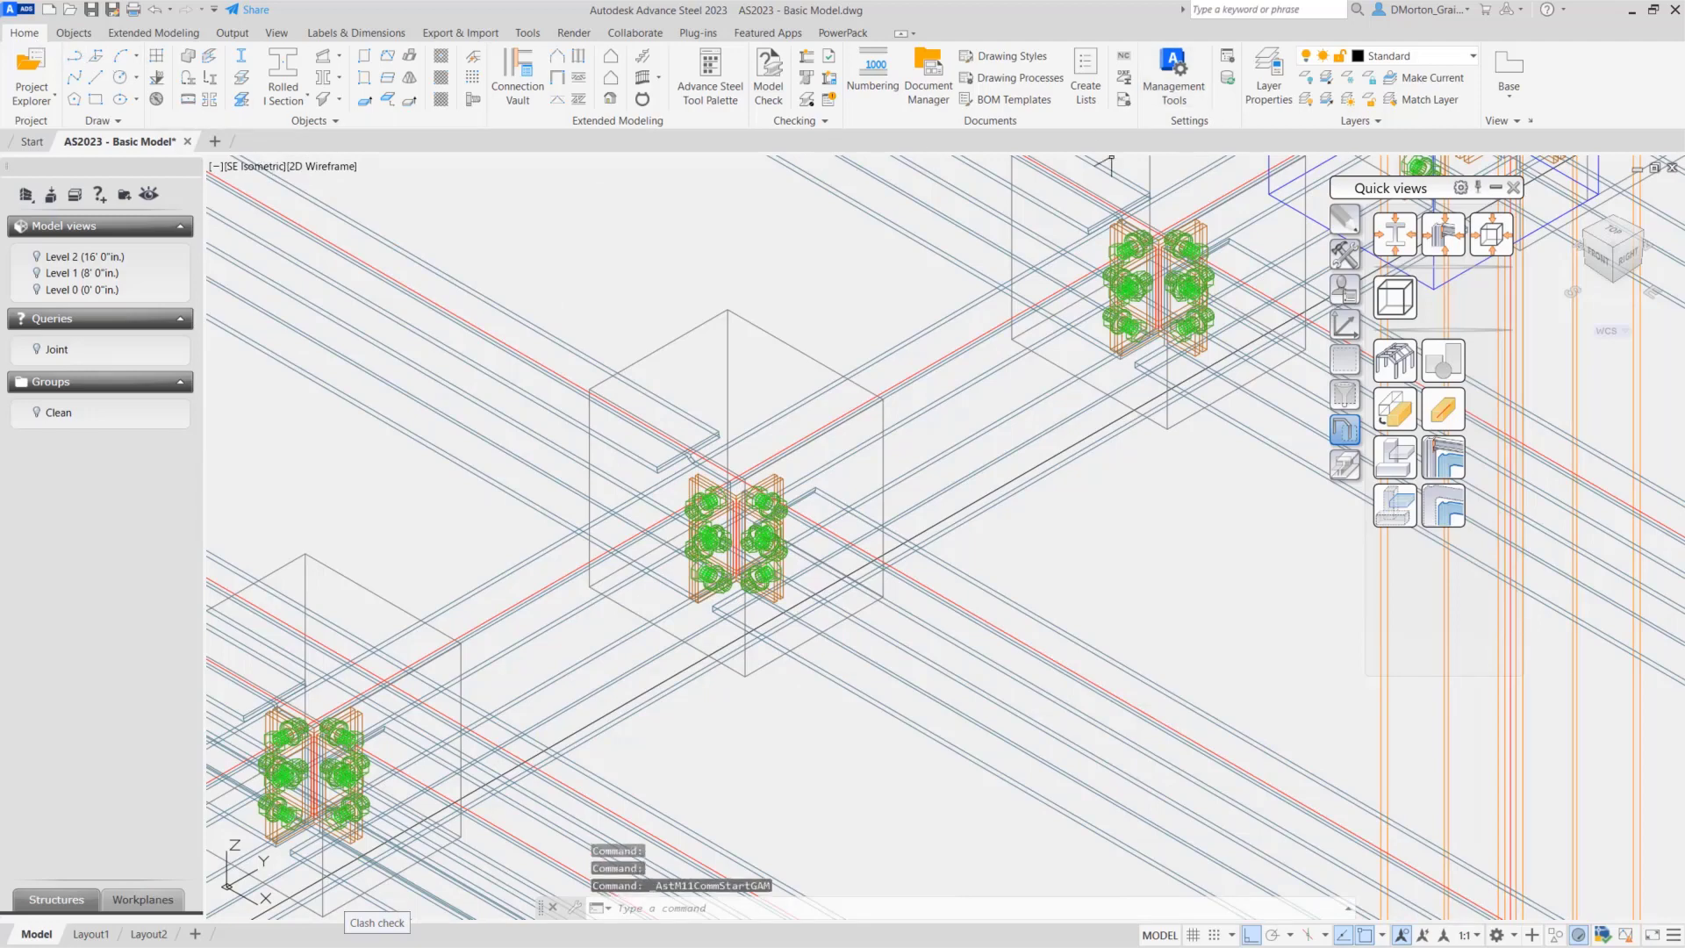
- In Management Tools, filter defaults by 'factor' and show Collision control General and Anchors/Bolts factors
click(1174, 75)
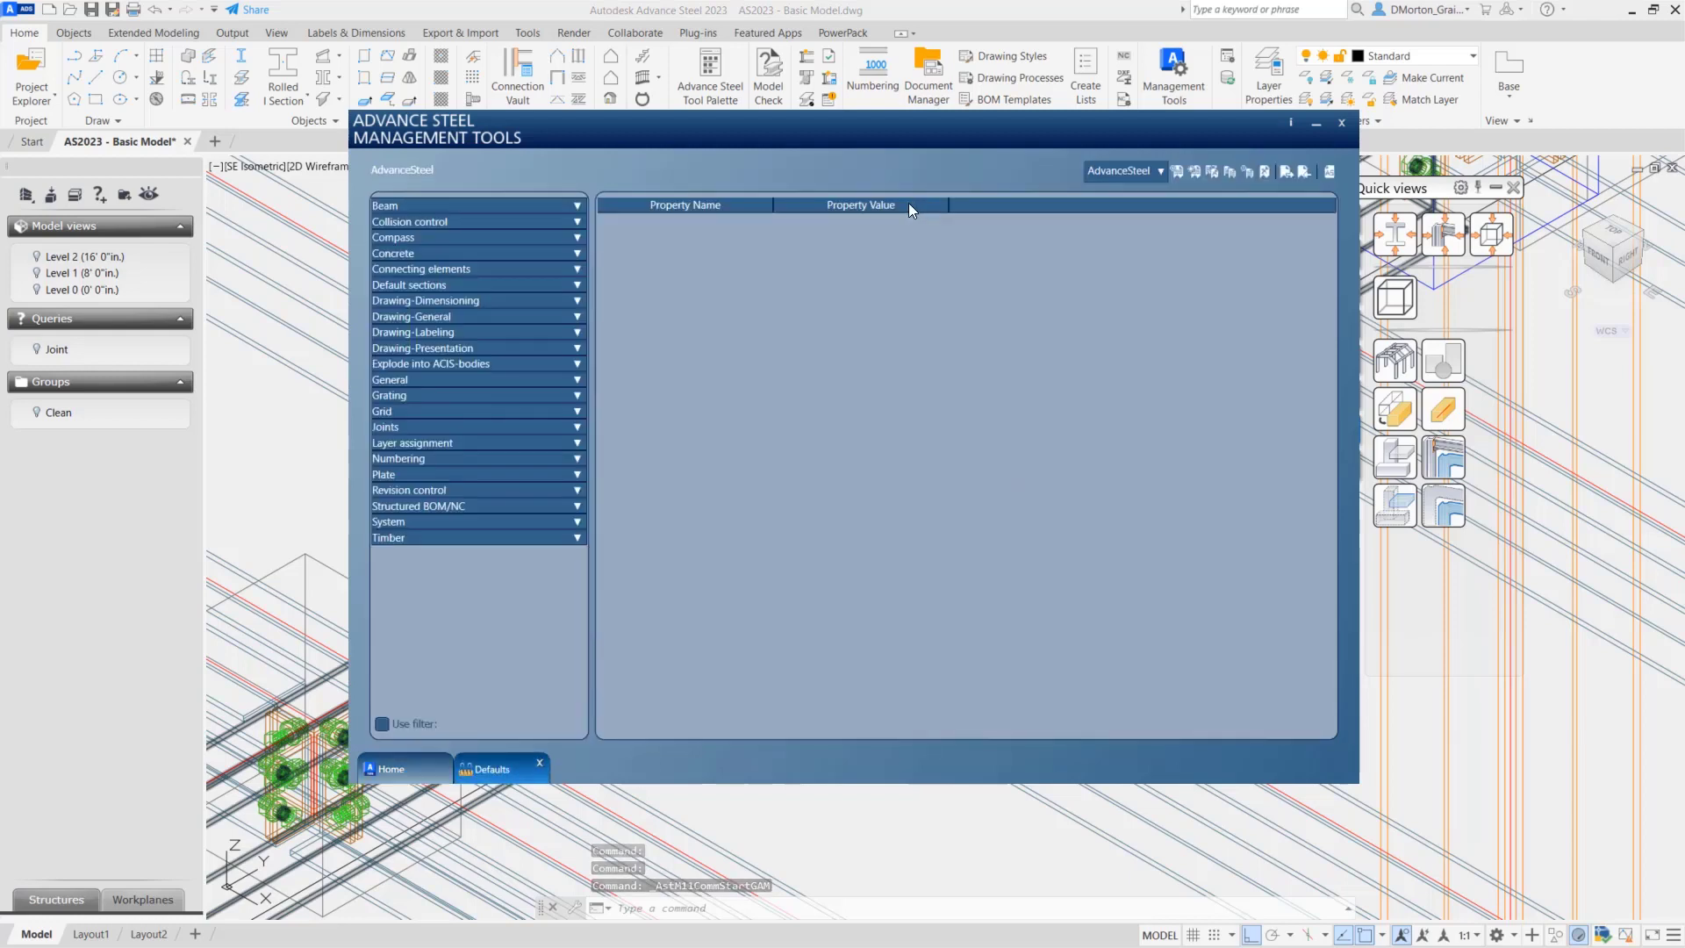
click(381, 667)
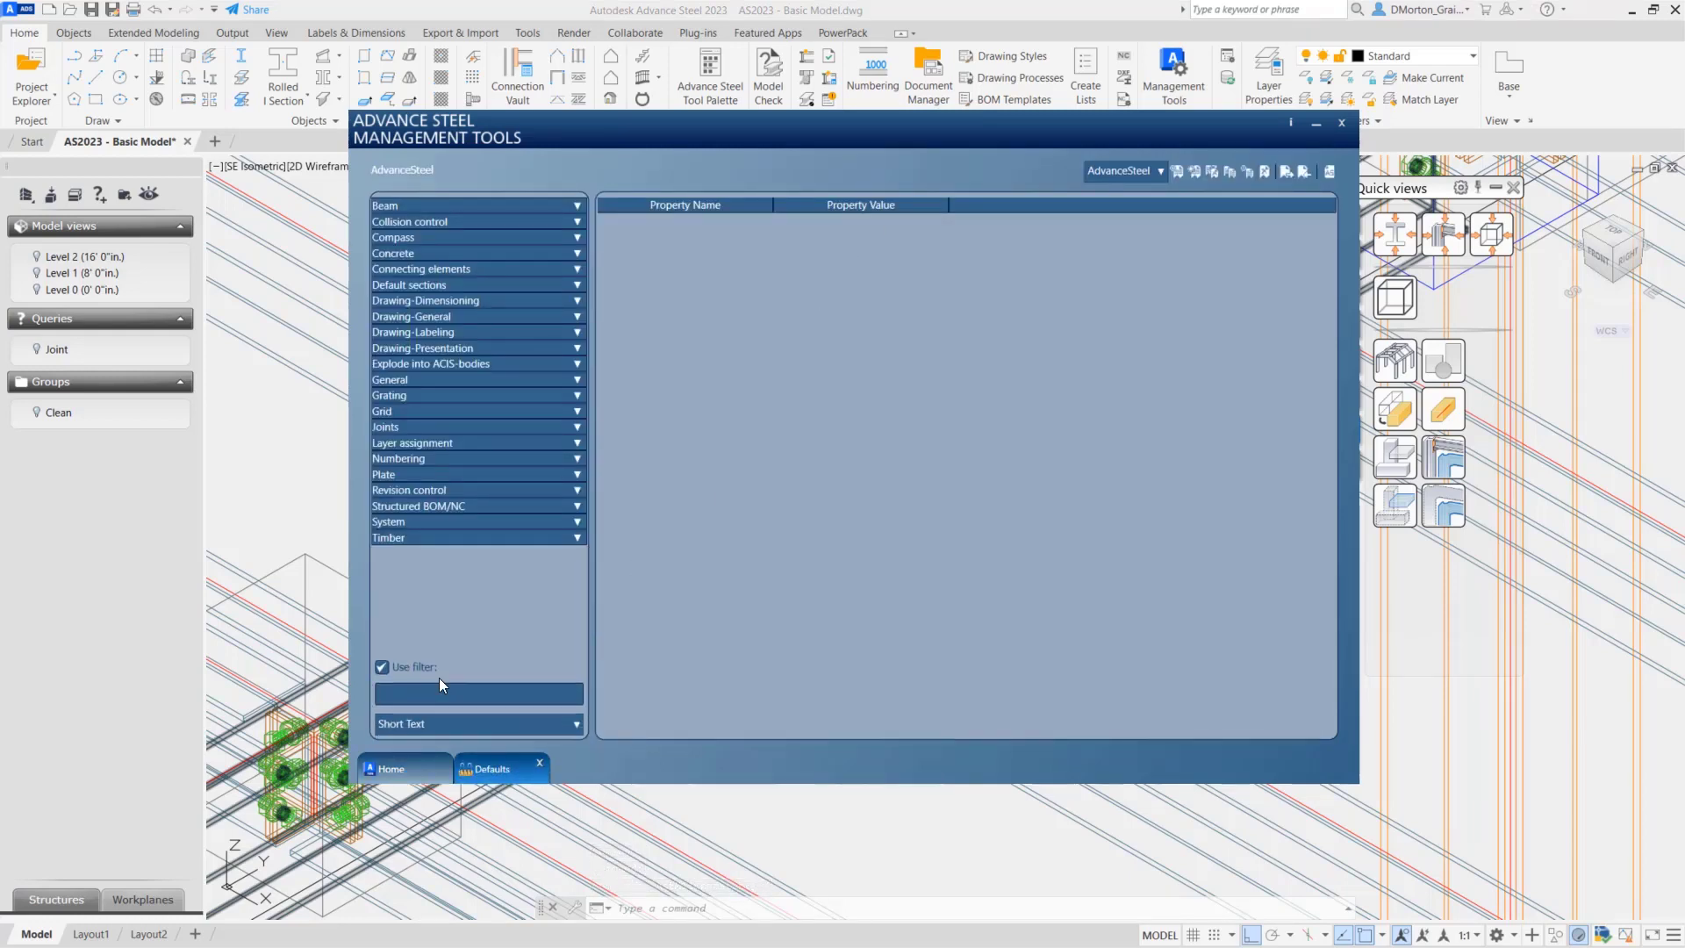
text(factor)
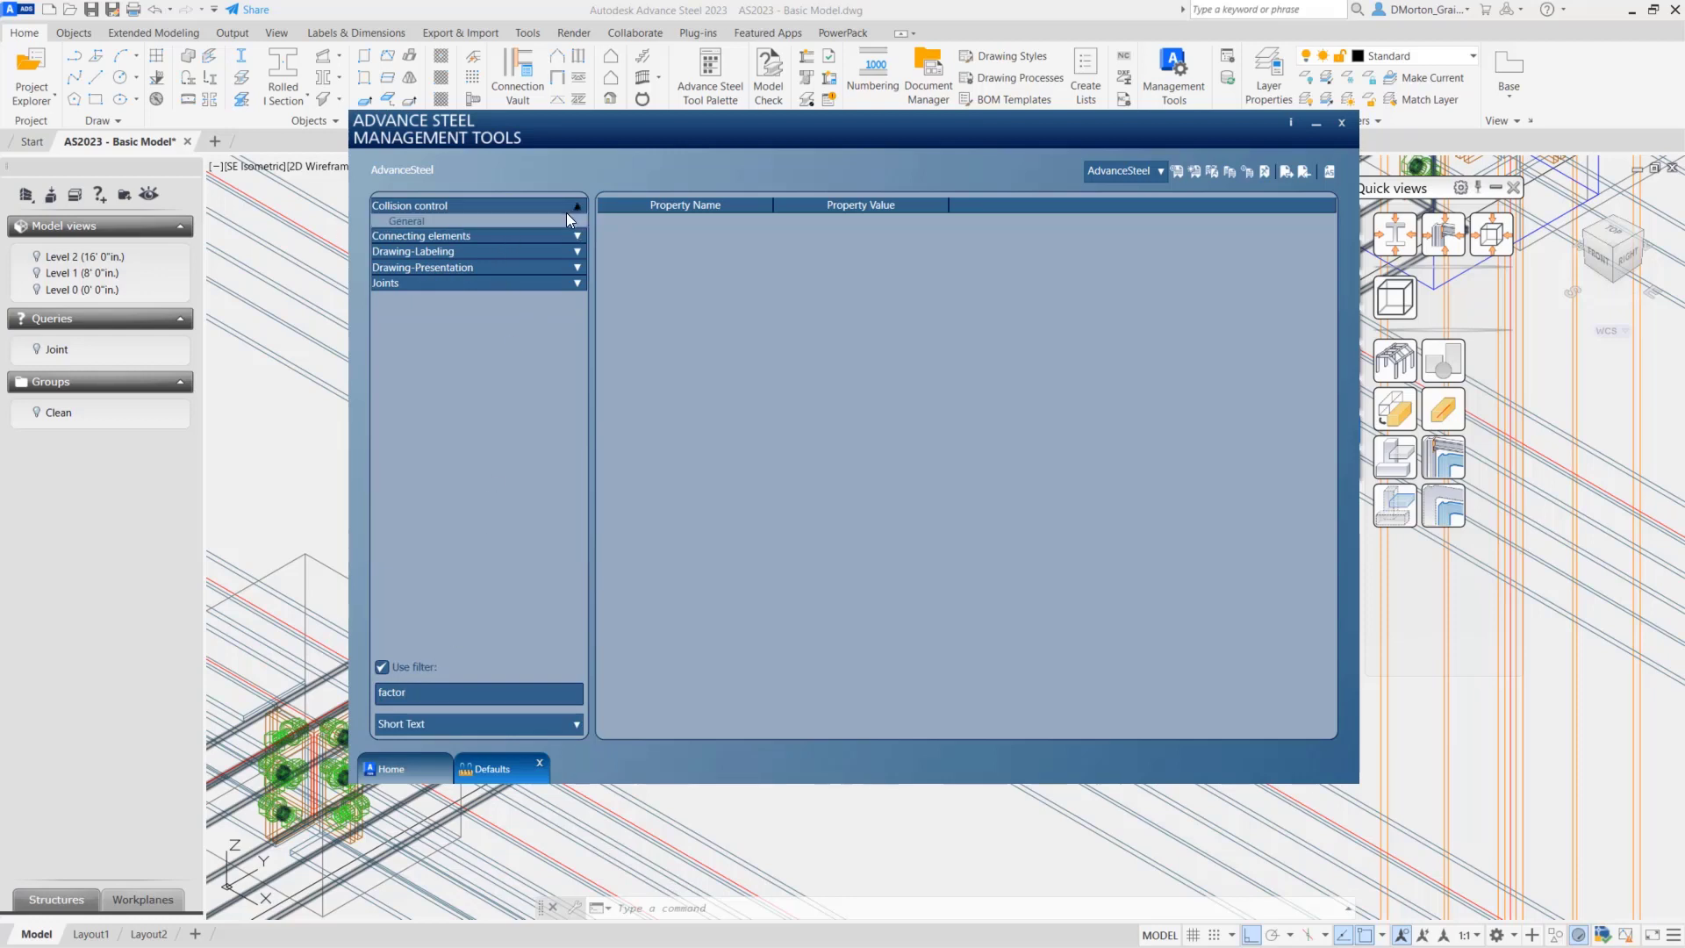
click(405, 221)
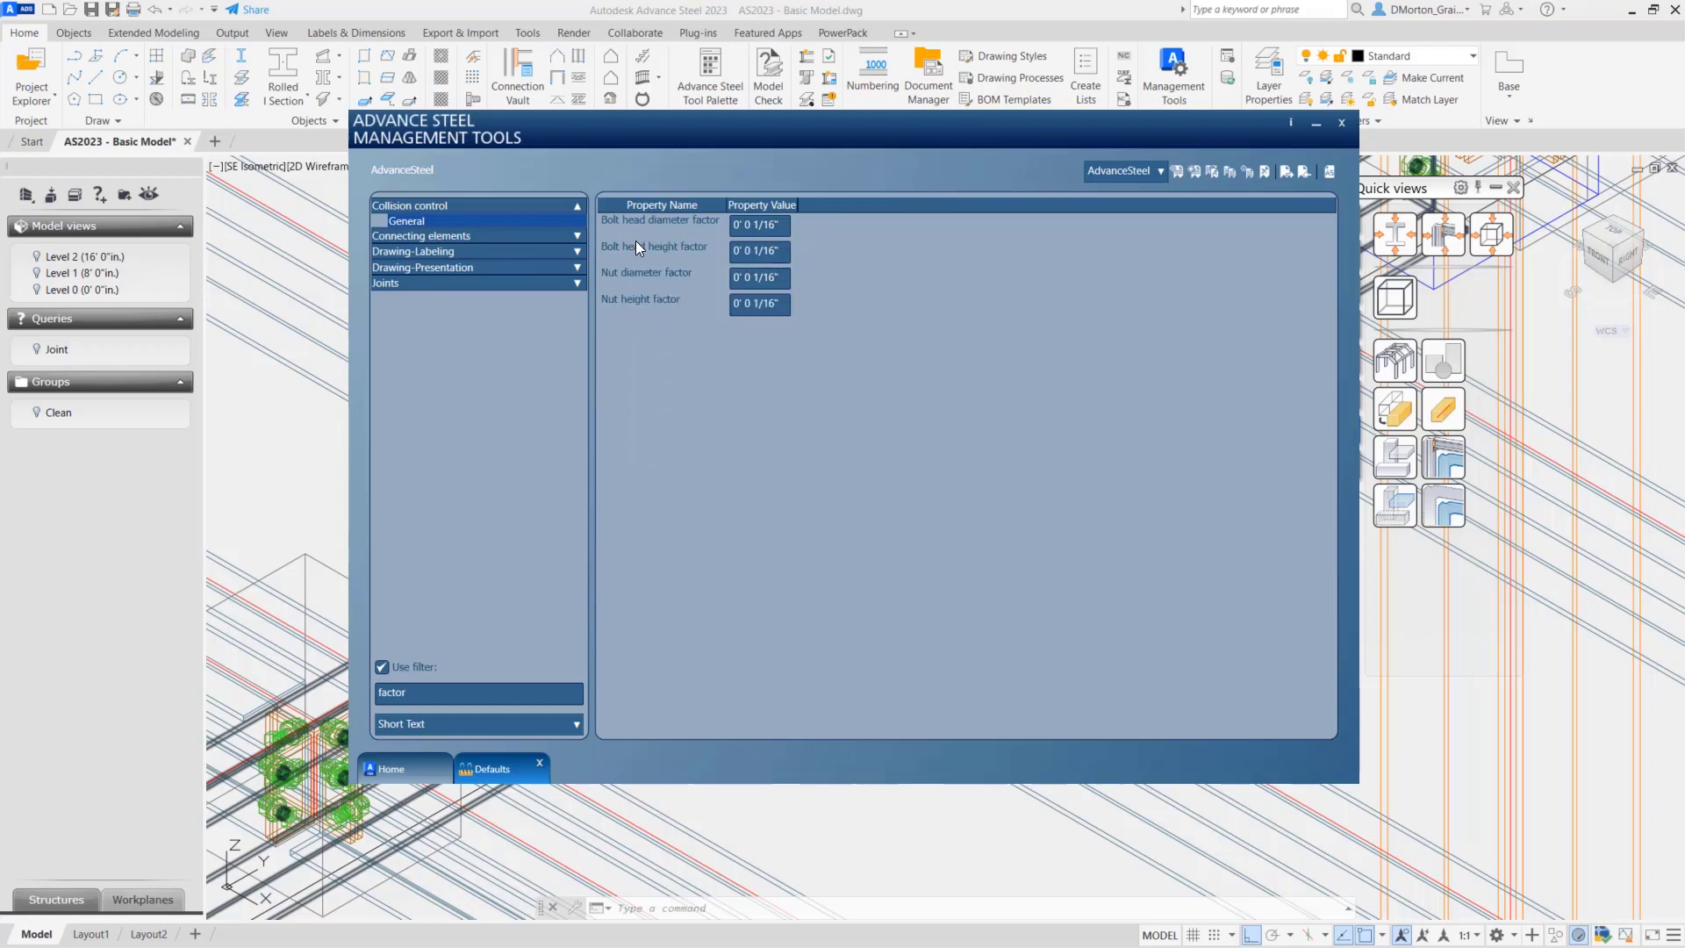
mouse_move(653, 246)
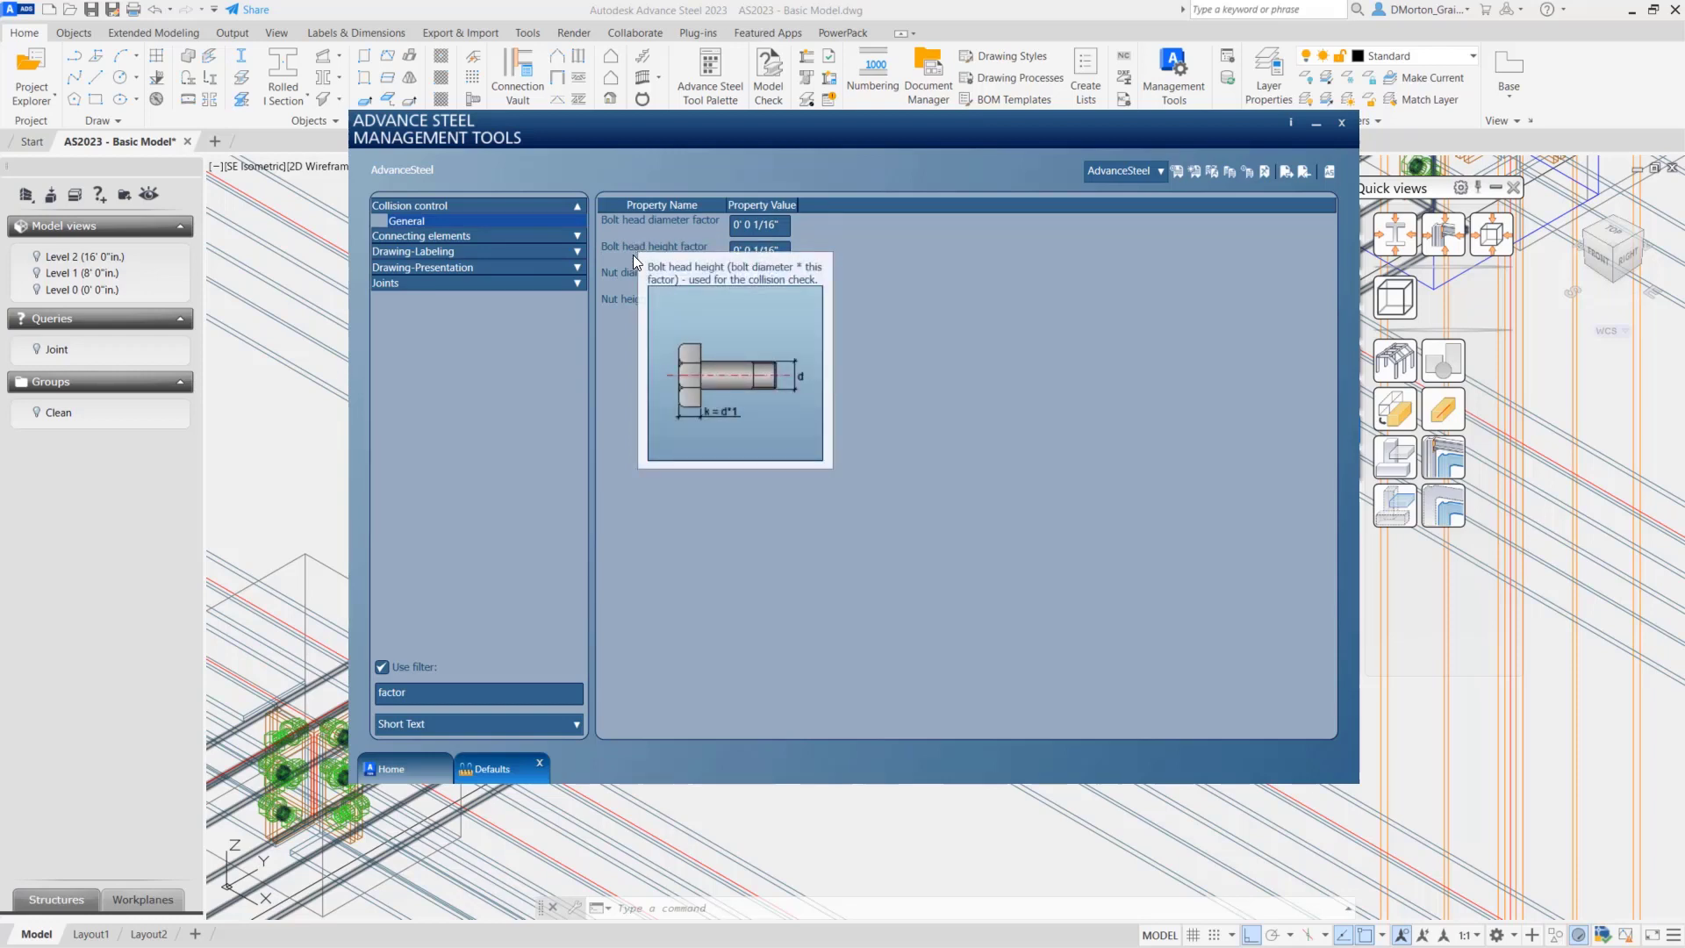
mouse_move(648, 272)
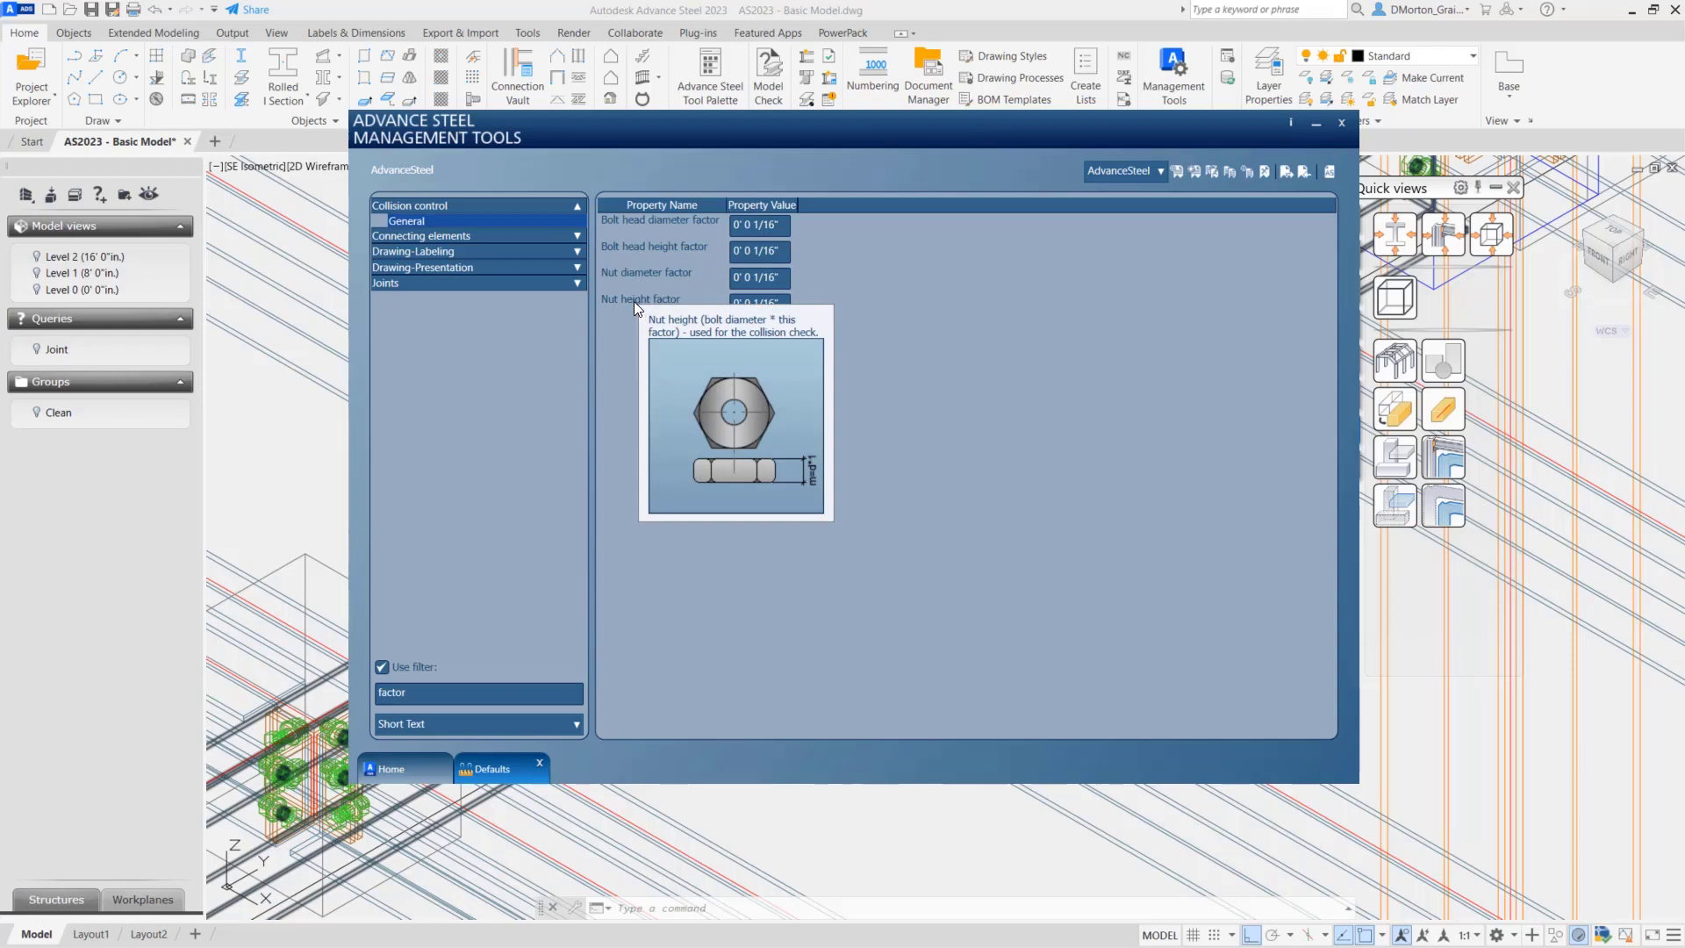
click(421, 235)
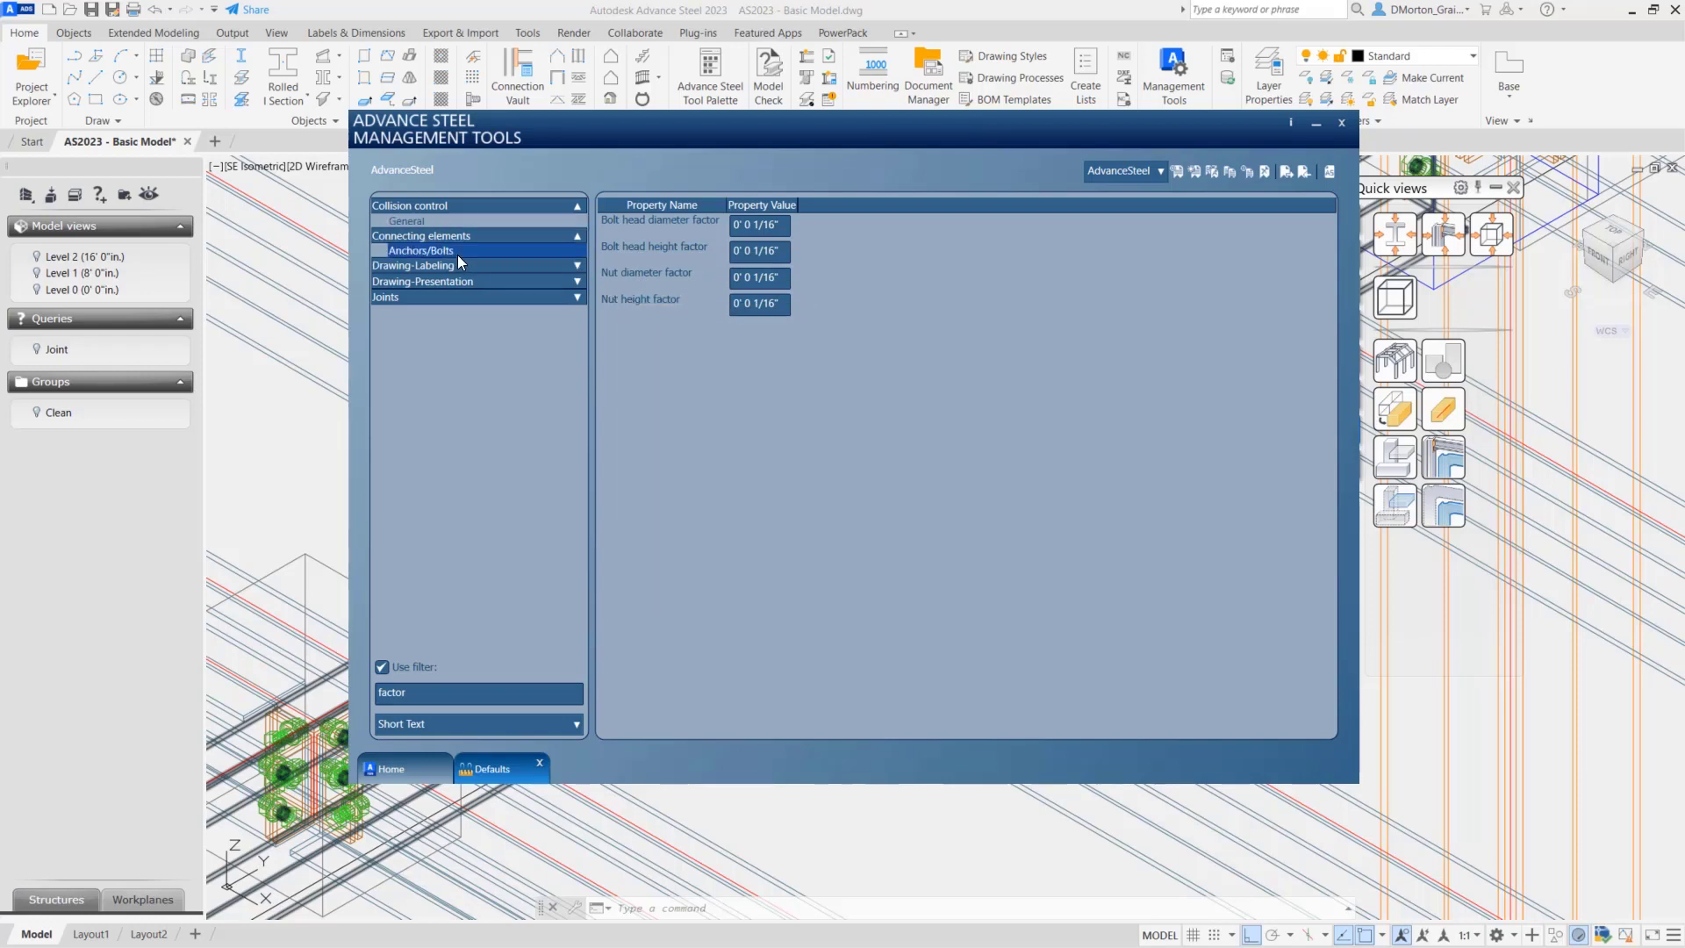
mouse_move(679, 246)
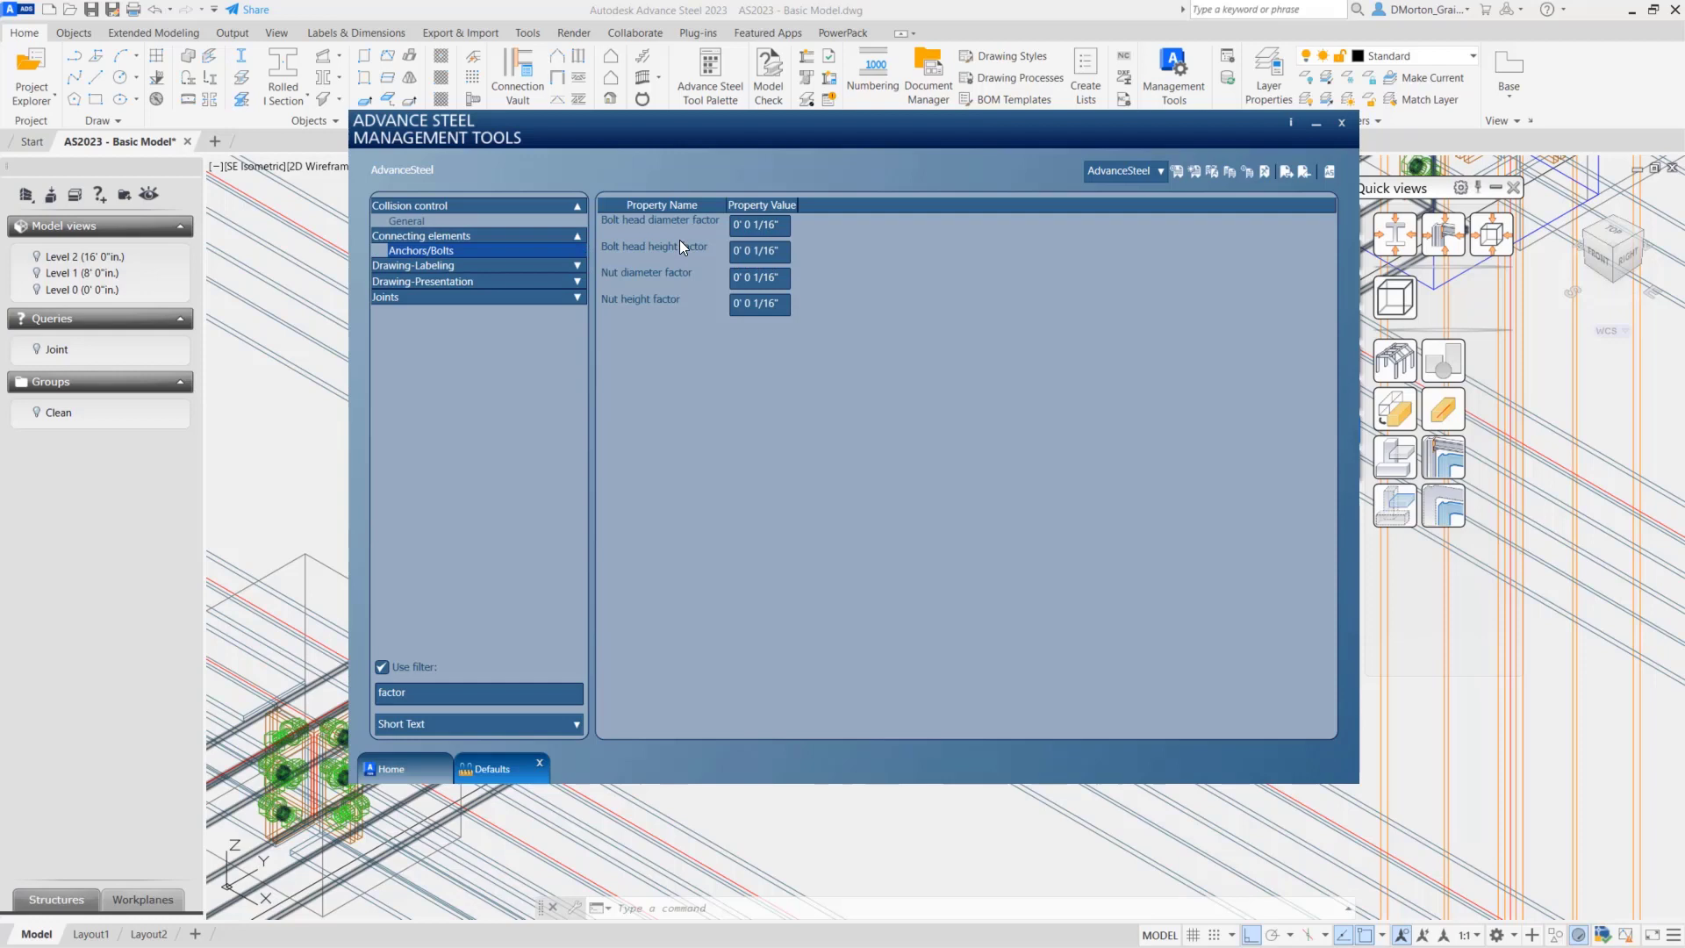
mouse_move(758, 304)
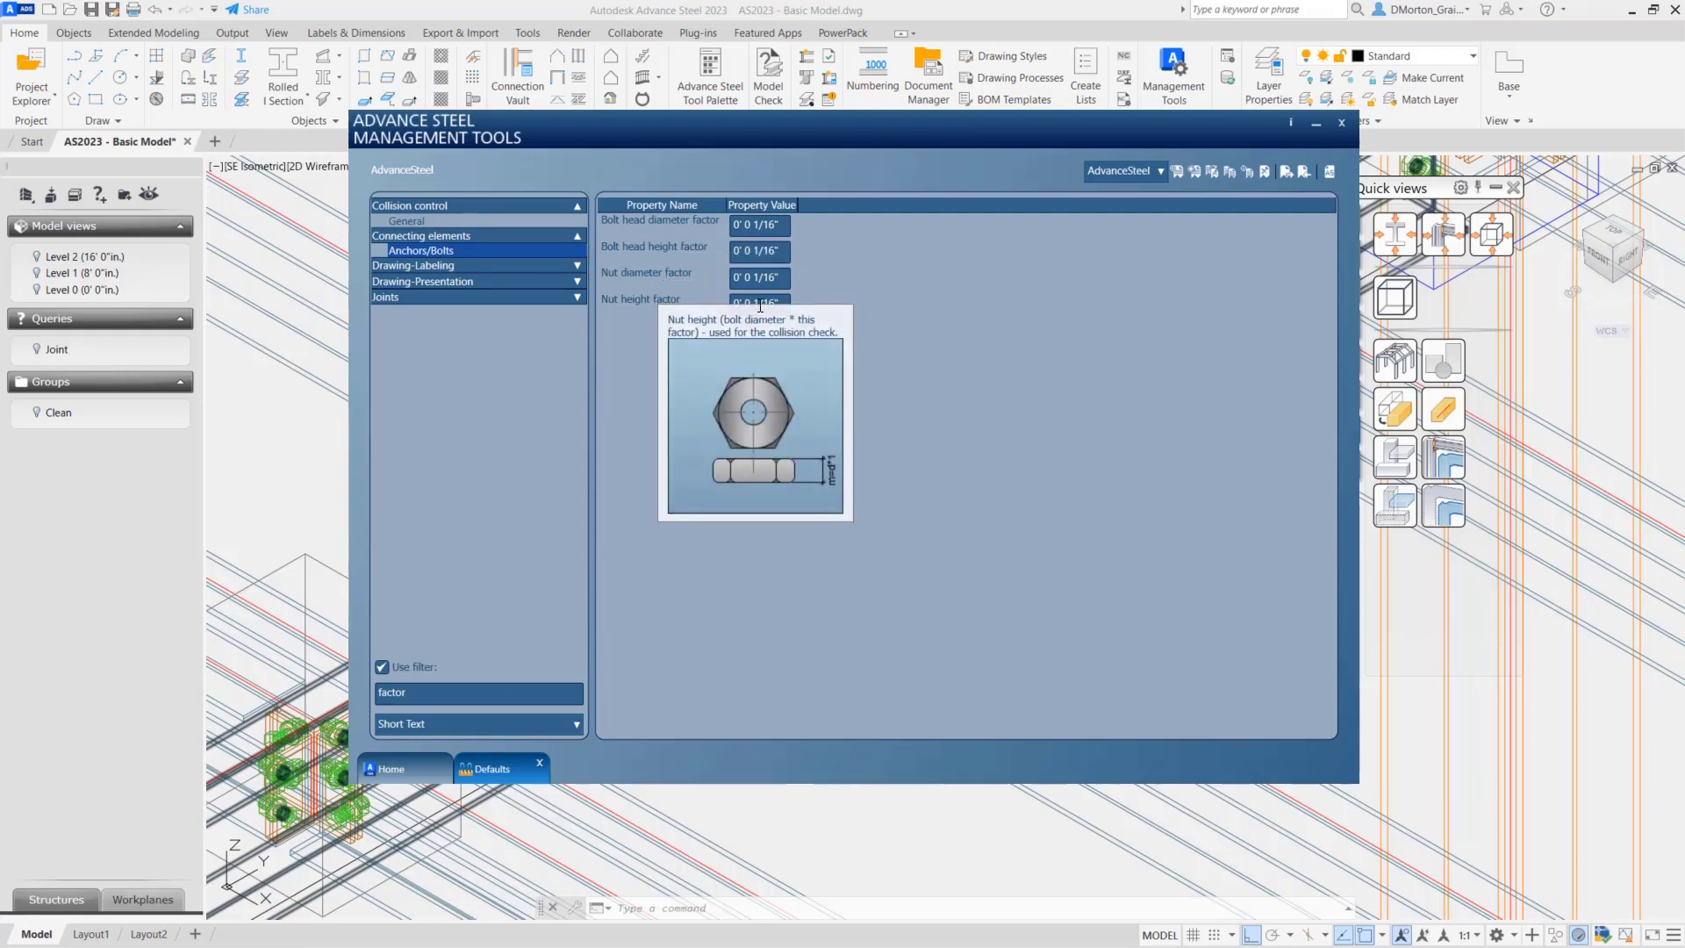
mouse_move(938, 313)
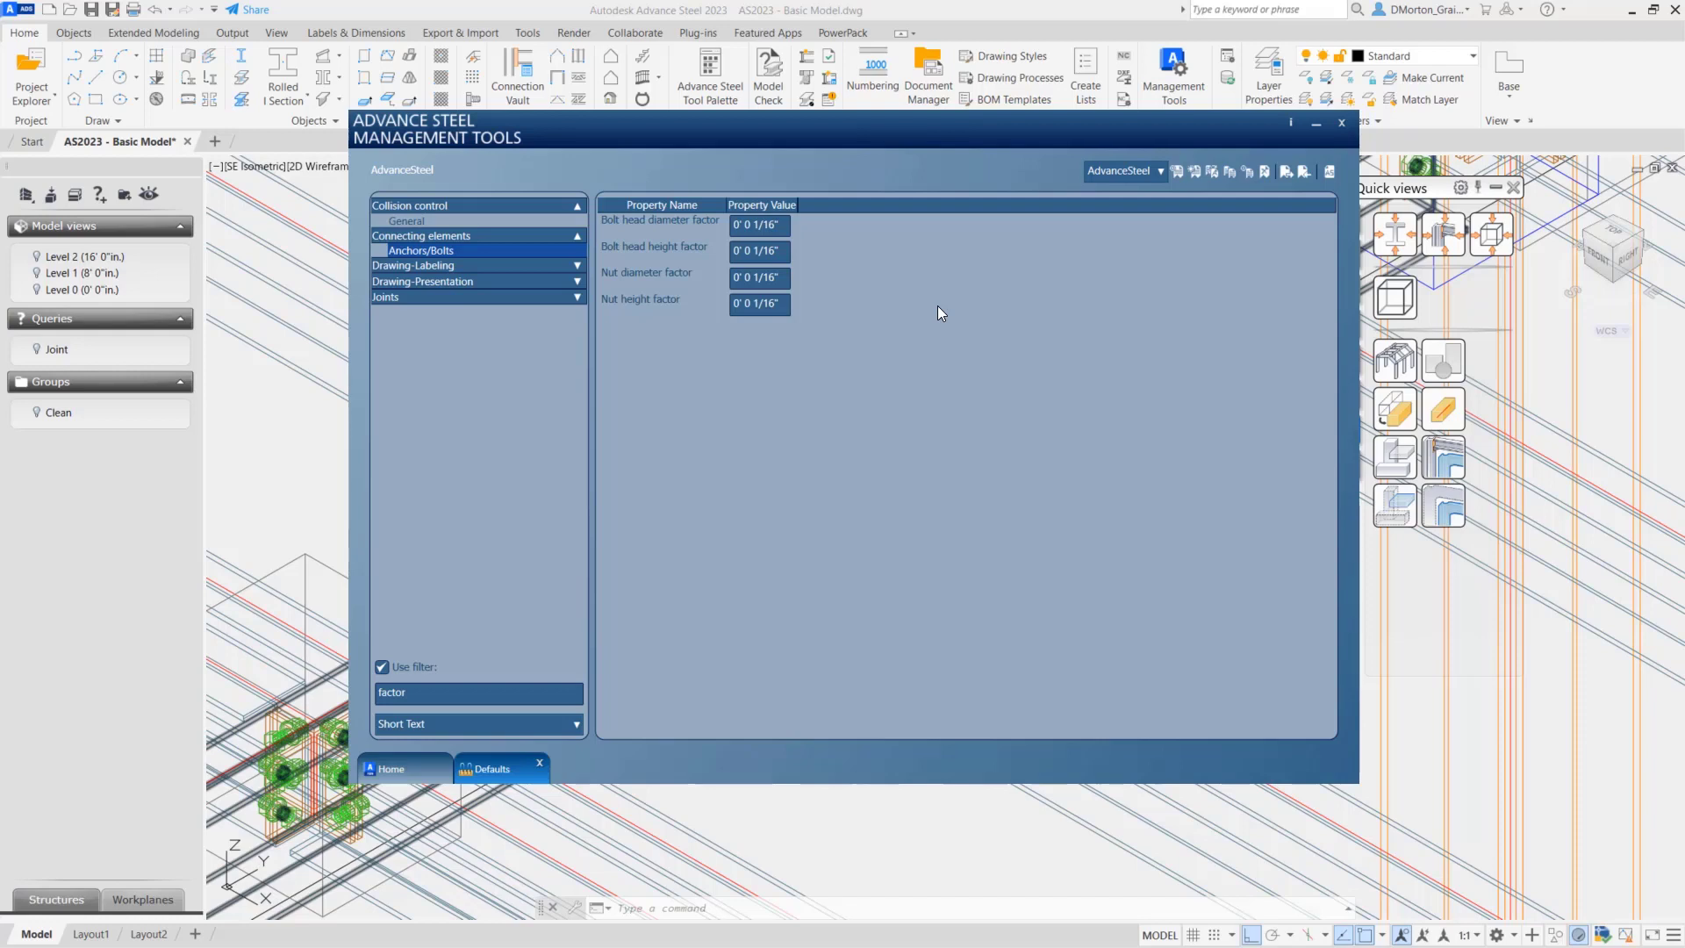
mouse_move(870, 281)
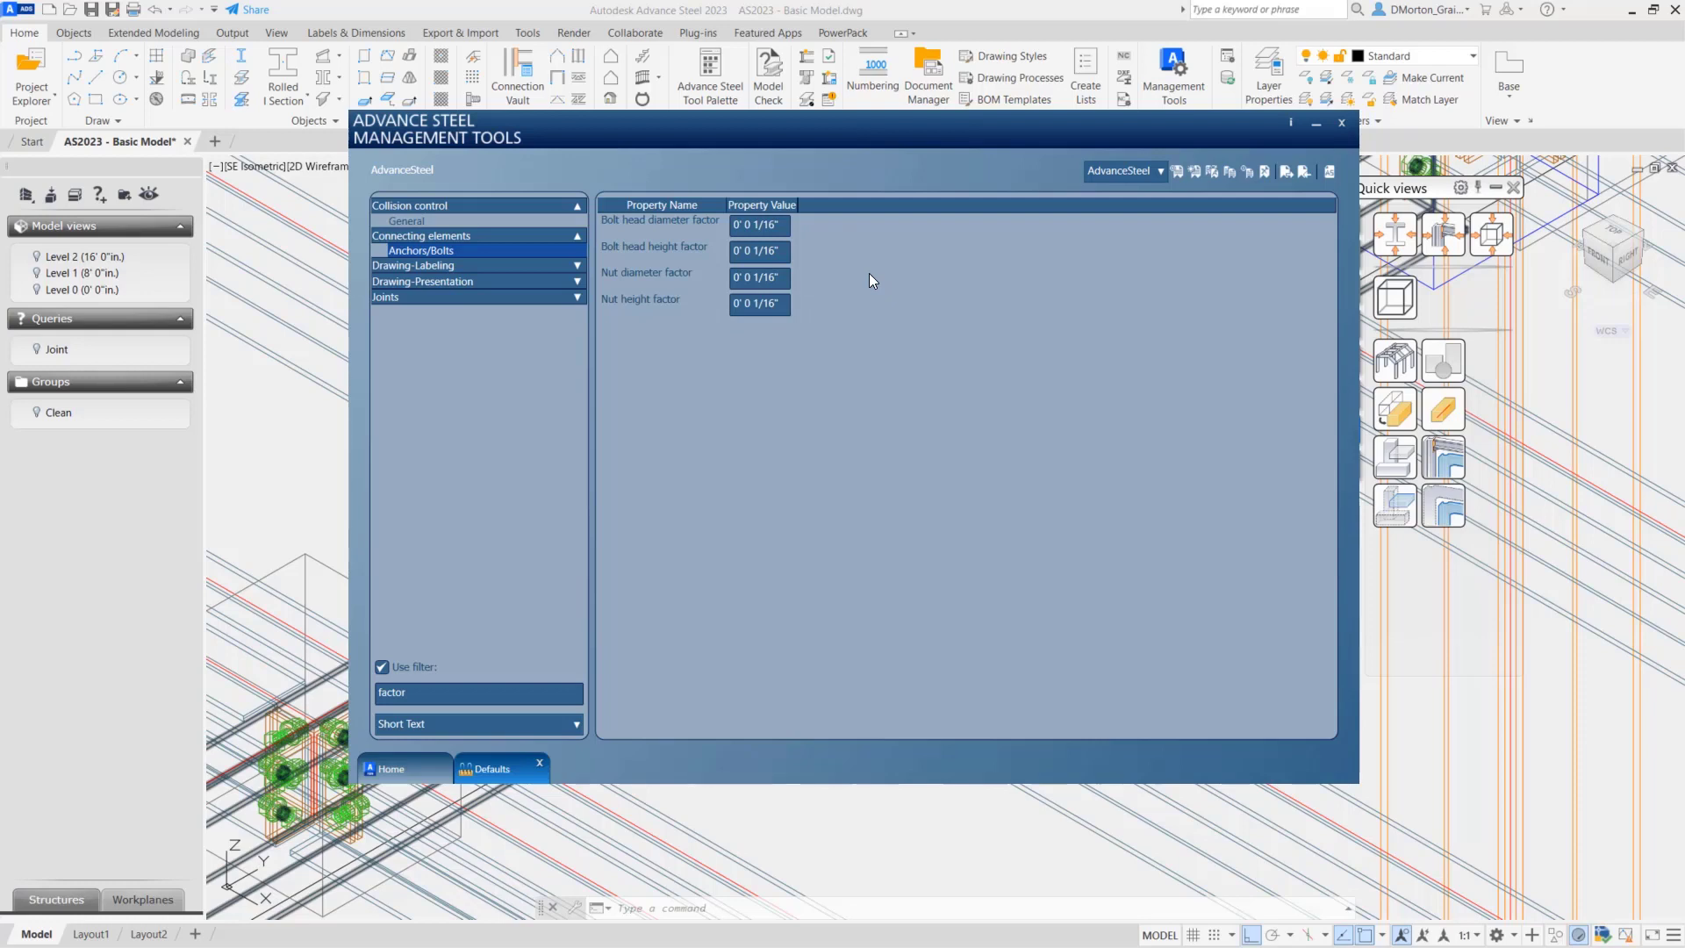
mouse_move(769, 211)
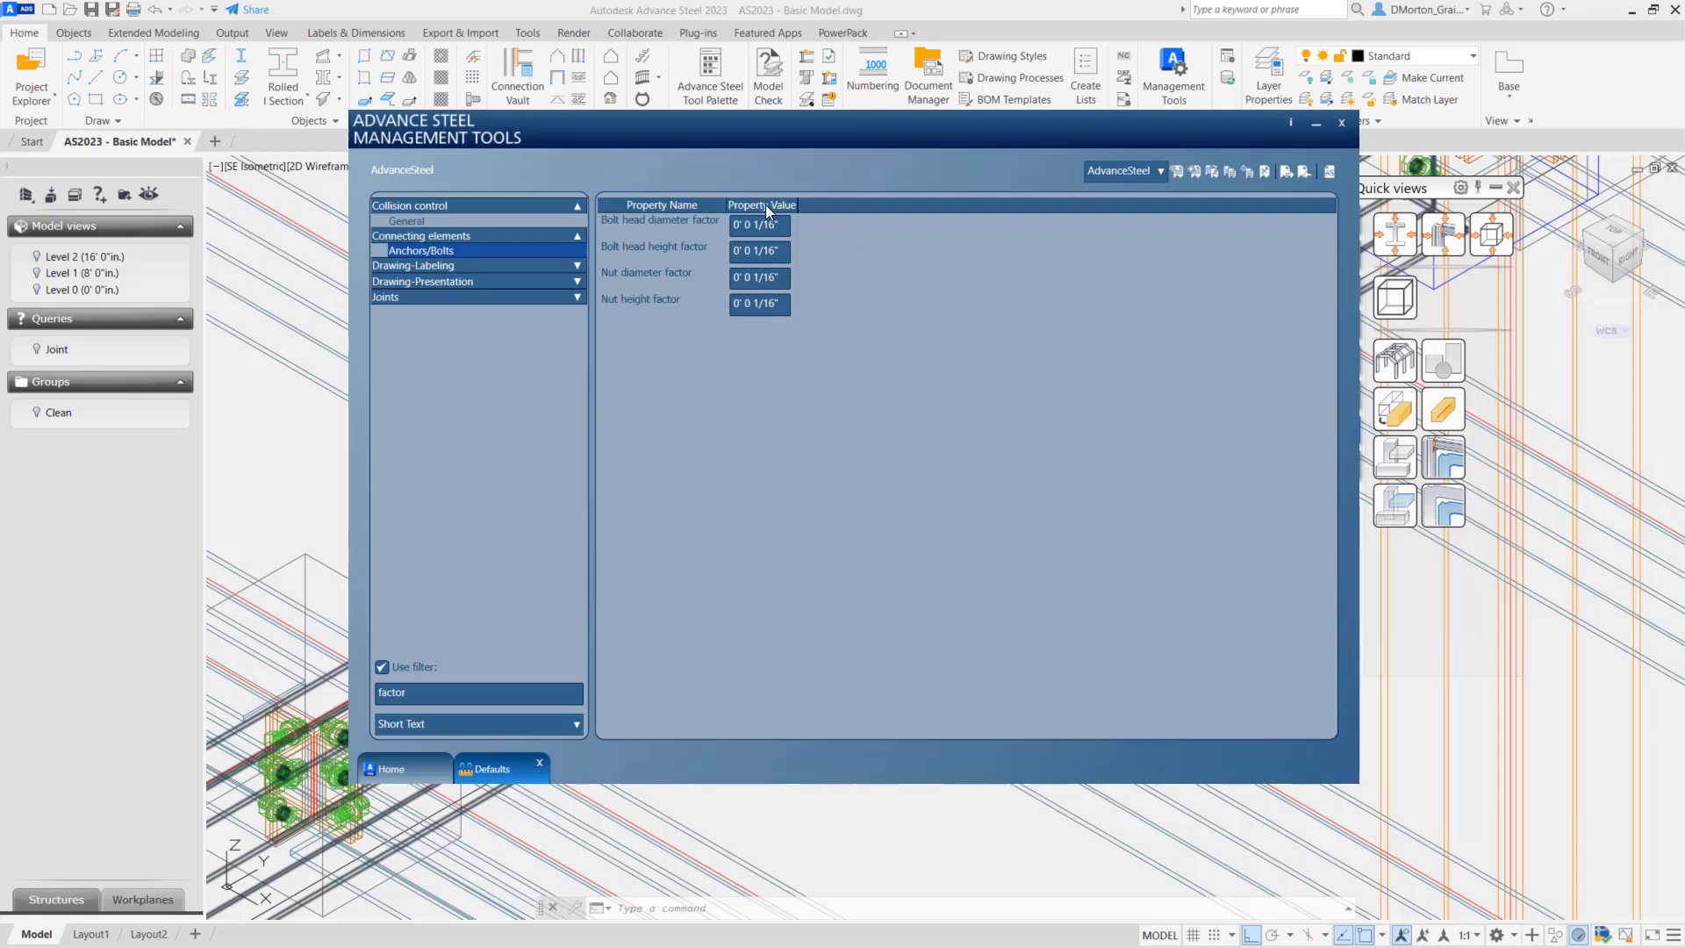
mouse_move(778, 334)
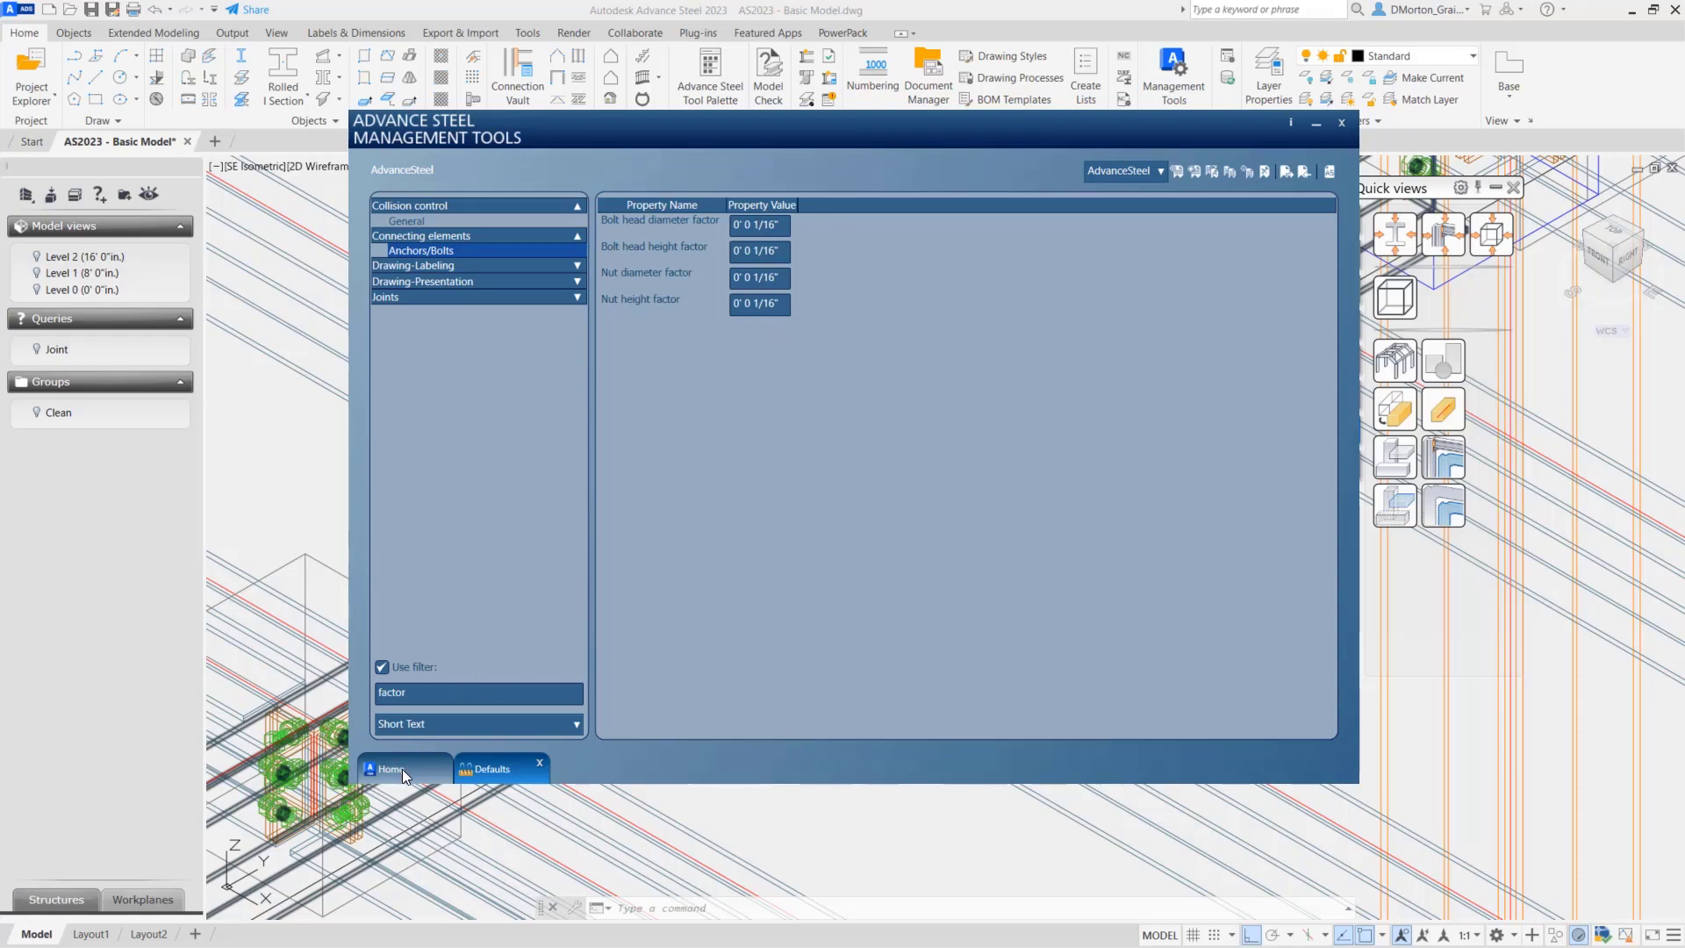
- Set Management Tools length units to millimetres, decimal, 0.00 precision and apply, accepting the tab-close notice
click(390, 768)
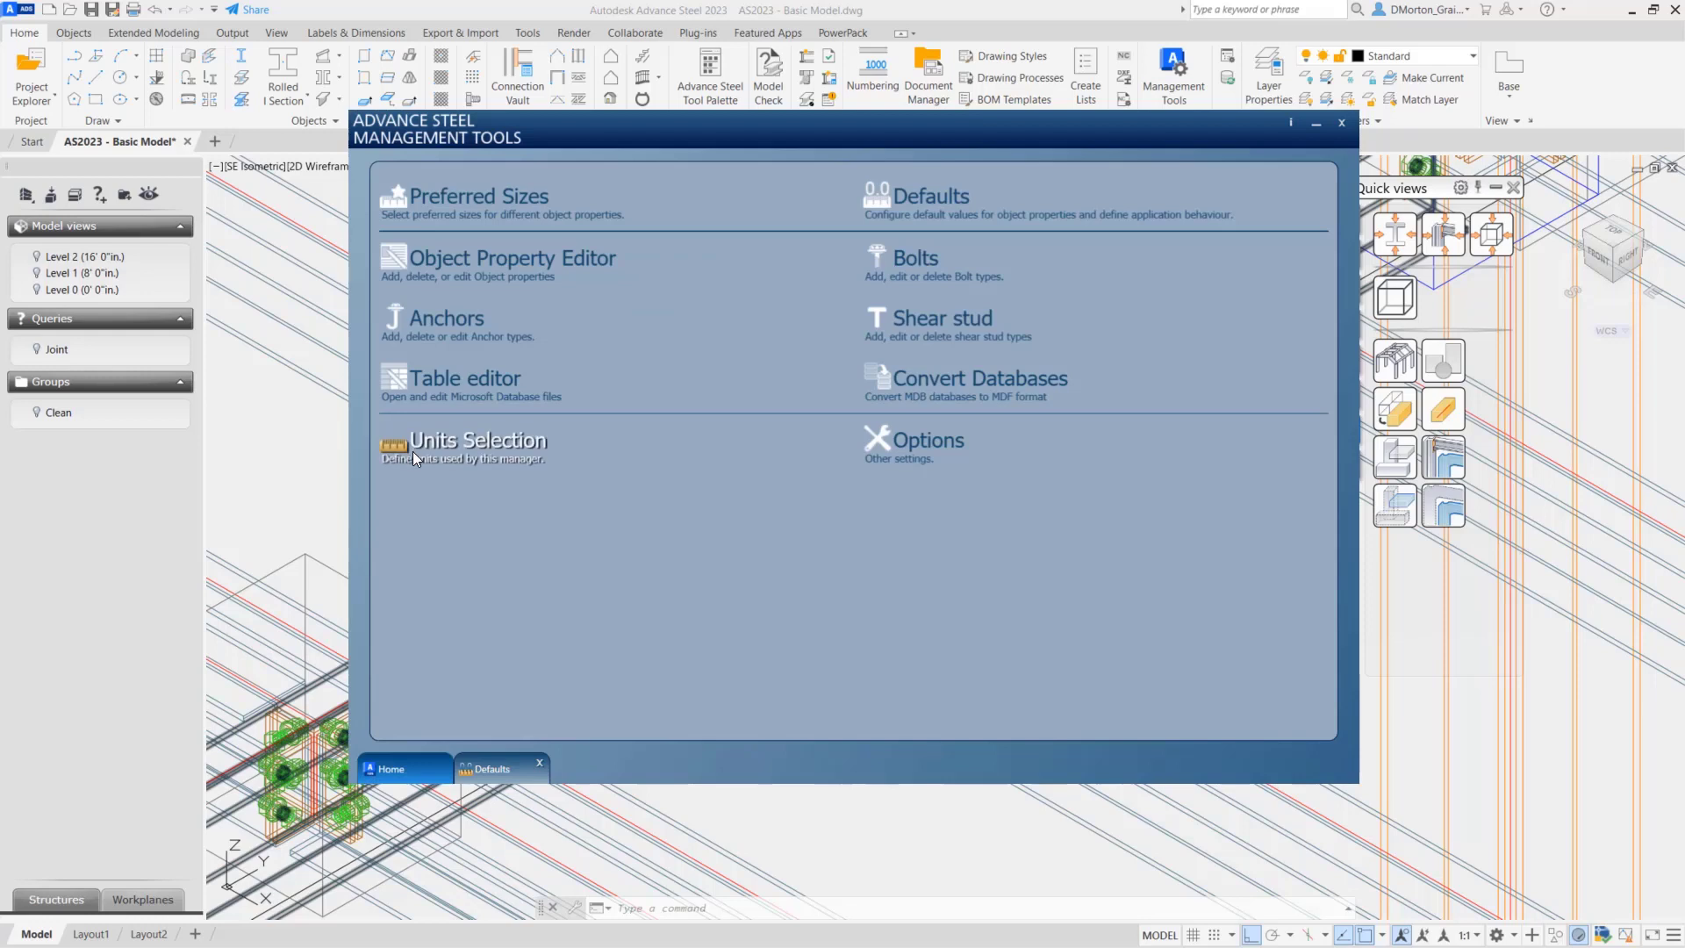
click(478, 441)
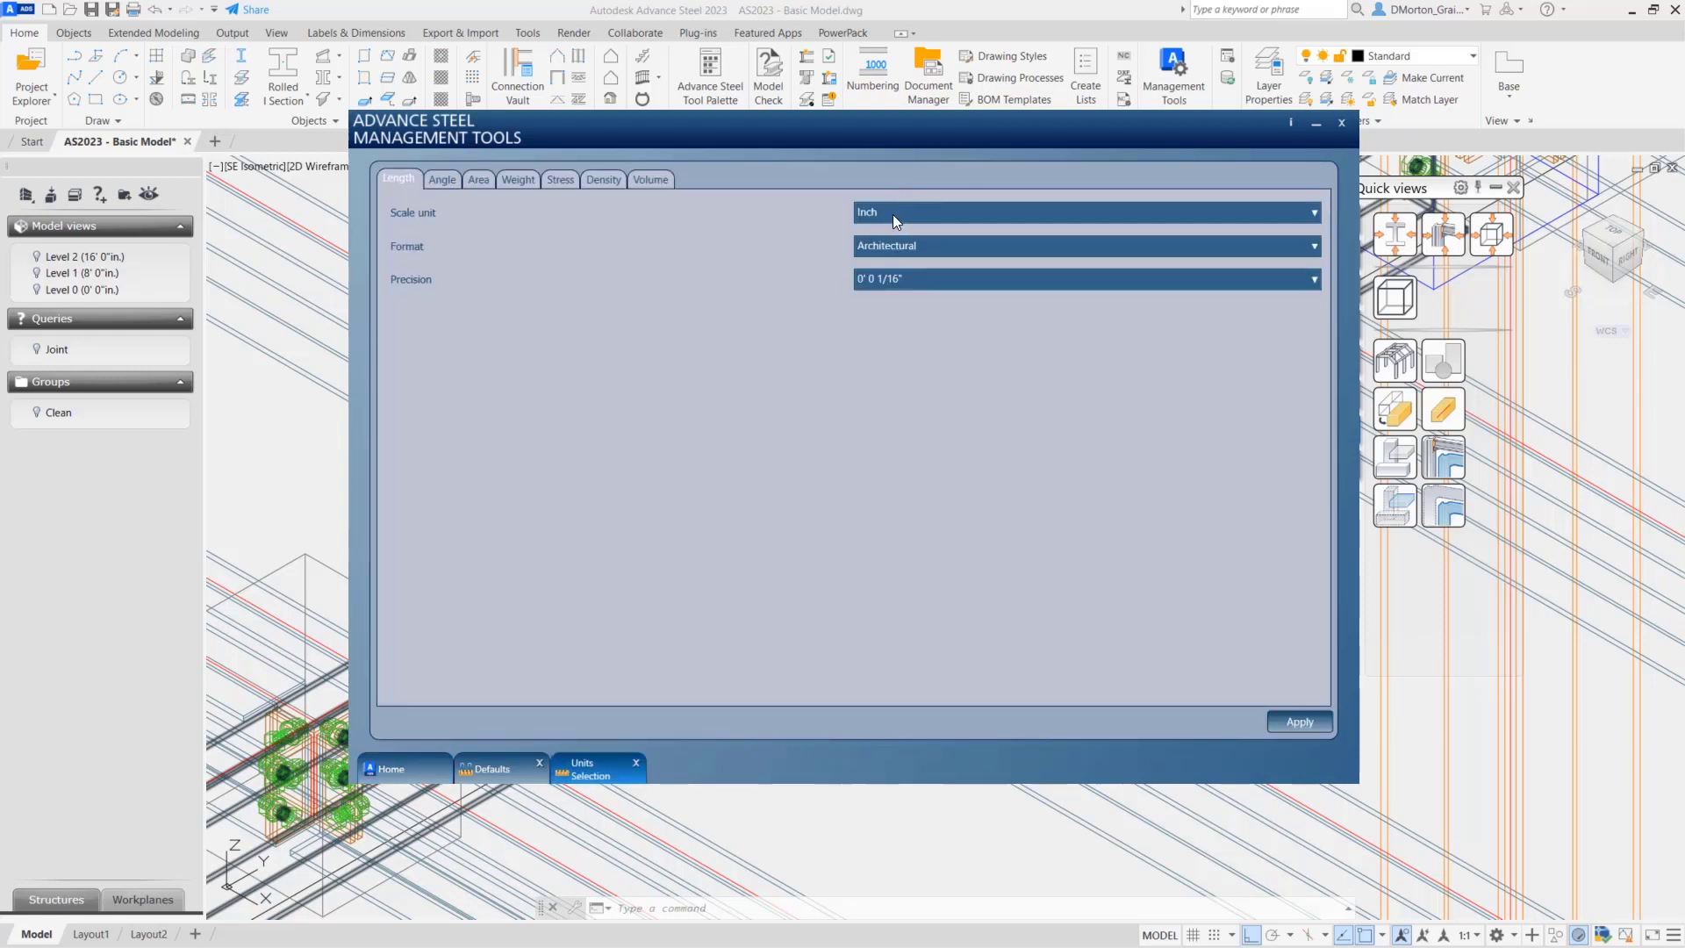
click(1085, 212)
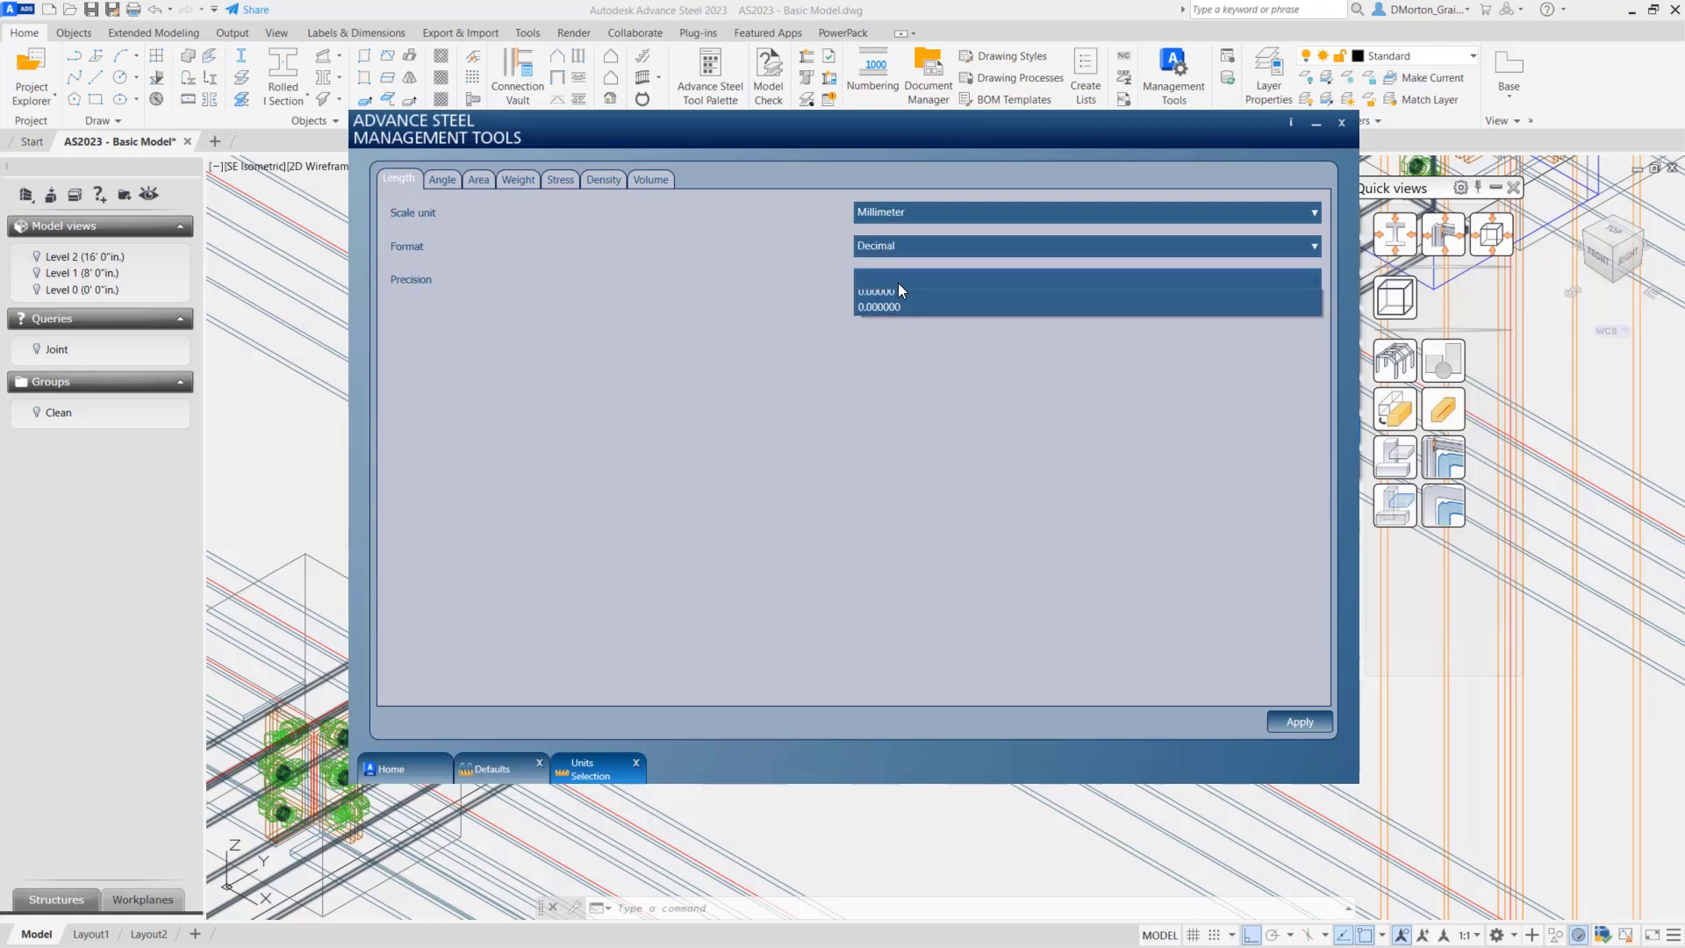
click(871, 291)
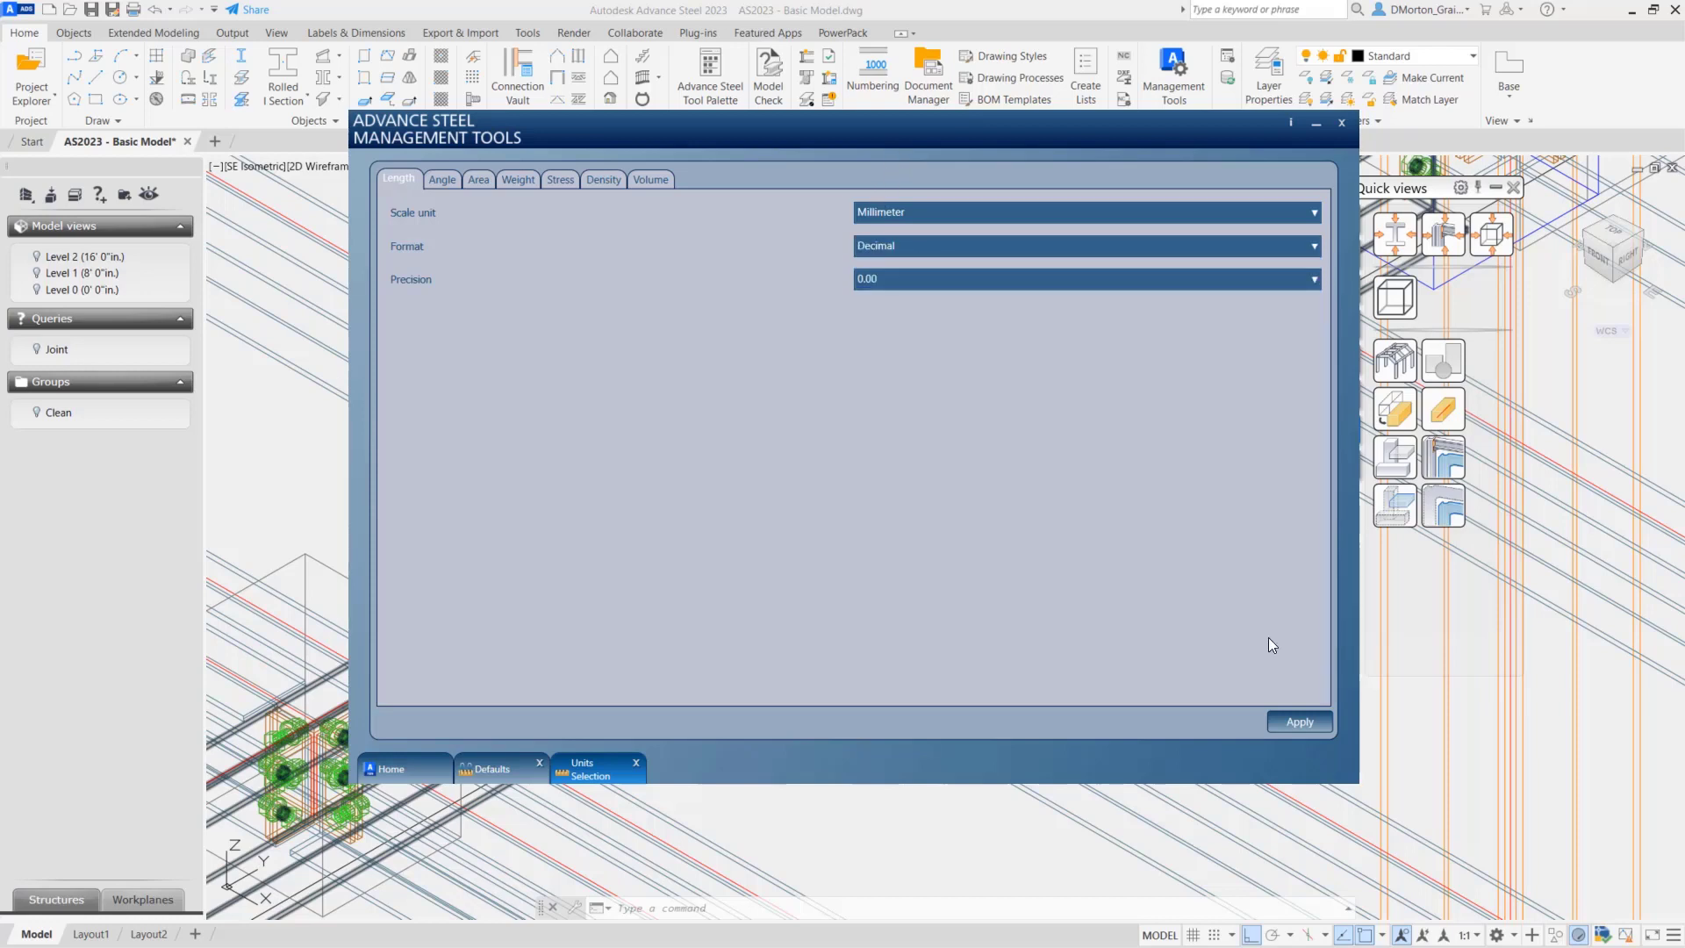
click(1299, 722)
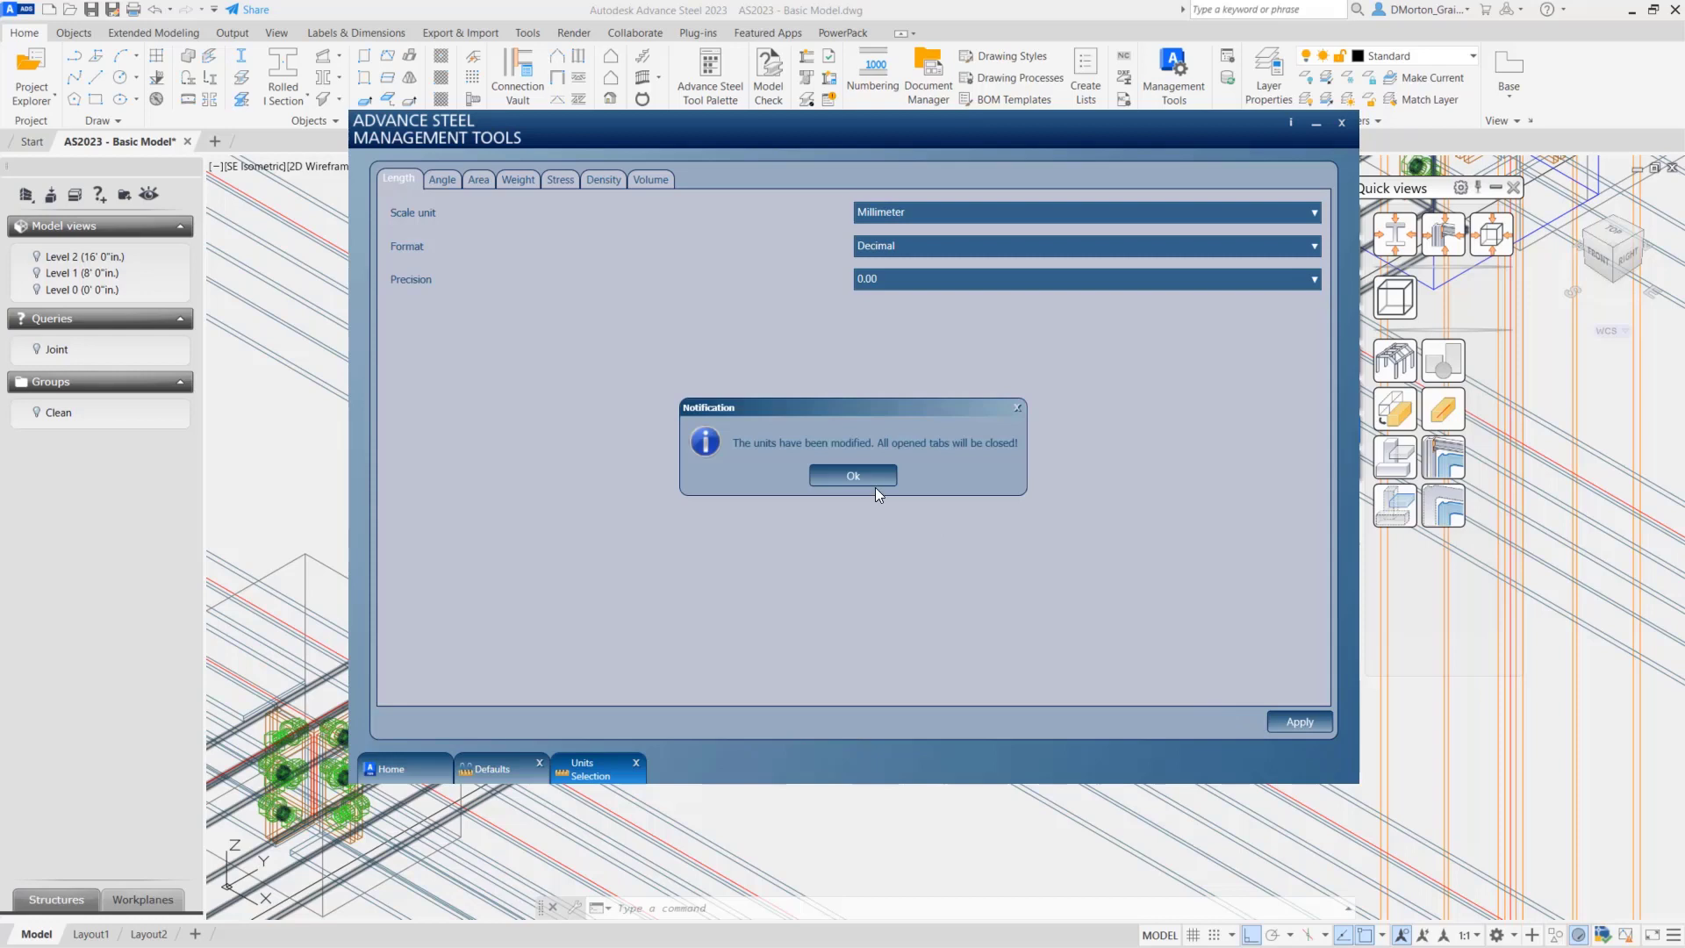
click(853, 475)
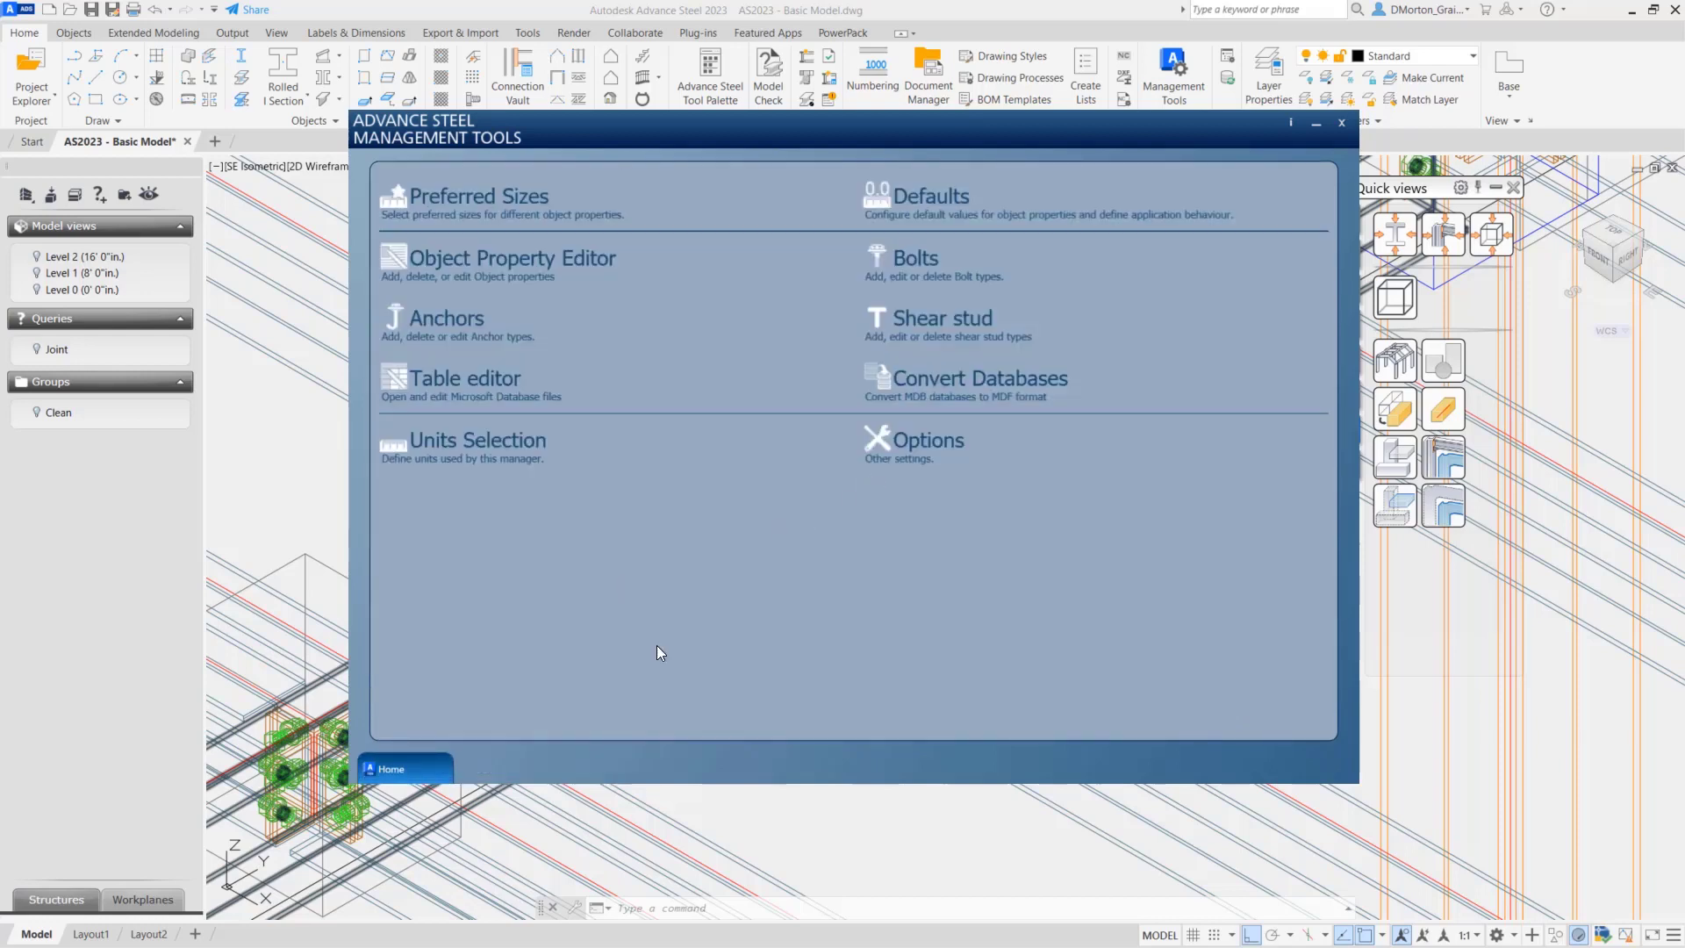
mouse_move(955, 265)
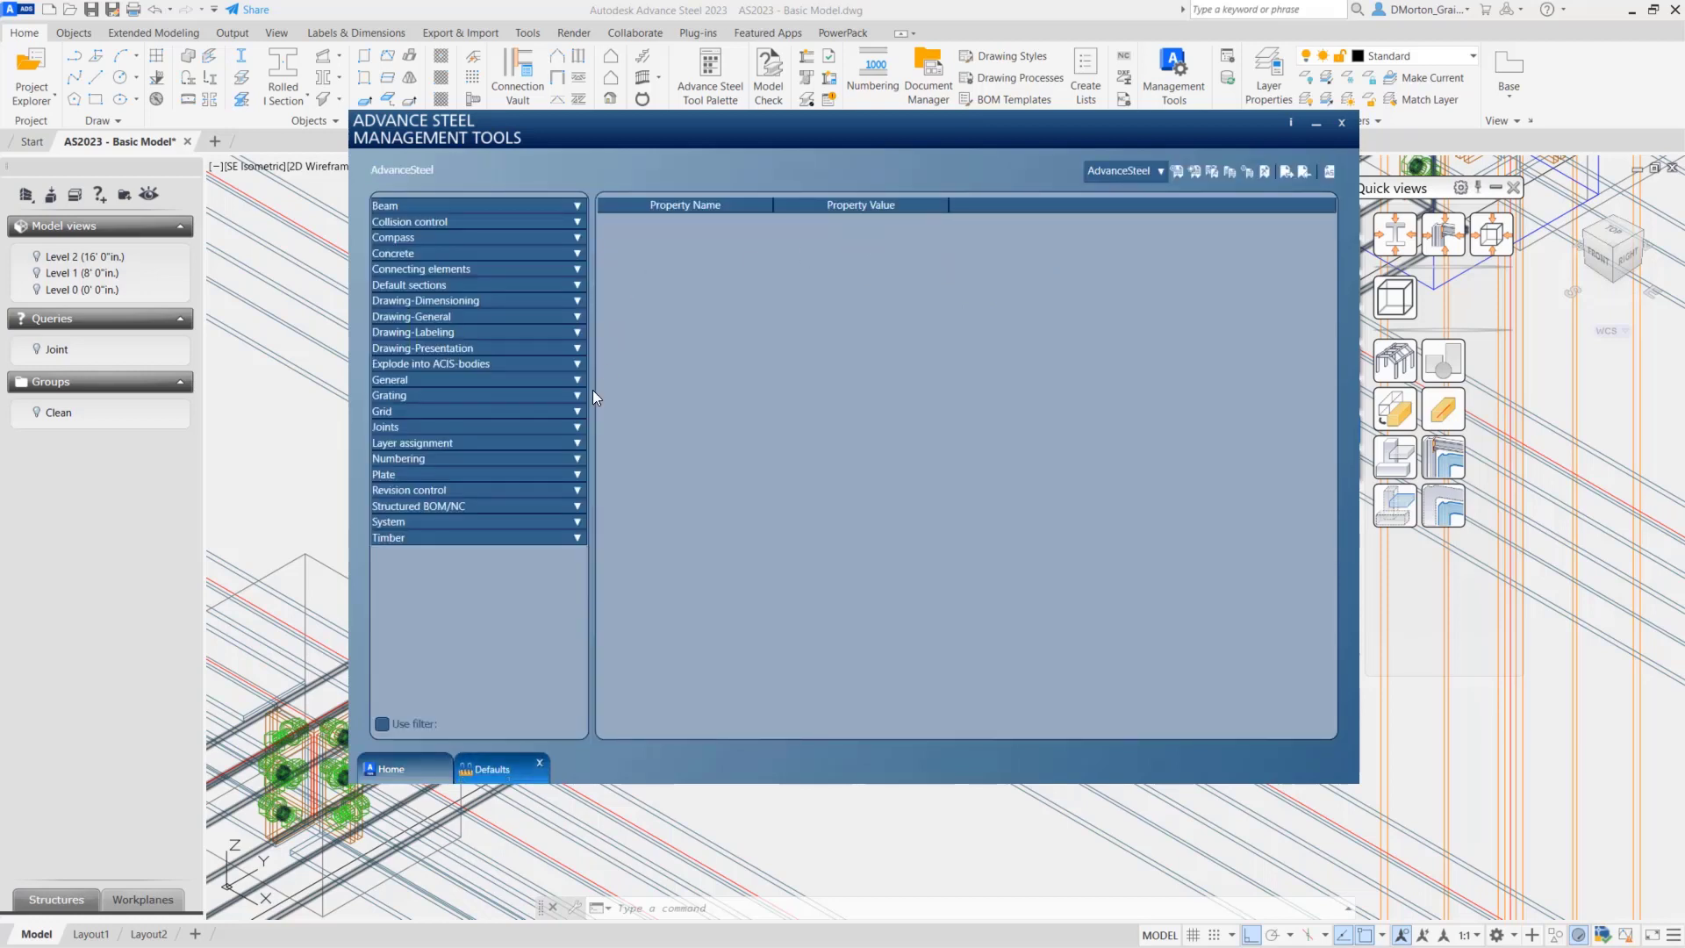
- Refilter defaults by 'factor' and expand Collision control General to see bolt head and nut factors
click(381, 667)
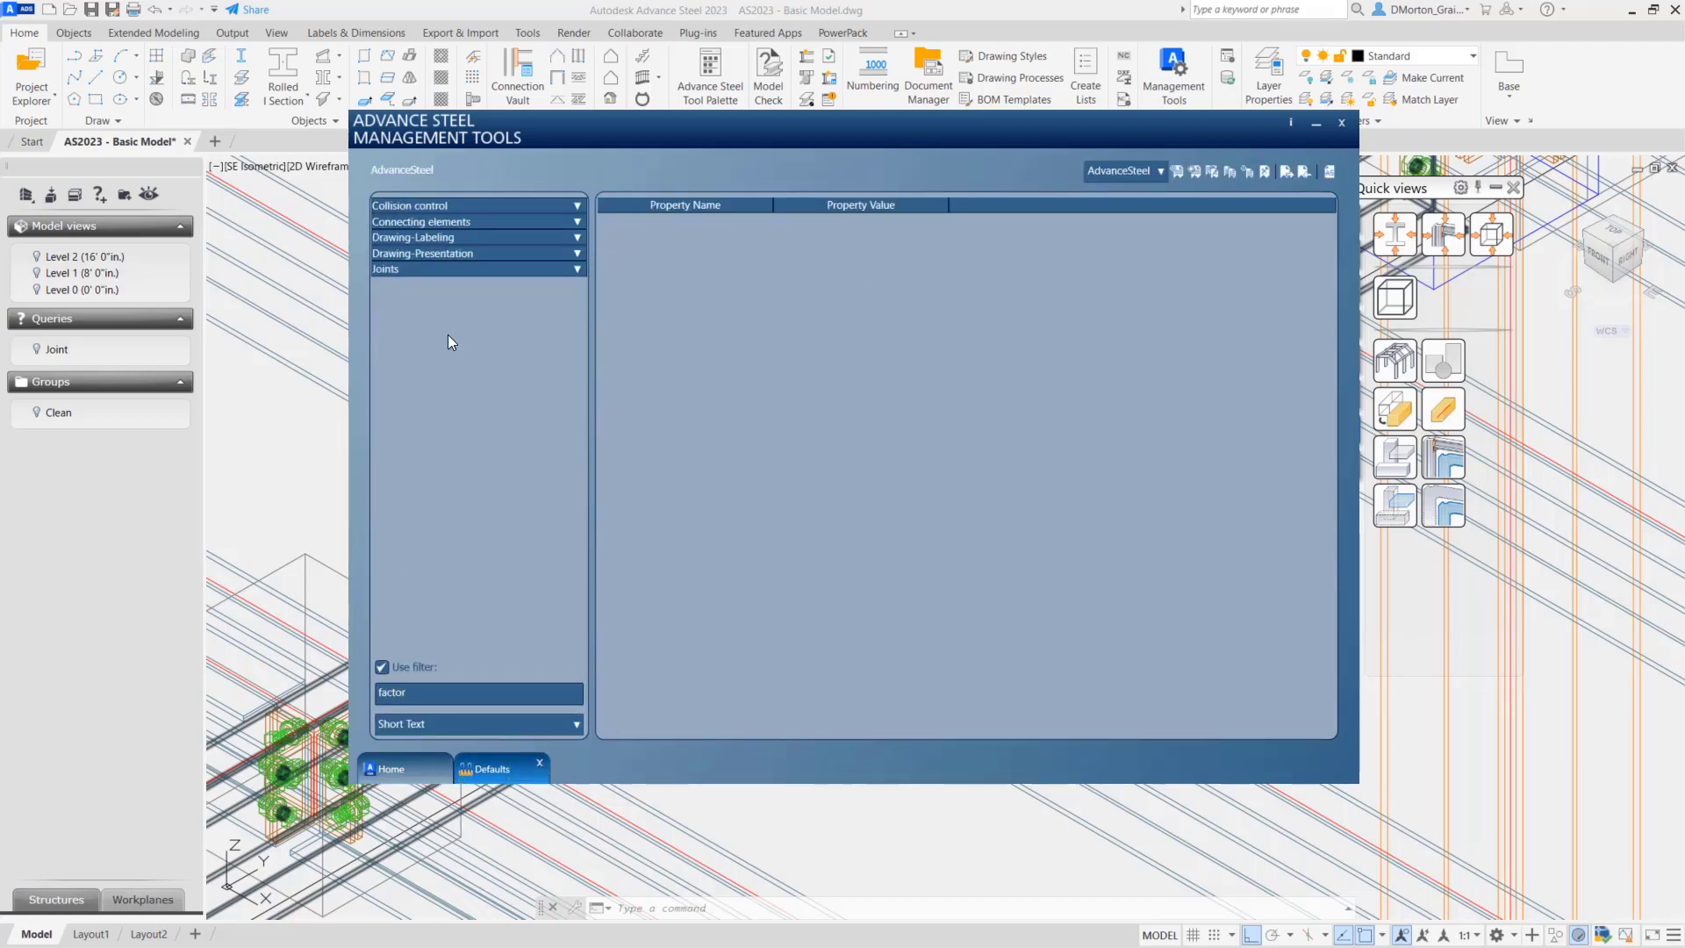
click(409, 205)
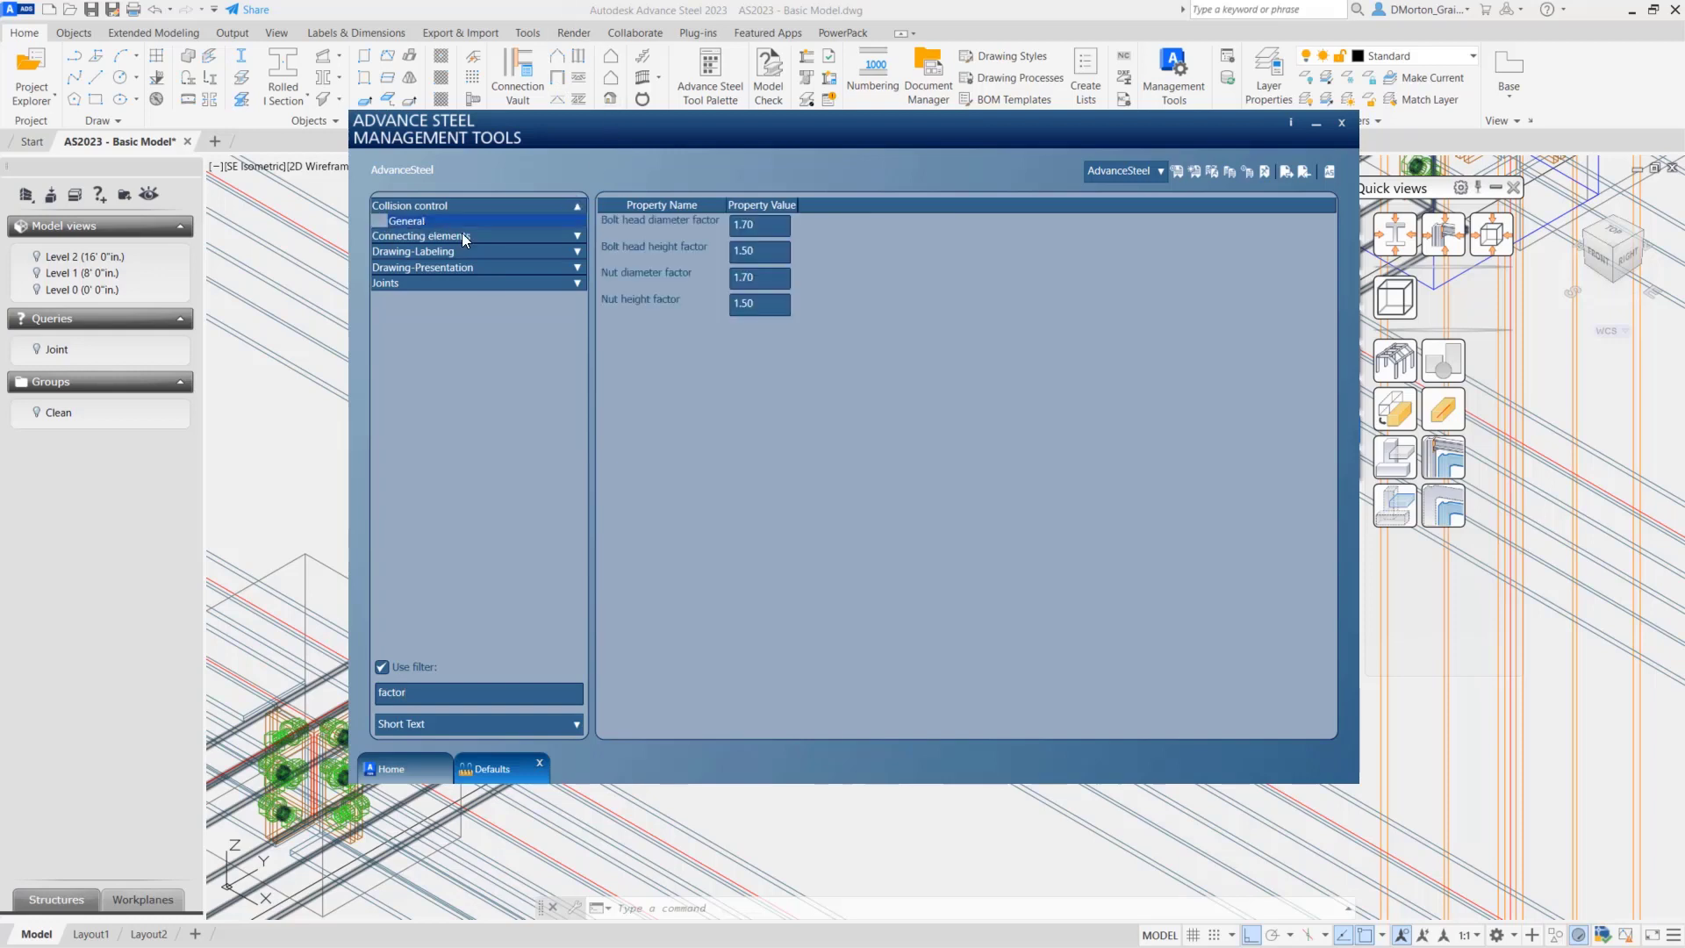
mouse_move(718, 237)
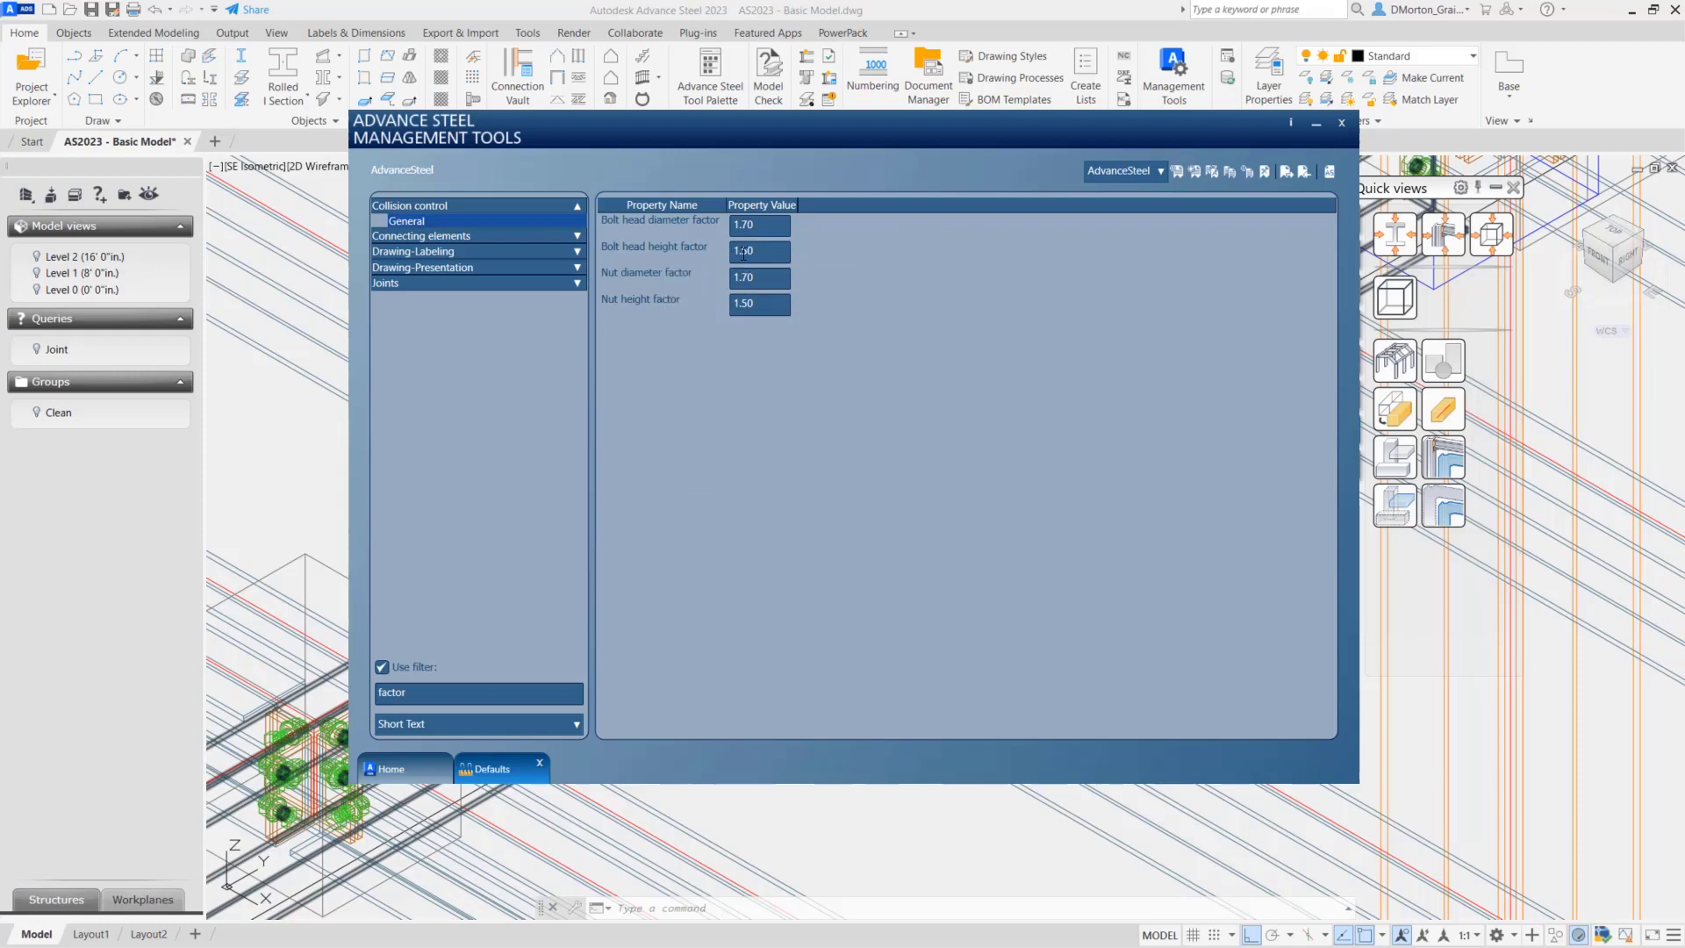
mouse_move(641, 298)
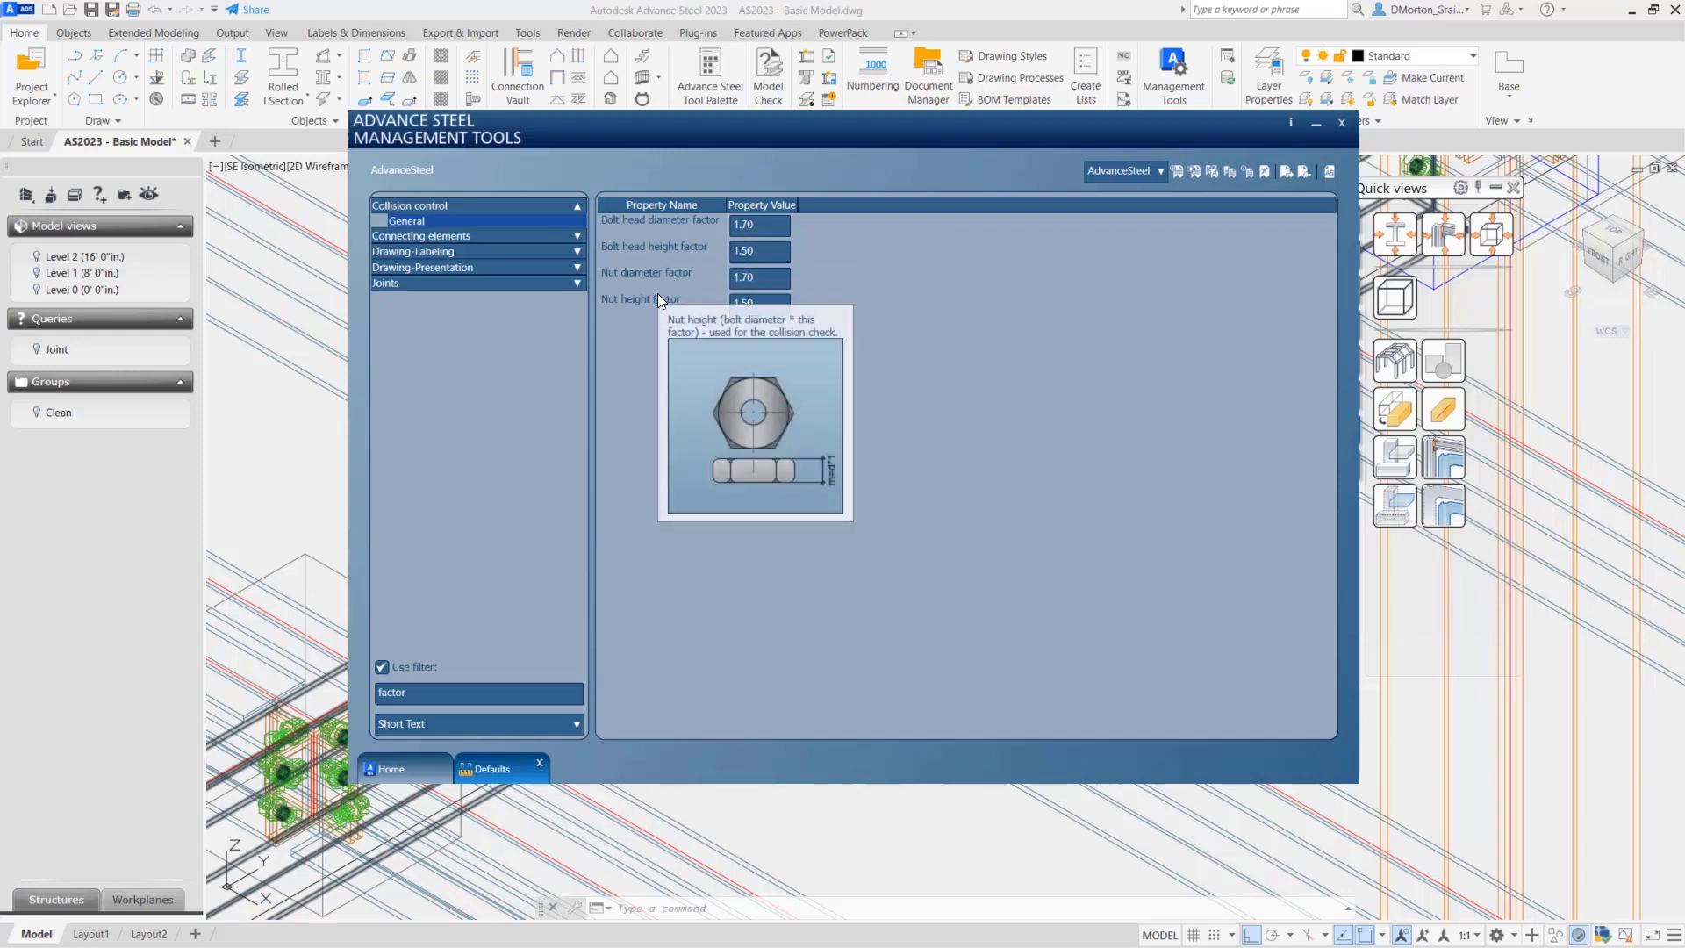
mouse_move(921, 353)
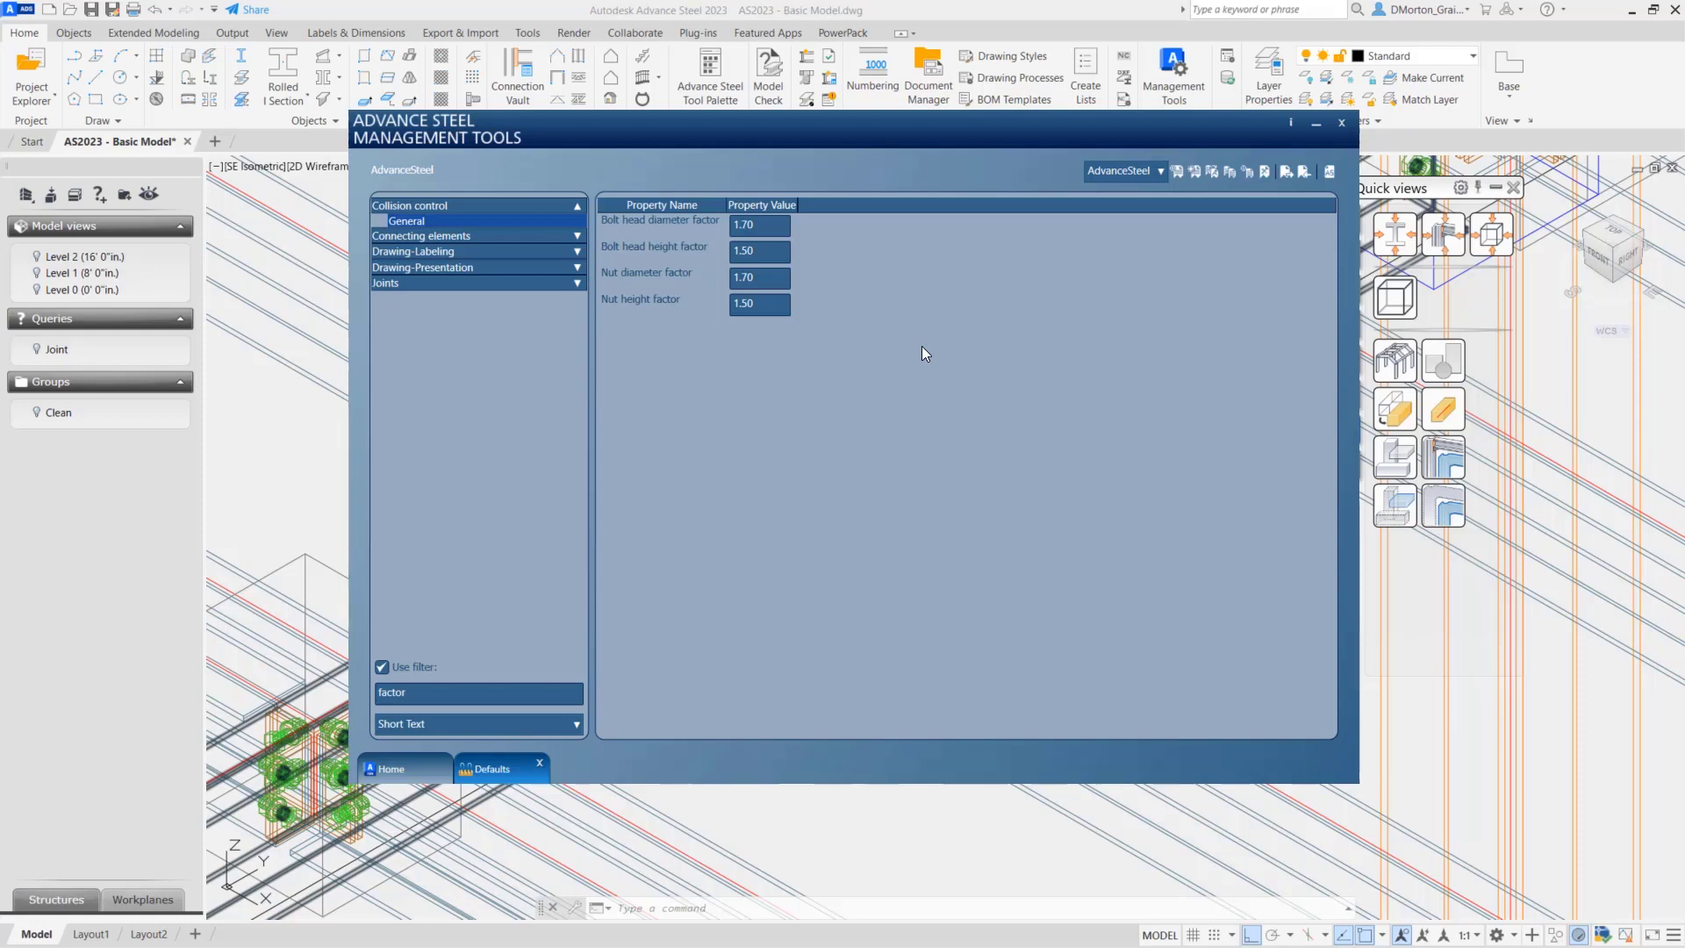
mouse_move(634, 309)
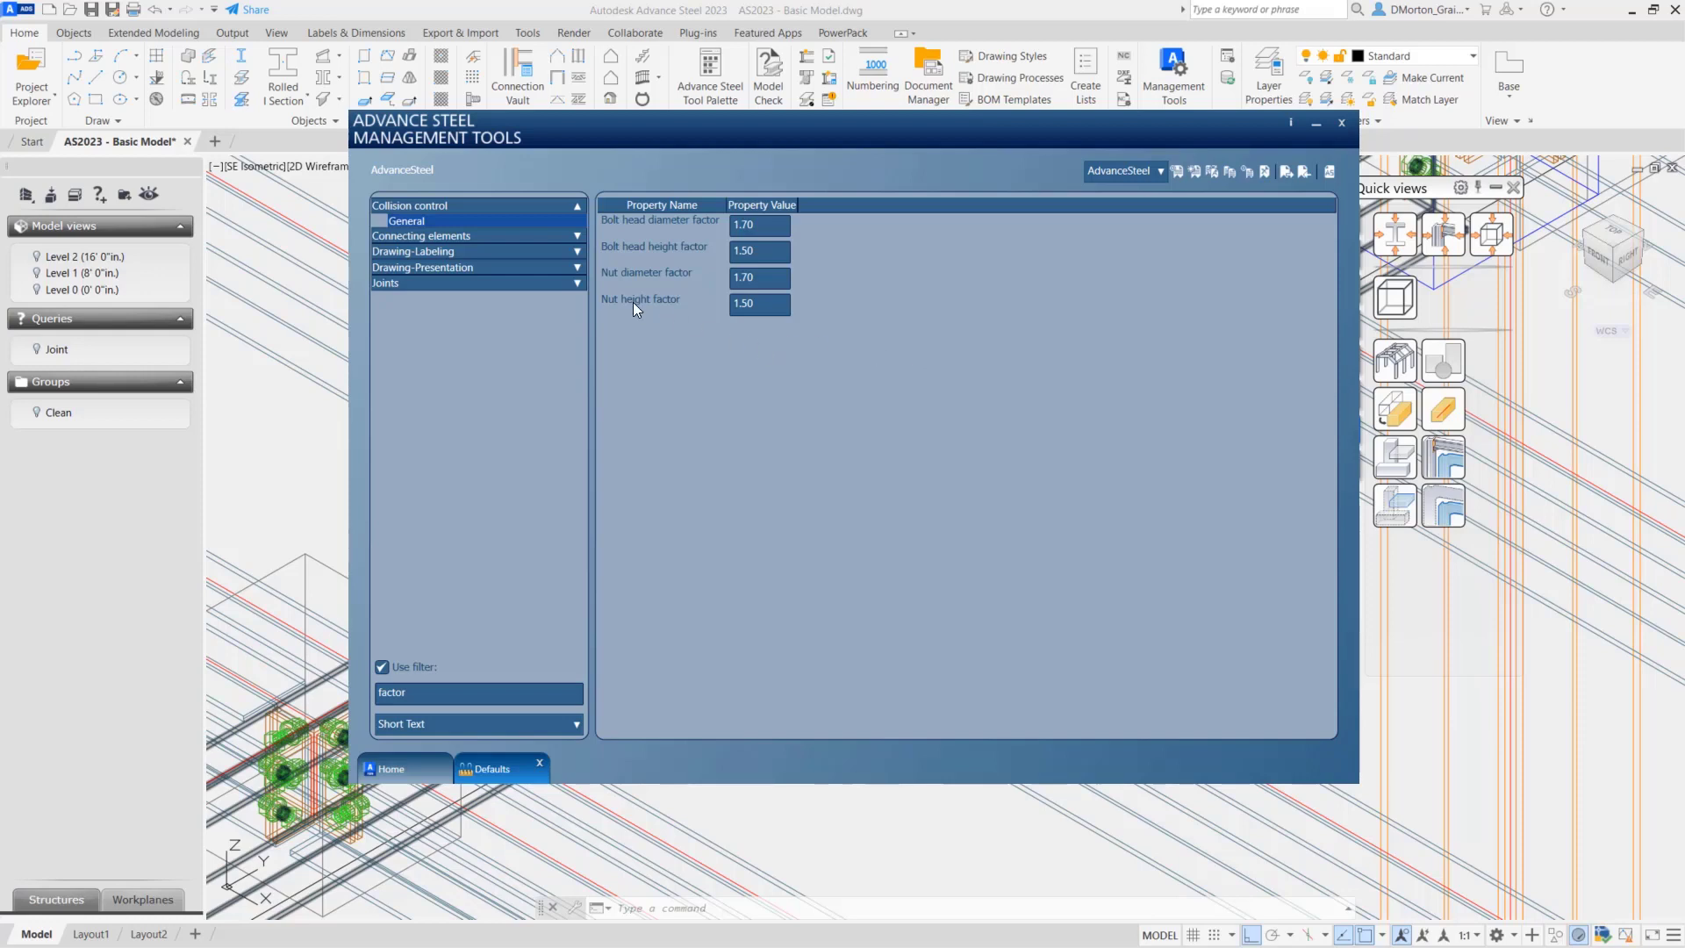
mouse_move(641, 298)
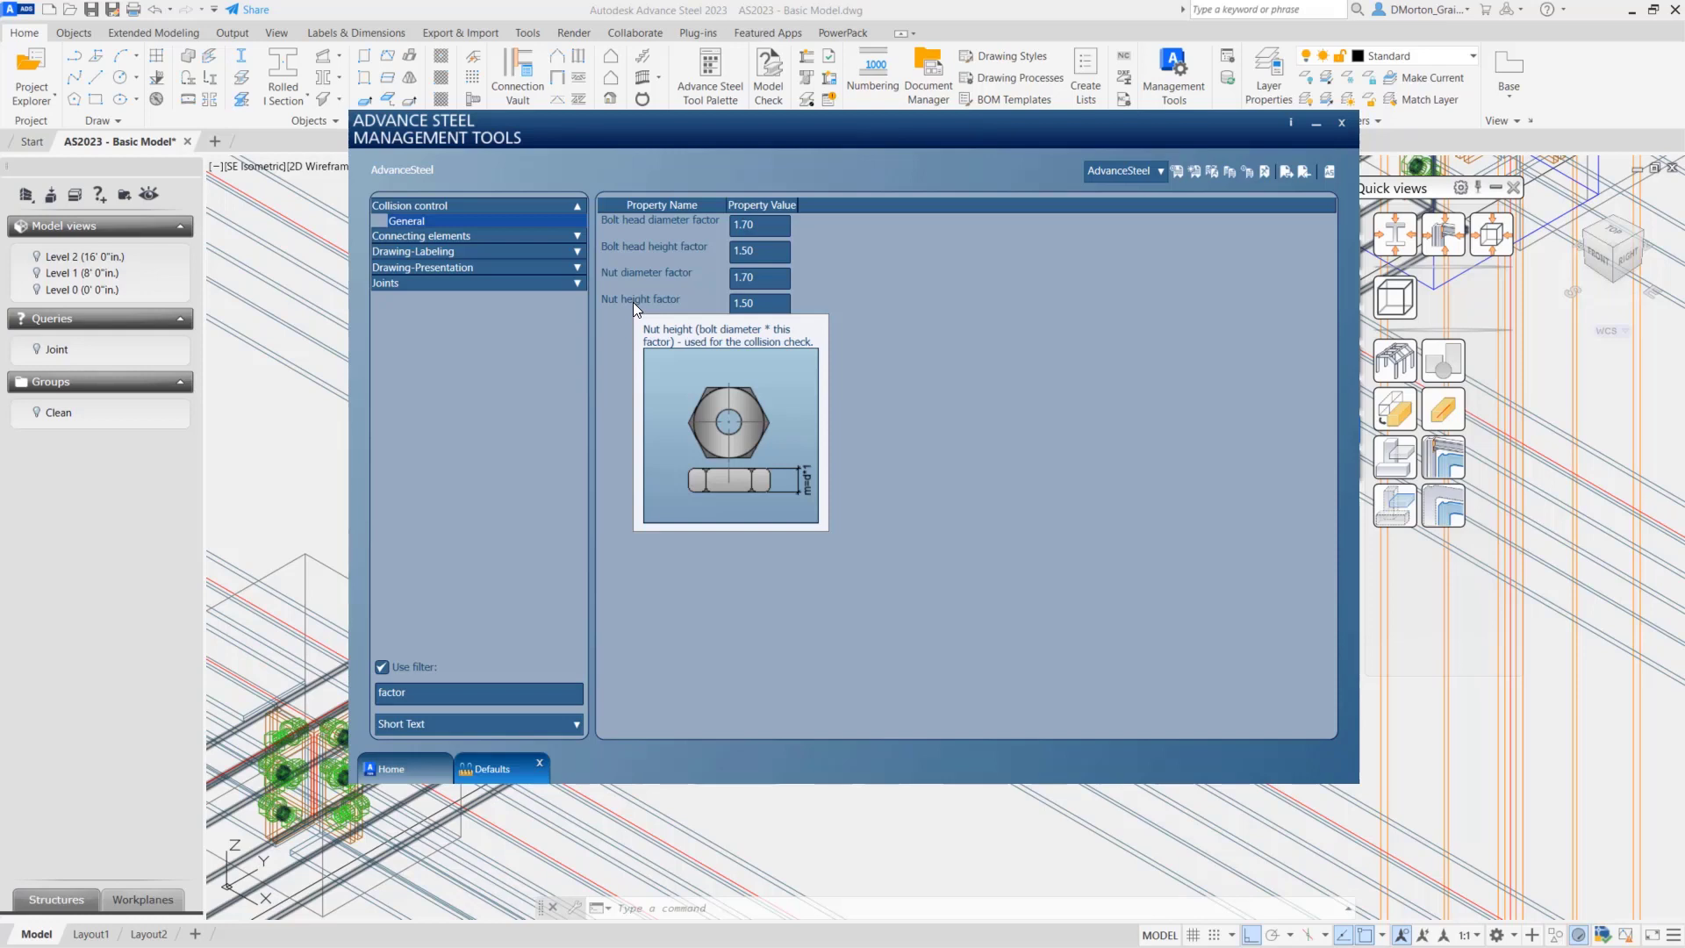
mouse_move(639, 304)
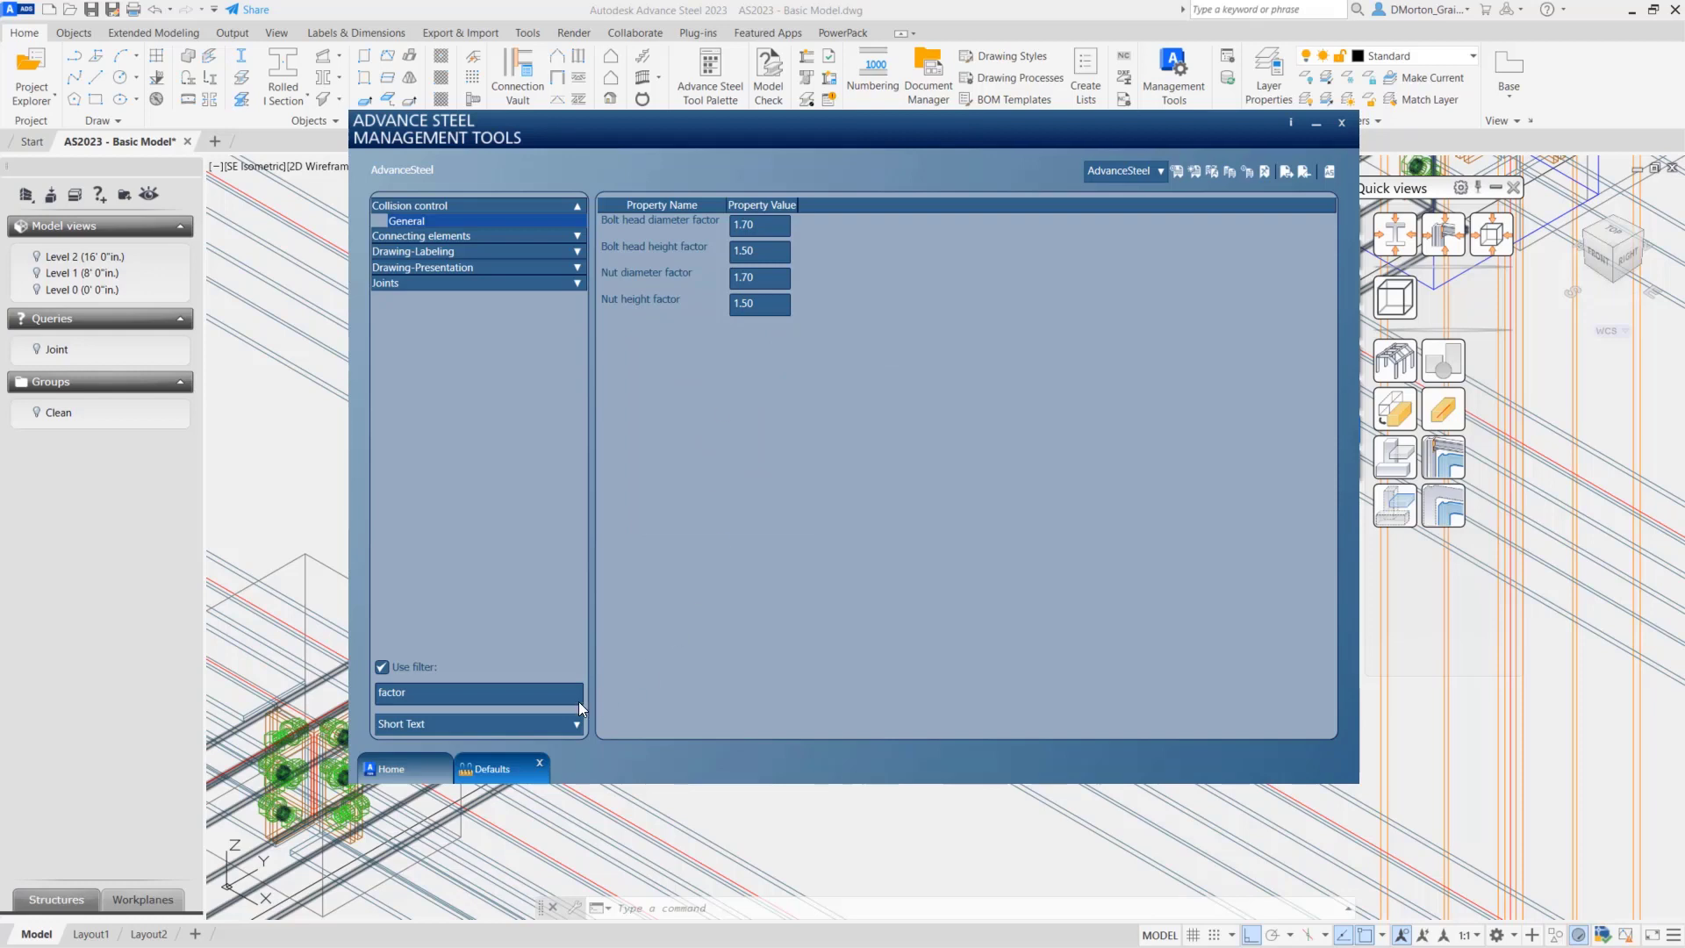
- Reset length units to Inch, Architectural, 0' 0 1/16" precision, apply, and close Management Tools
click(391, 768)
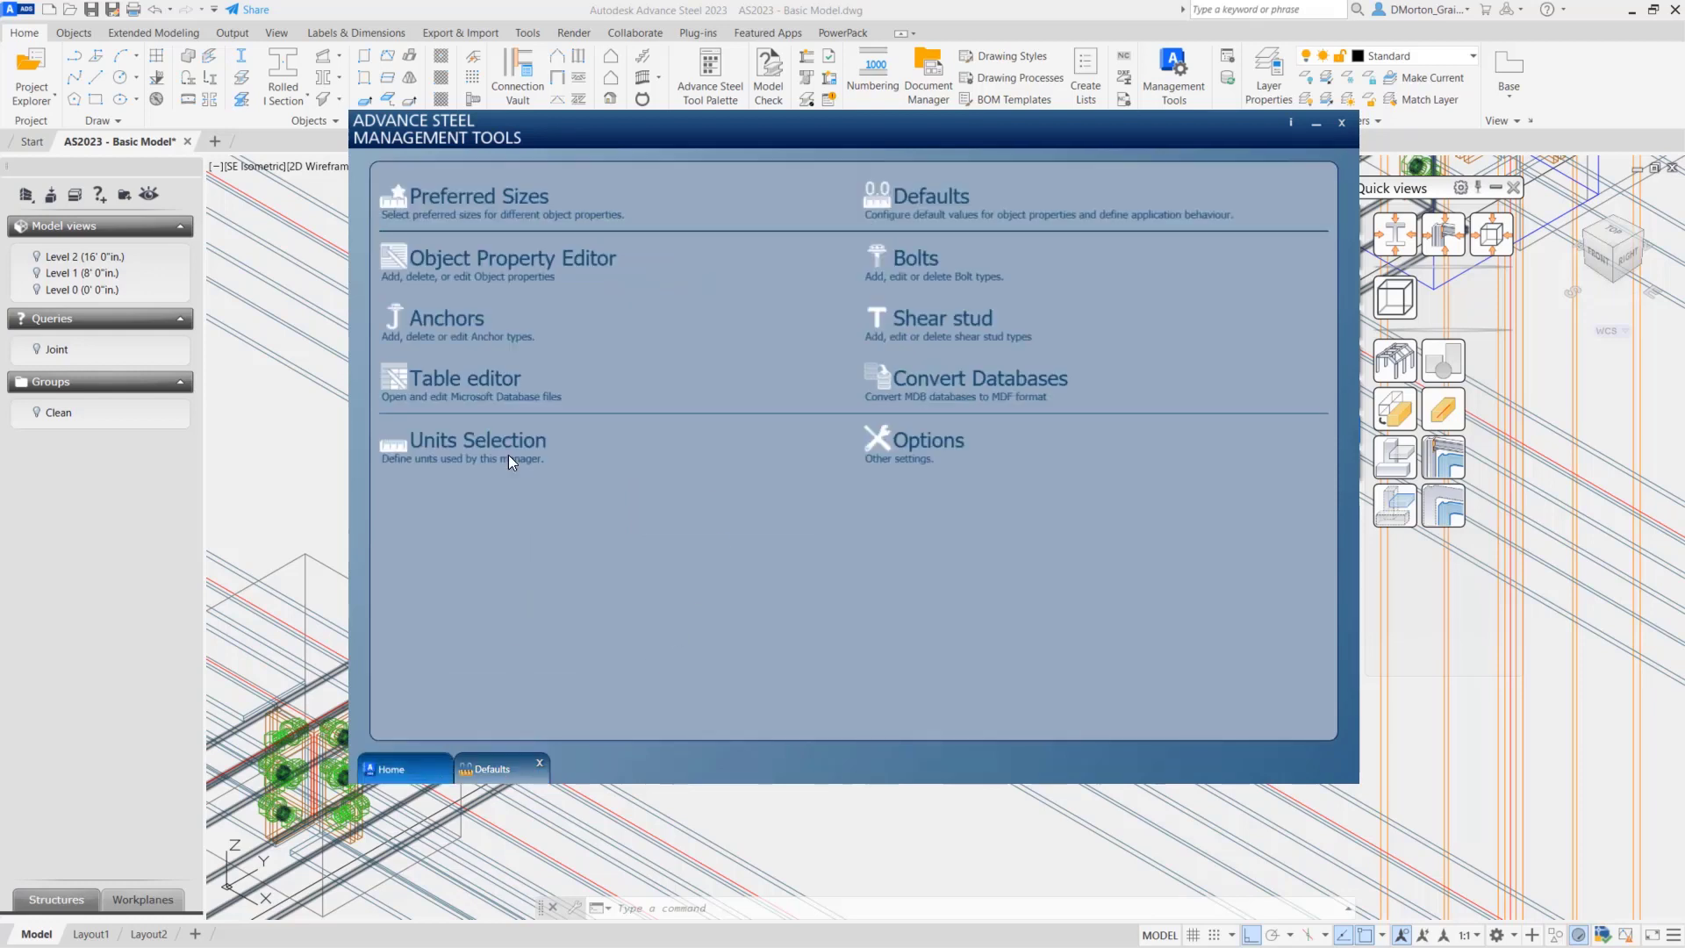
click(478, 439)
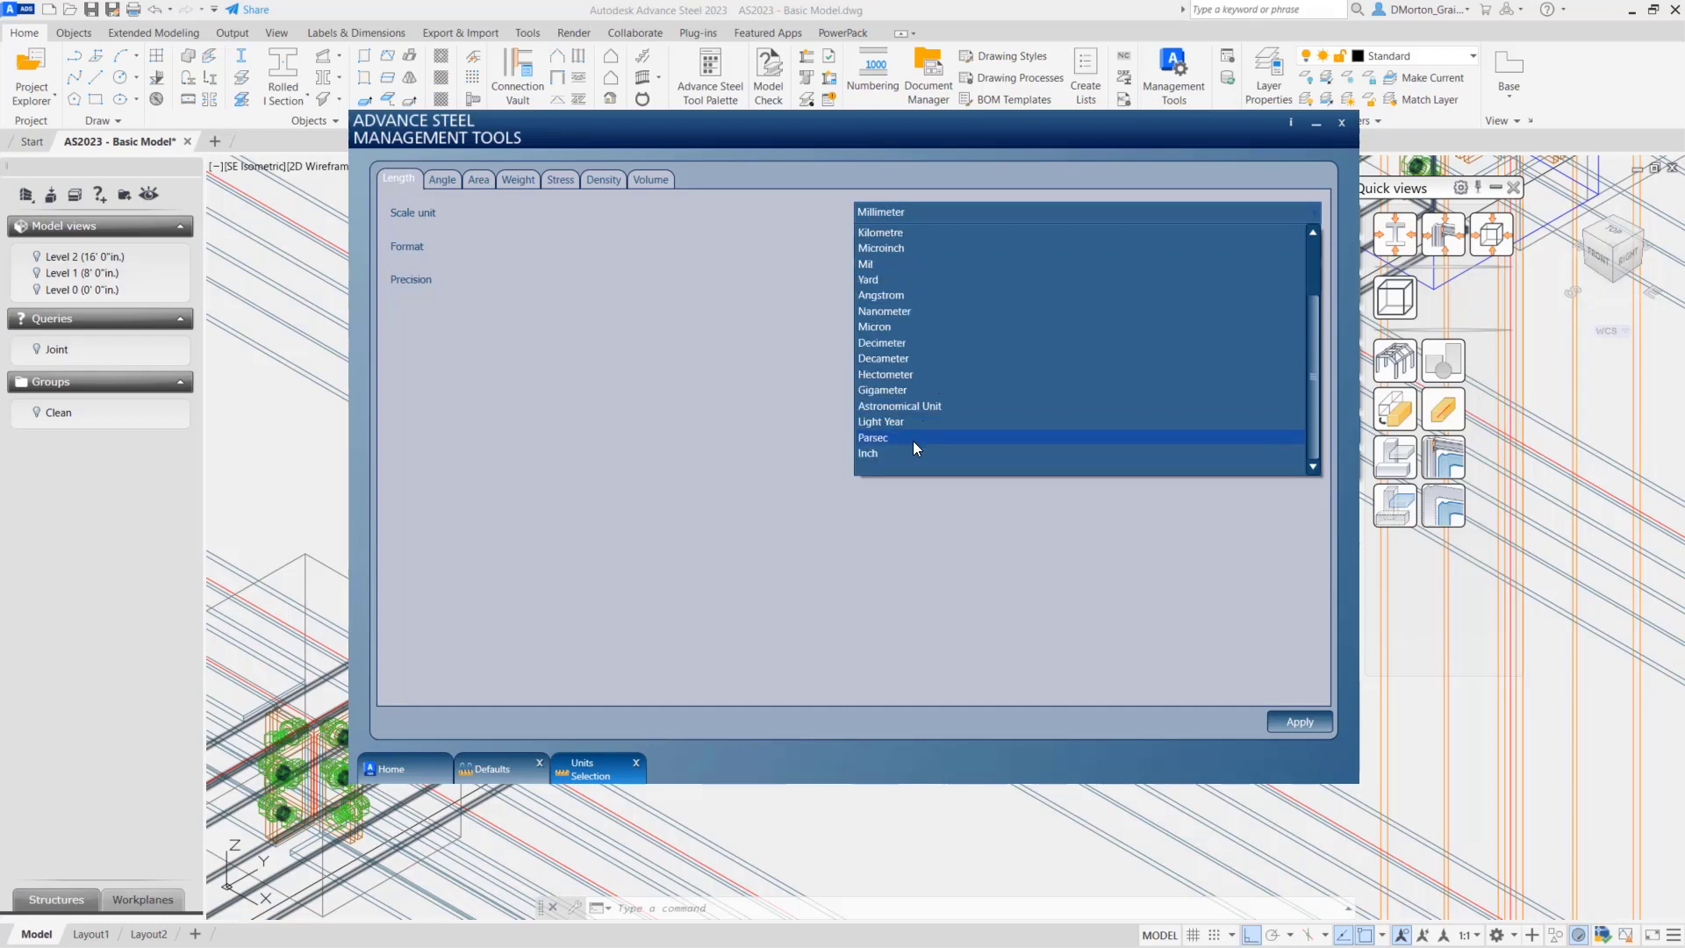
click(868, 452)
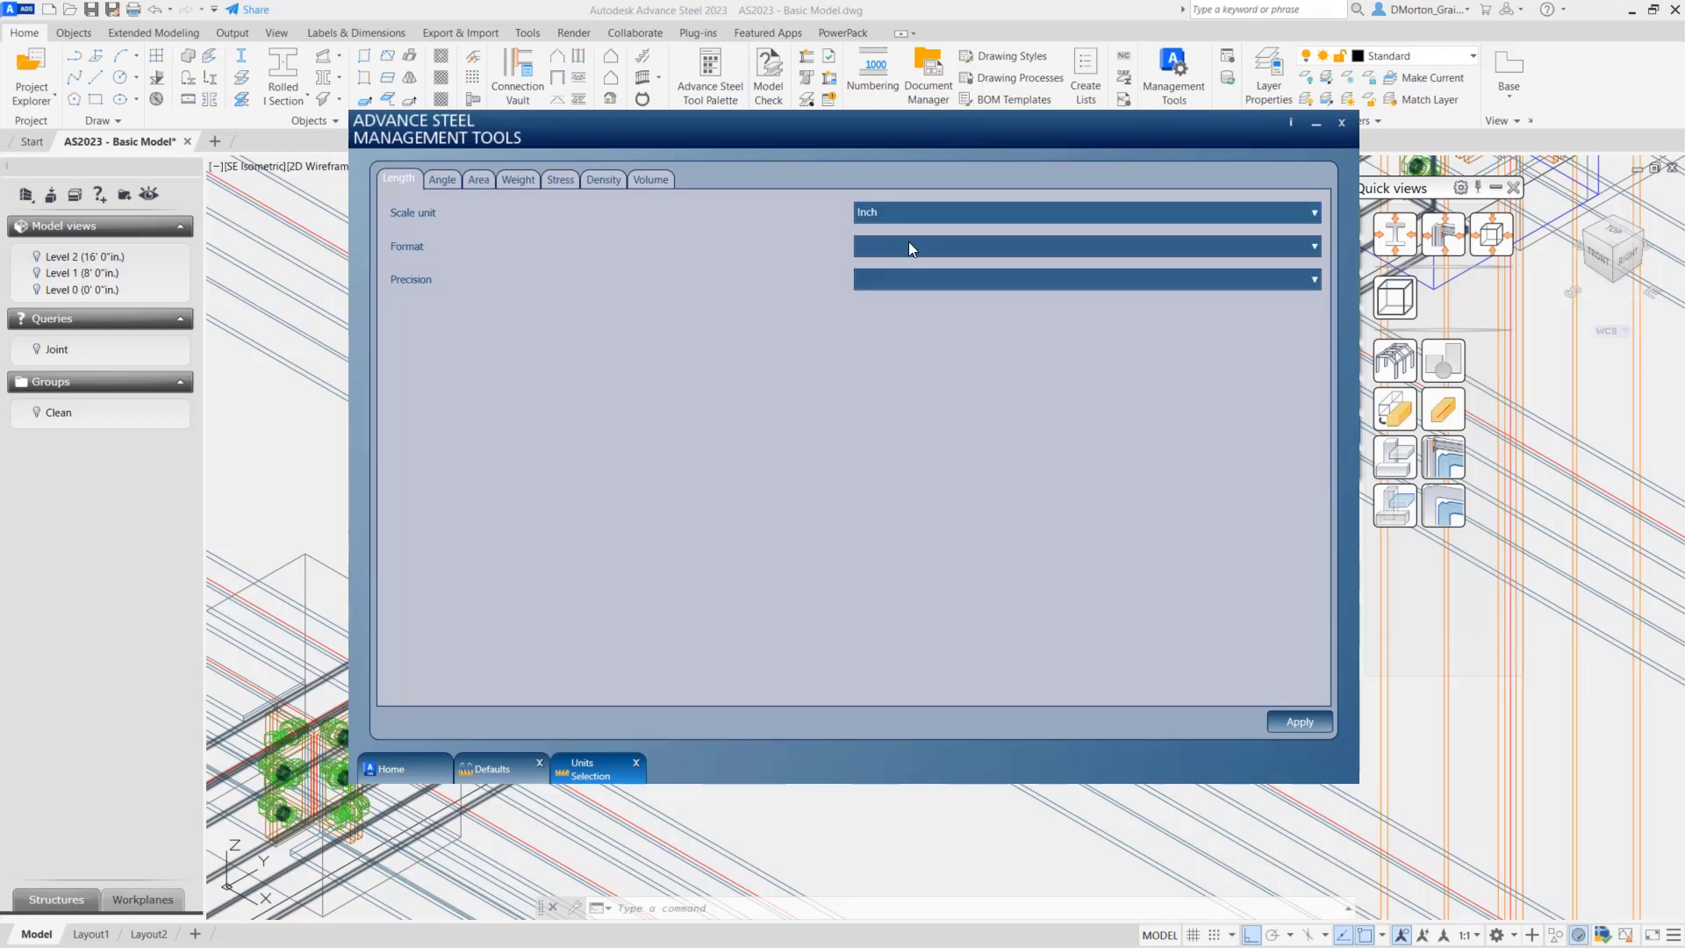
click(1085, 245)
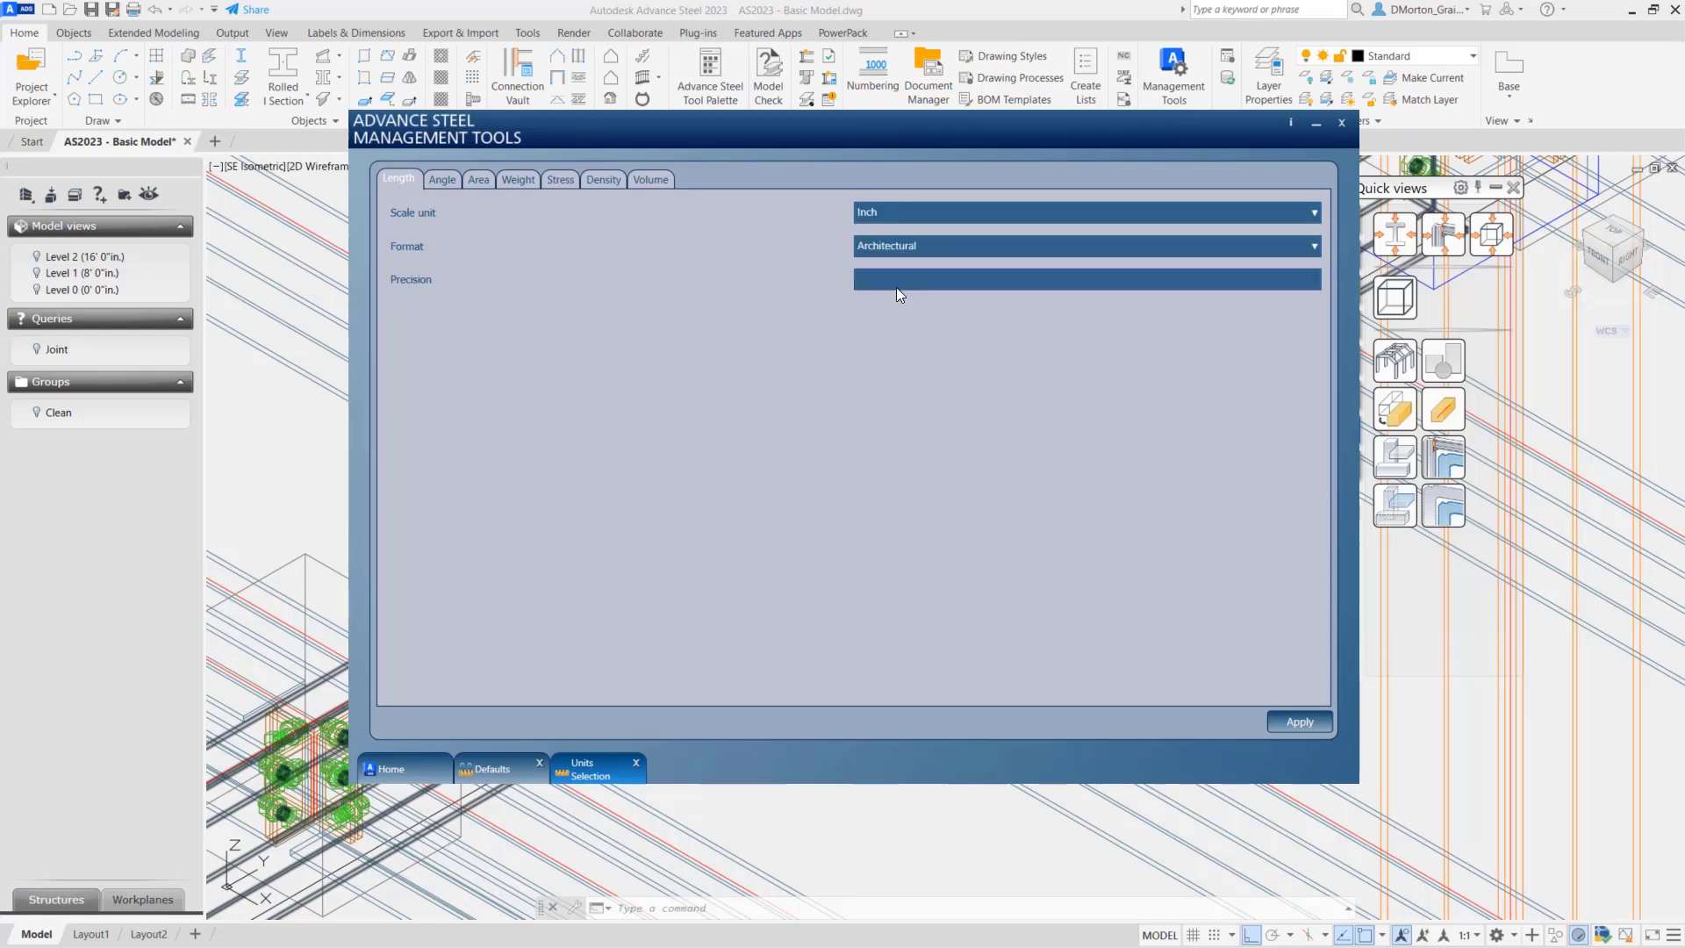
click(1084, 280)
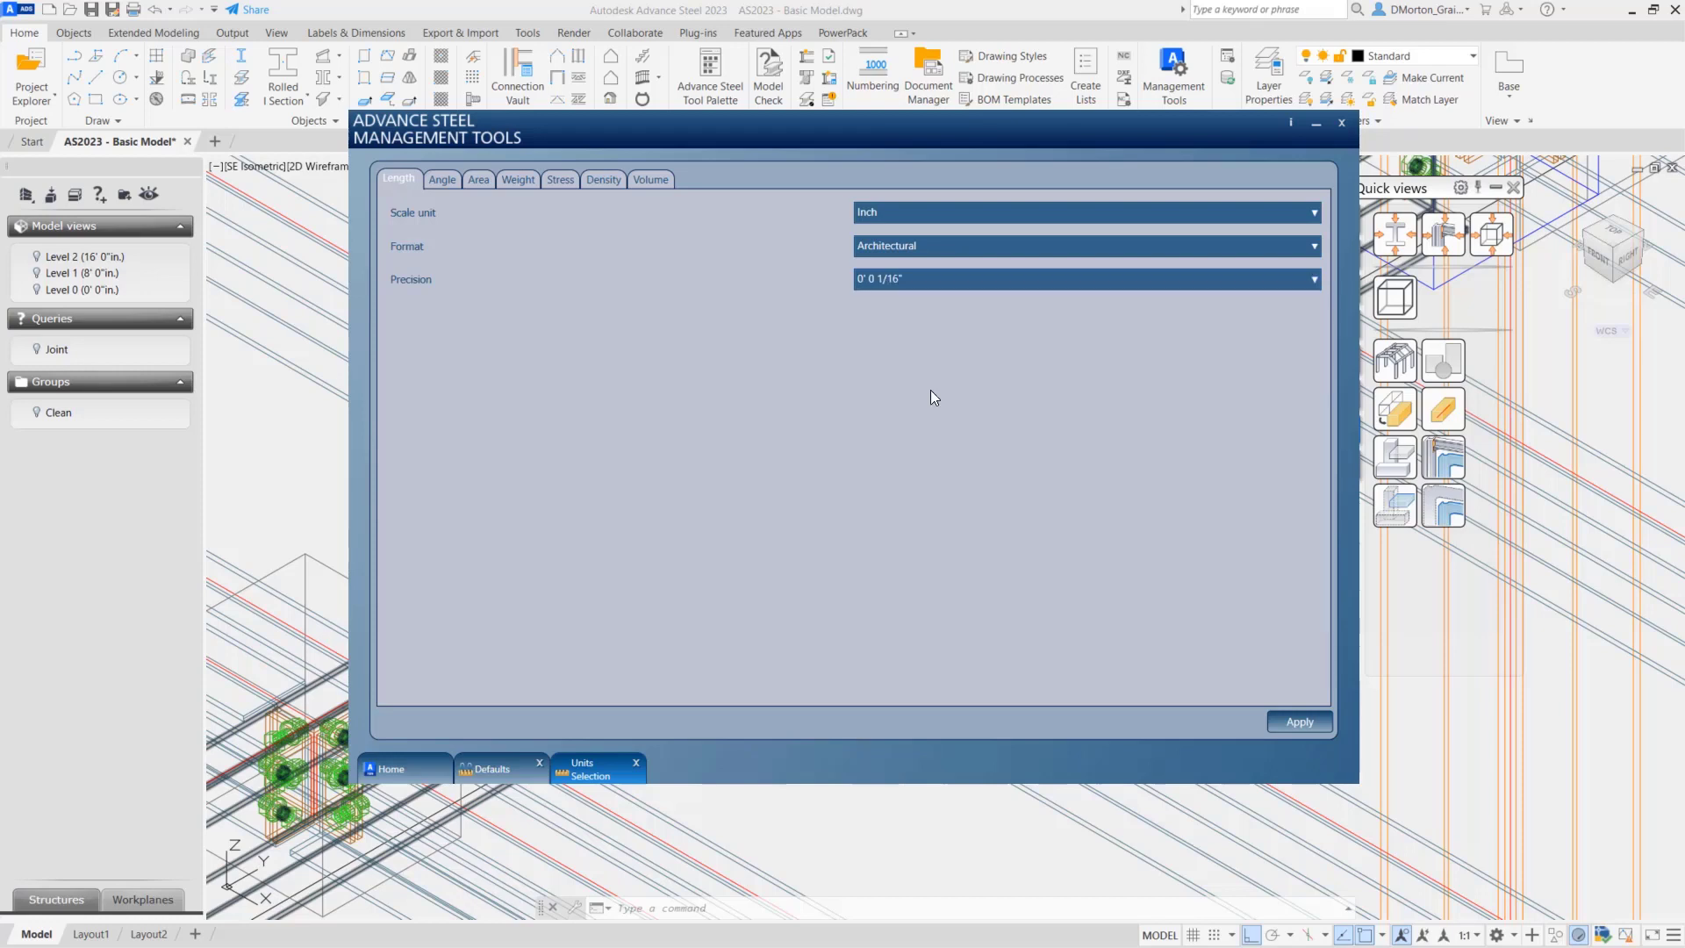
click(1297, 722)
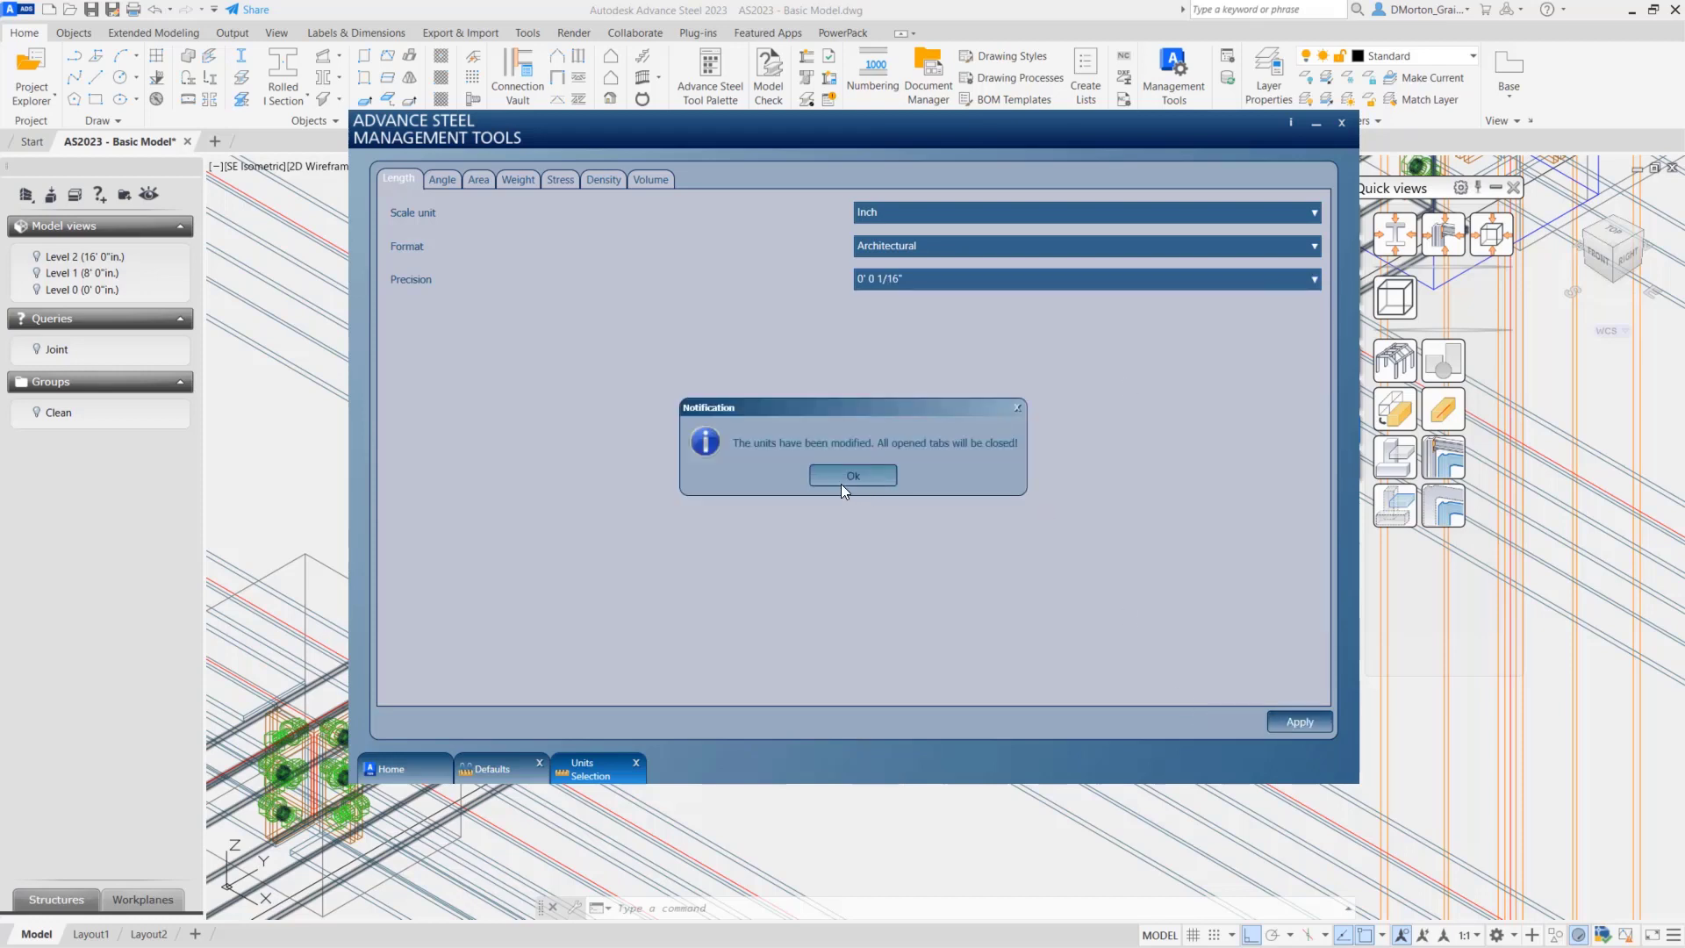
click(851, 476)
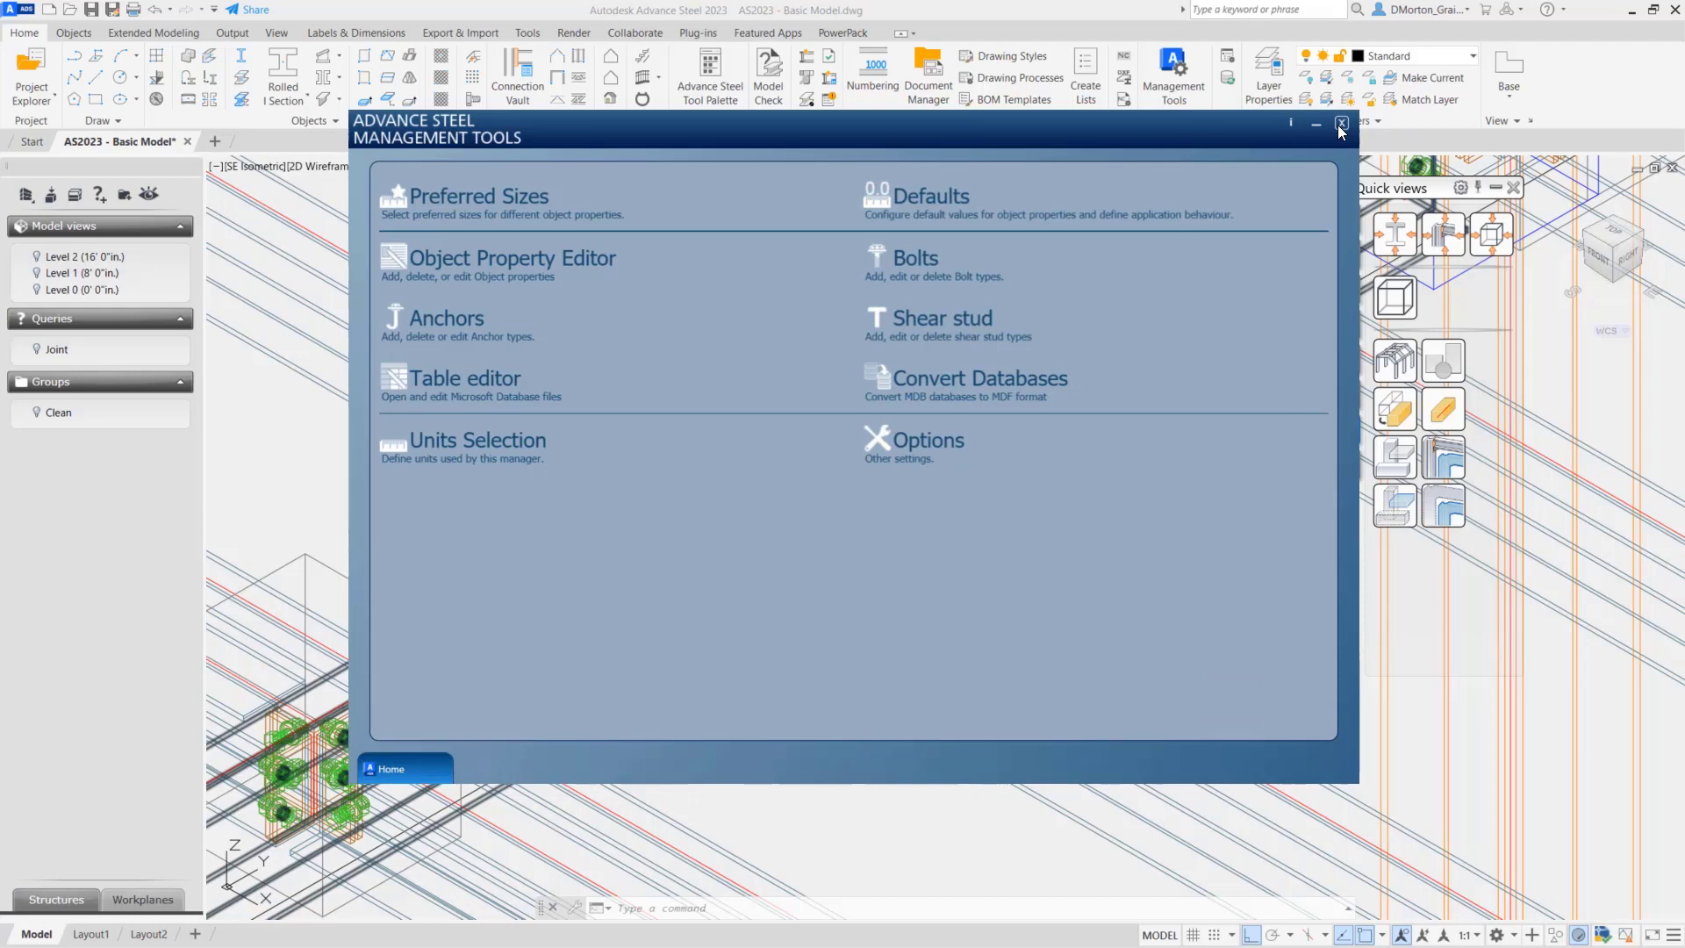
click(1339, 123)
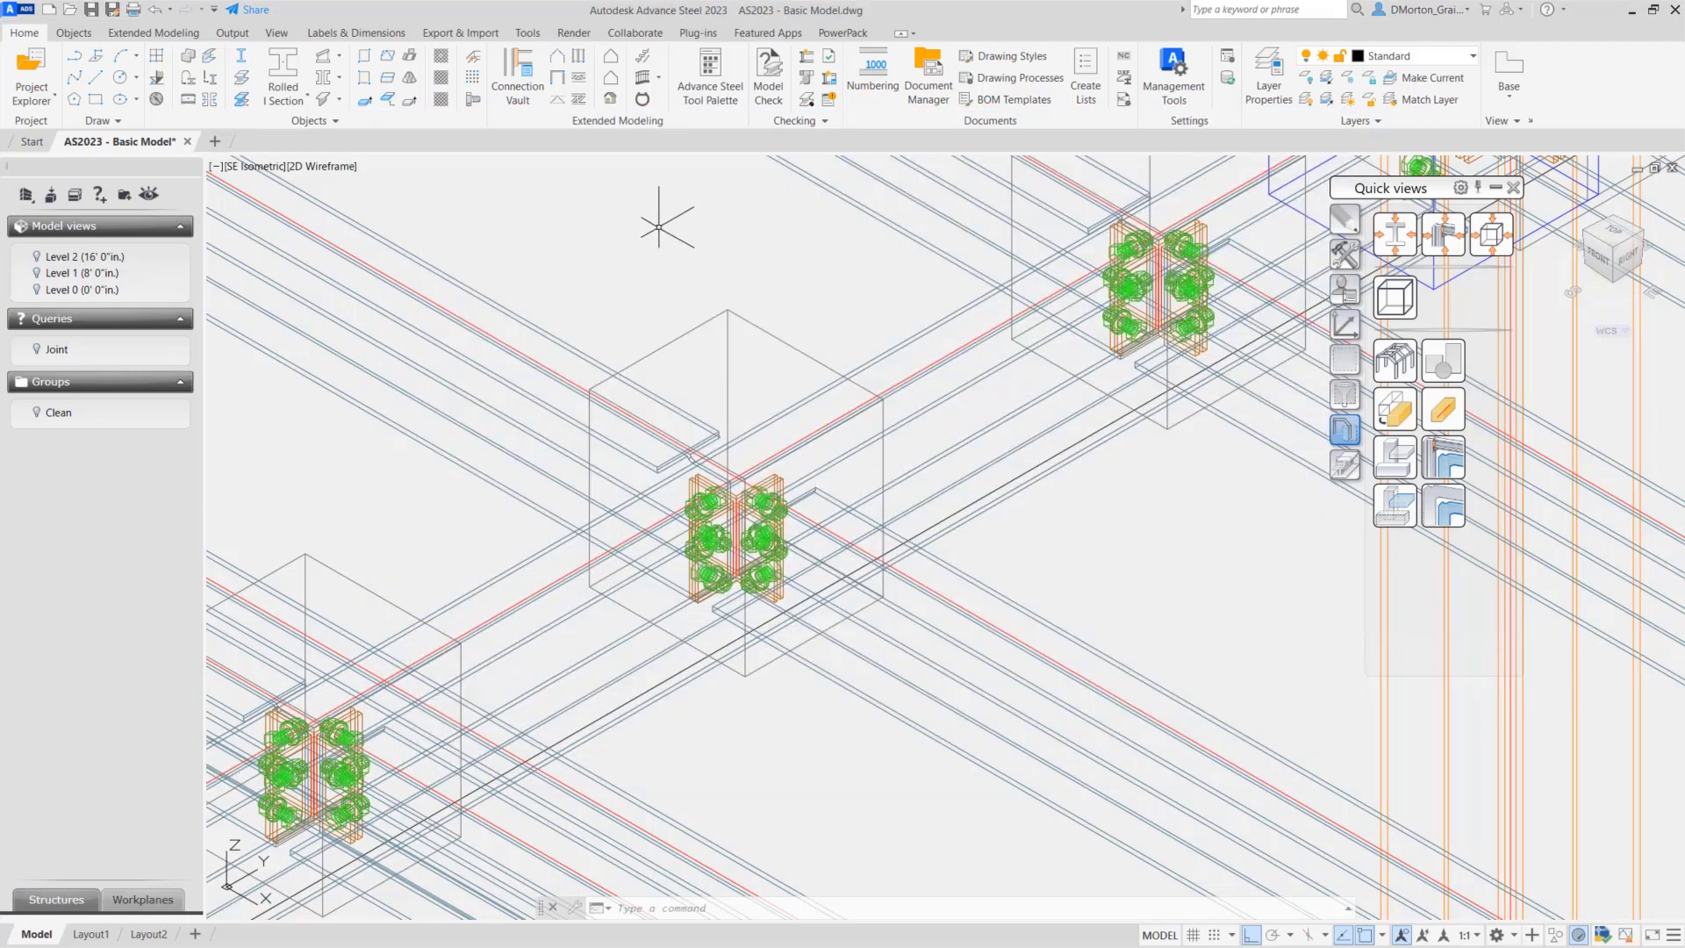